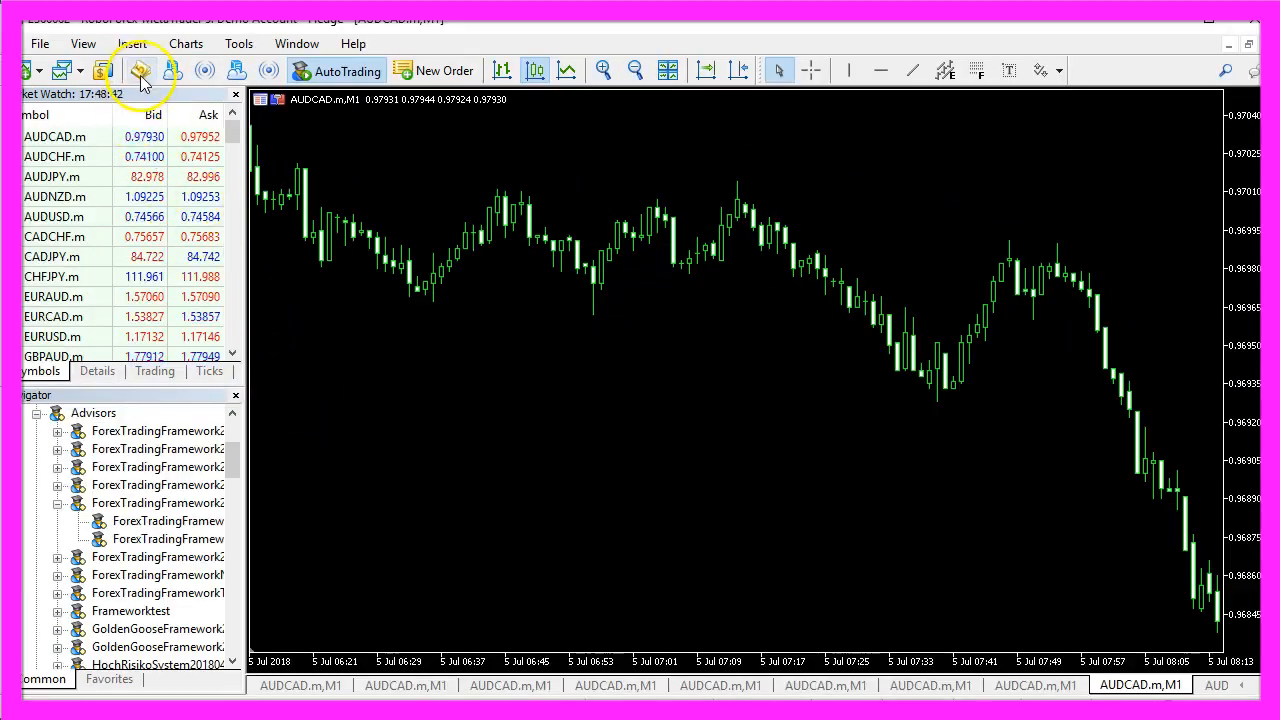
pyautogui.moveTo(140, 70)
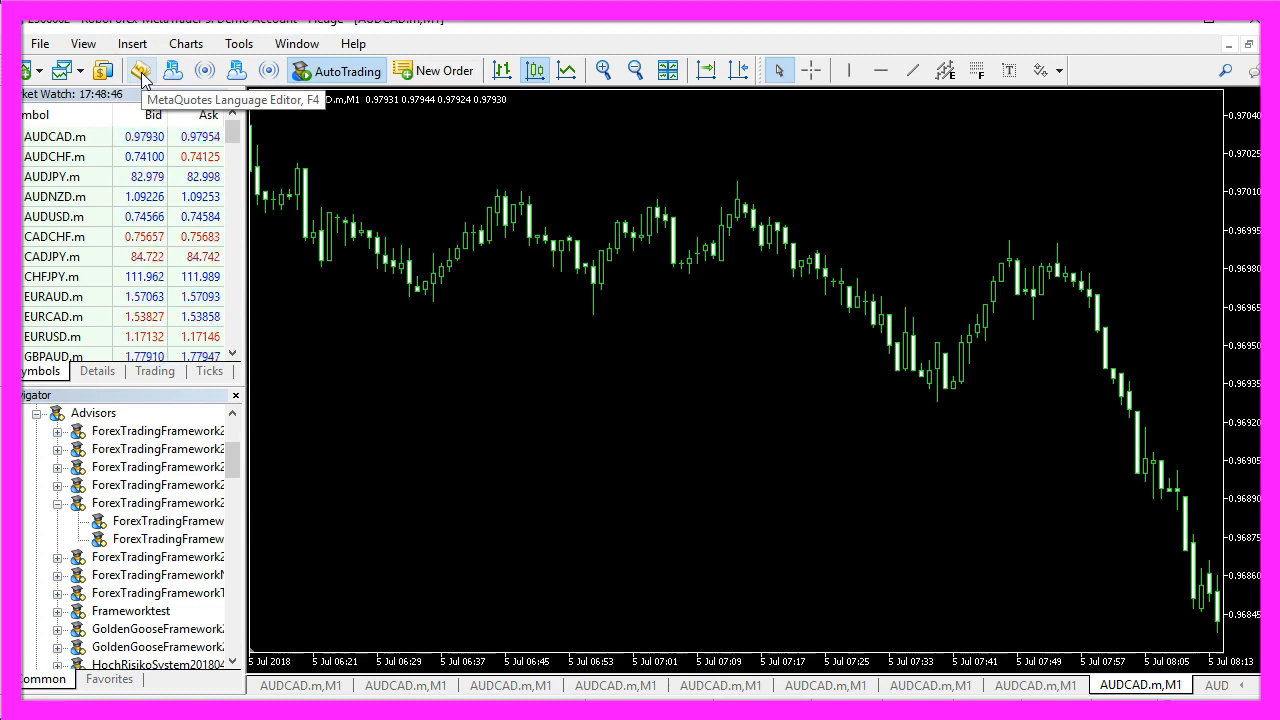
# Launch MetaEditor from the MetaTrader 5 toolbar.
pyautogui.click(141, 70)
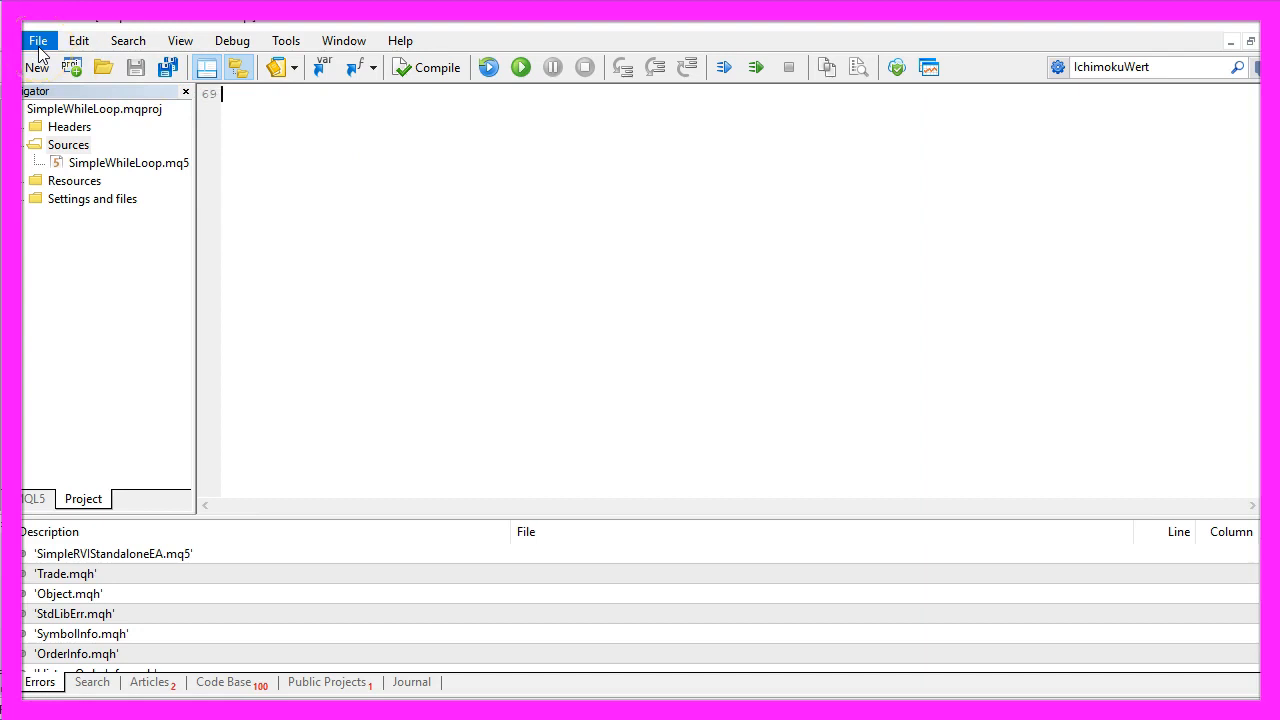
# Run the MQL5 Wizard with the Expert Advisor template, named SimpleRVIStandAloneEA.
pyautogui.click(36, 67)
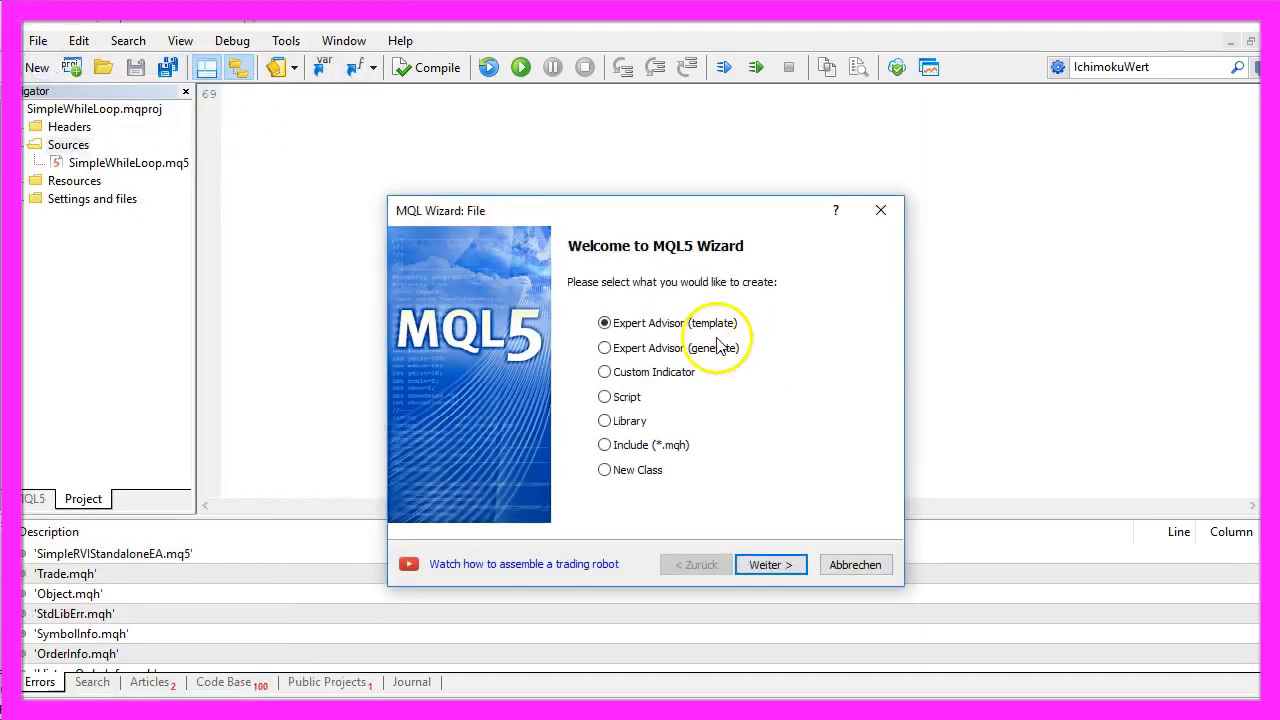
pyautogui.moveTo(770, 564)
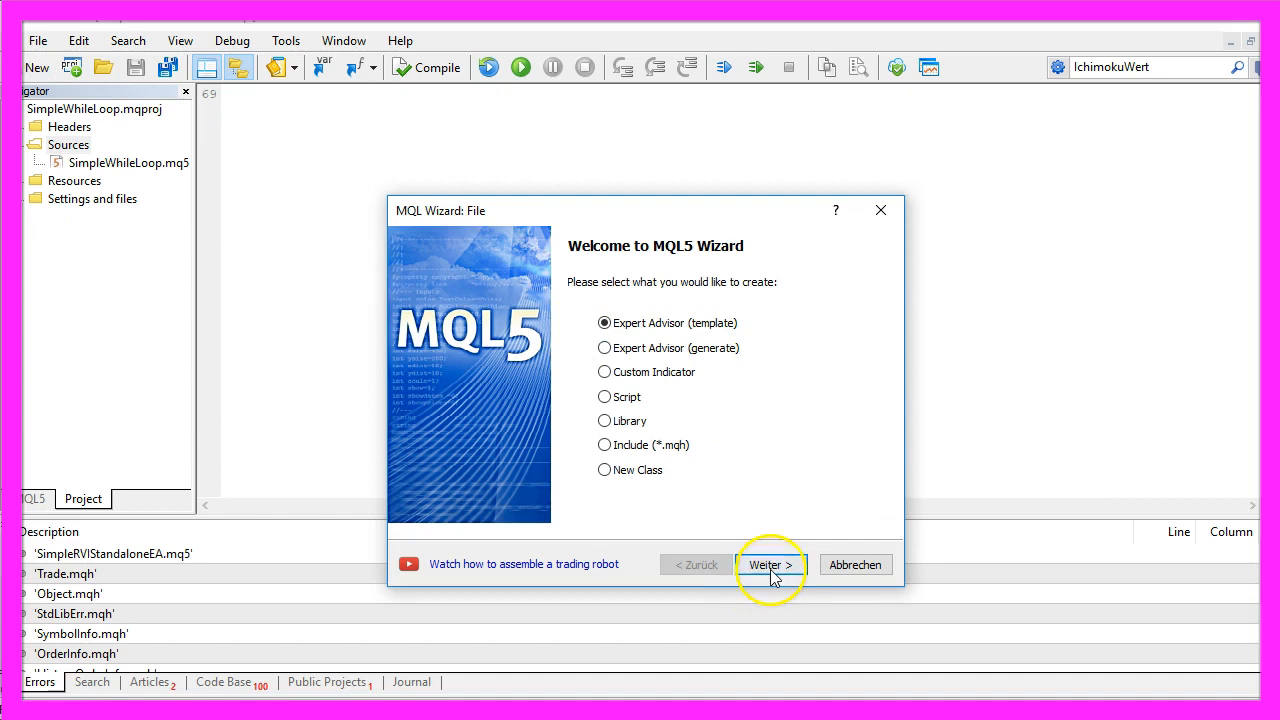
pyautogui.click(770, 564)
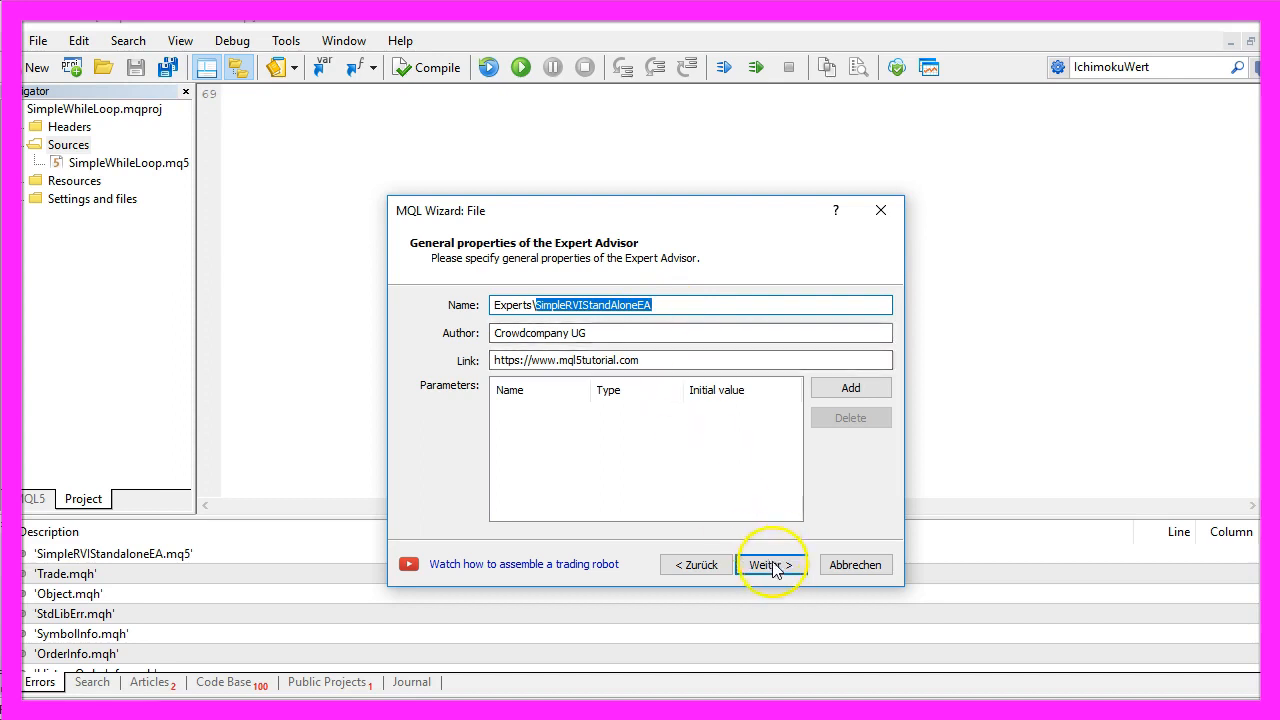
pyautogui.click(770, 564)
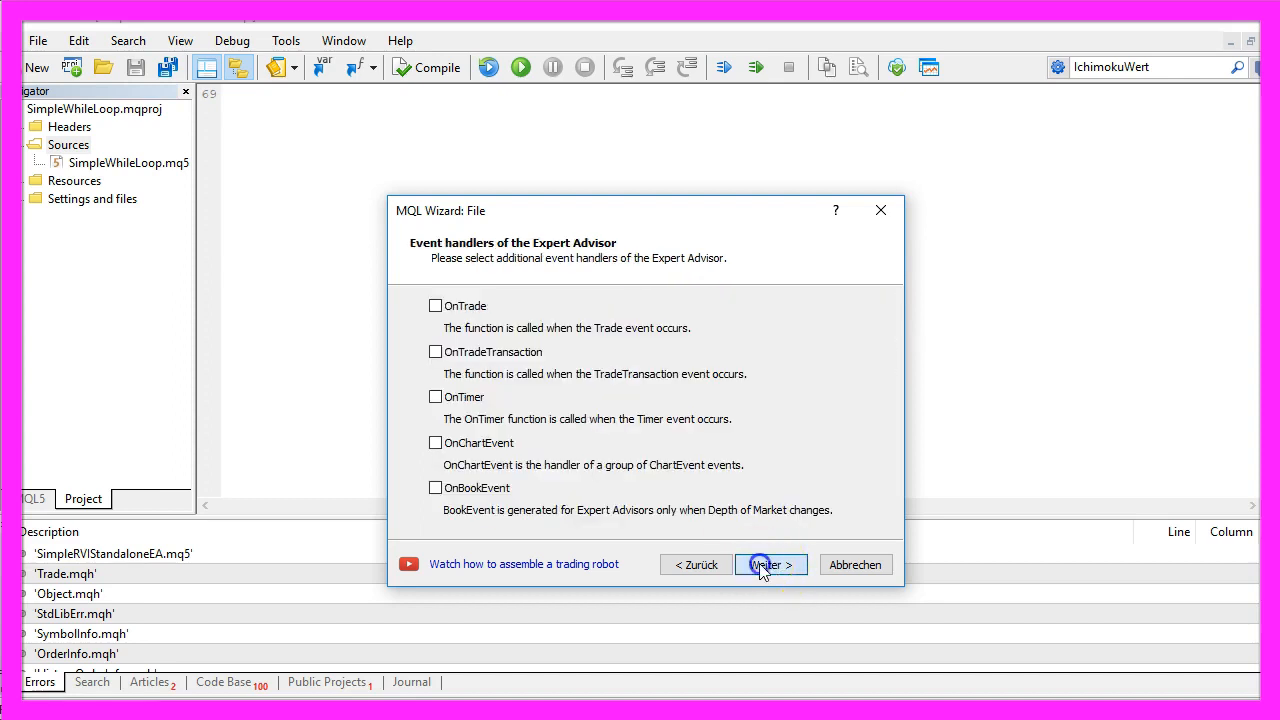
pyautogui.click(770, 564)
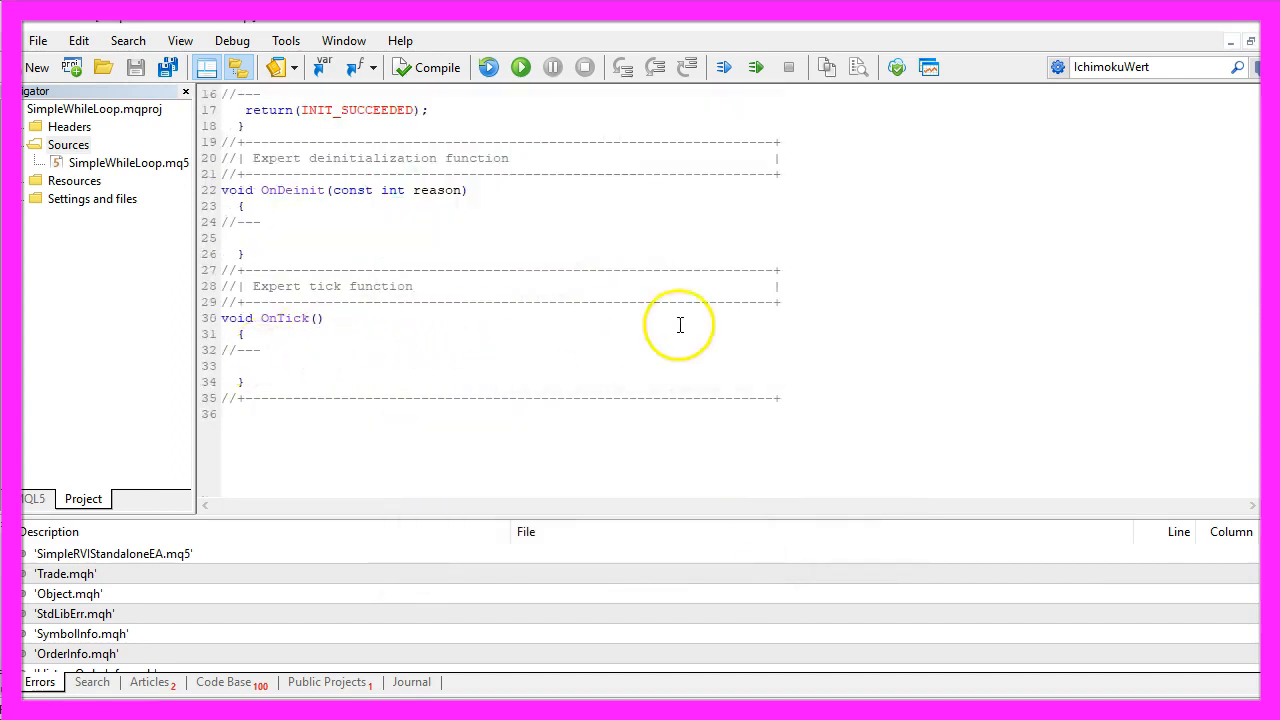
# Replace the template code with #include<Trade\Trade.mqh> and a CTrade trade instance.
pyautogui.press('ctrl+a')
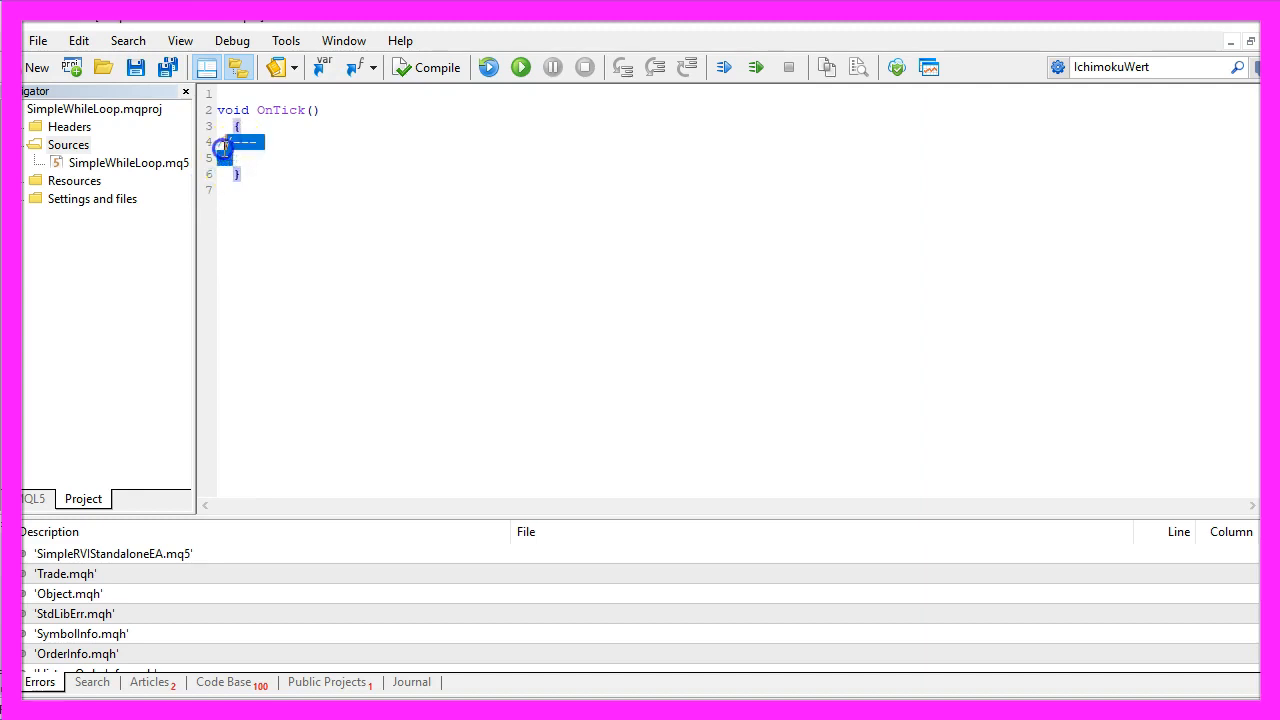
pyautogui.write('#include<Trade\\Trade.mqh>')
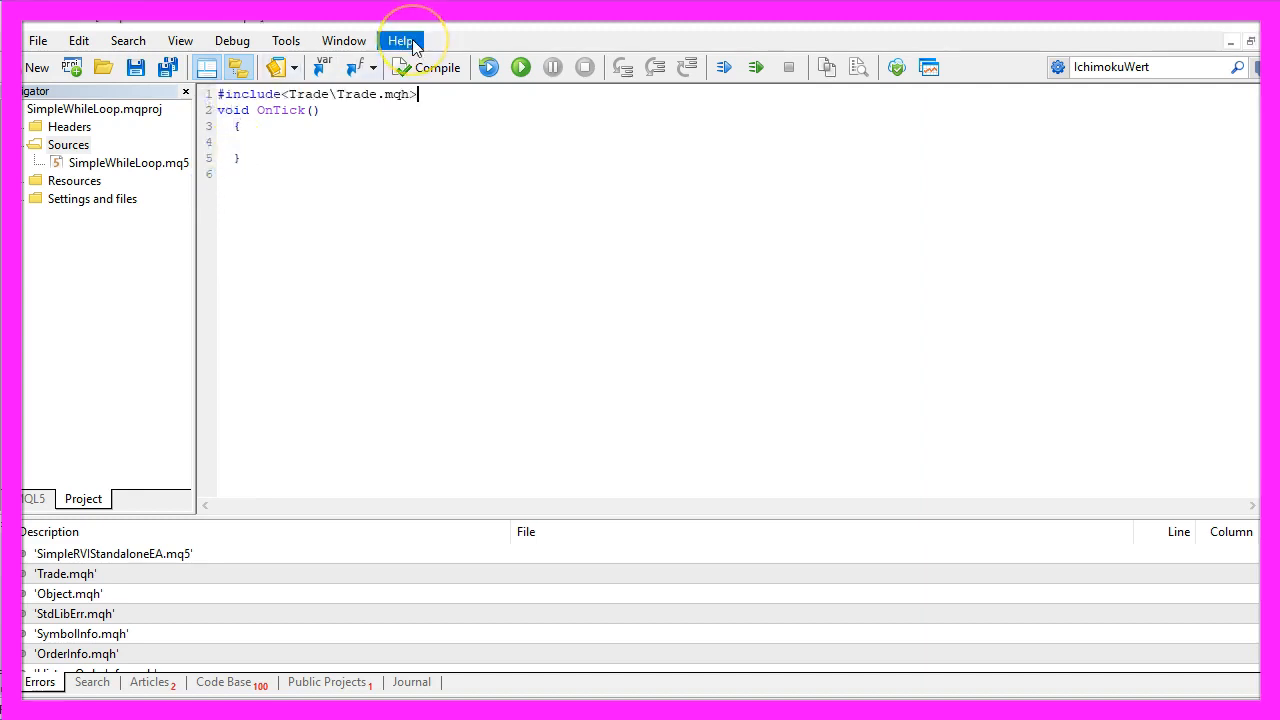
pyautogui.moveTo(340, 94)
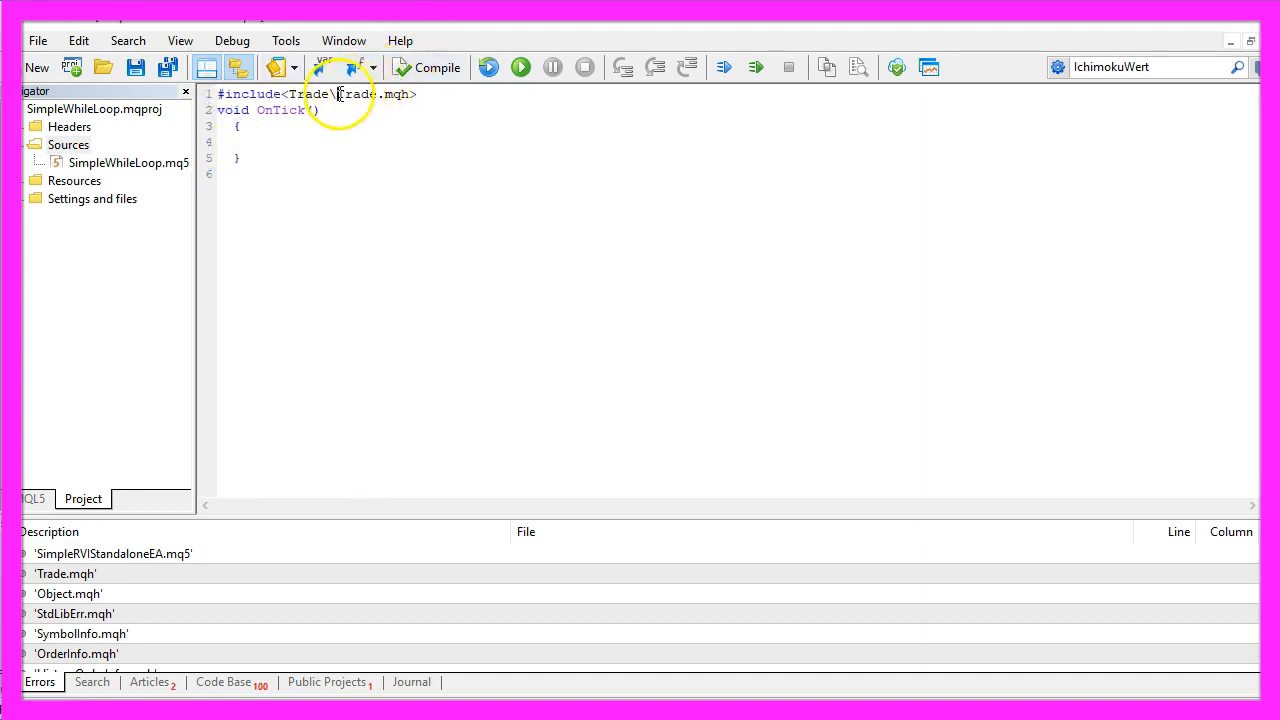
pyautogui.doubleClick(371, 94)
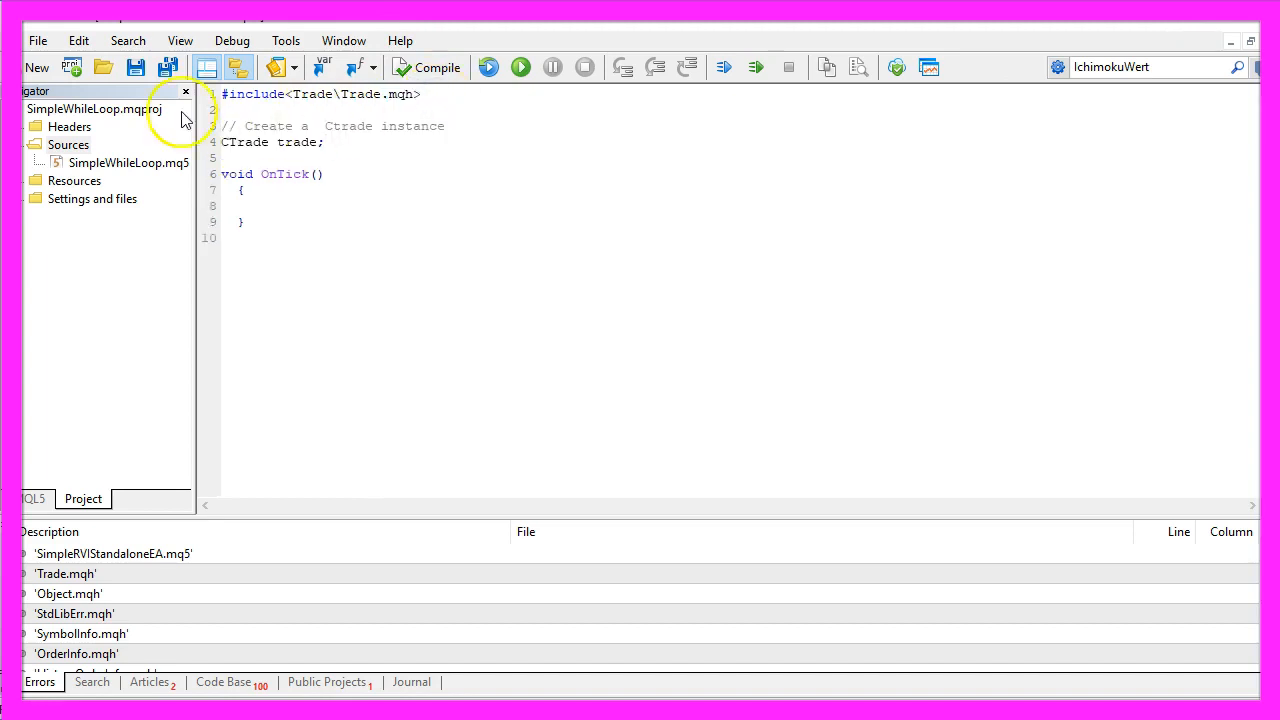
pyautogui.doubleClick(348, 126)
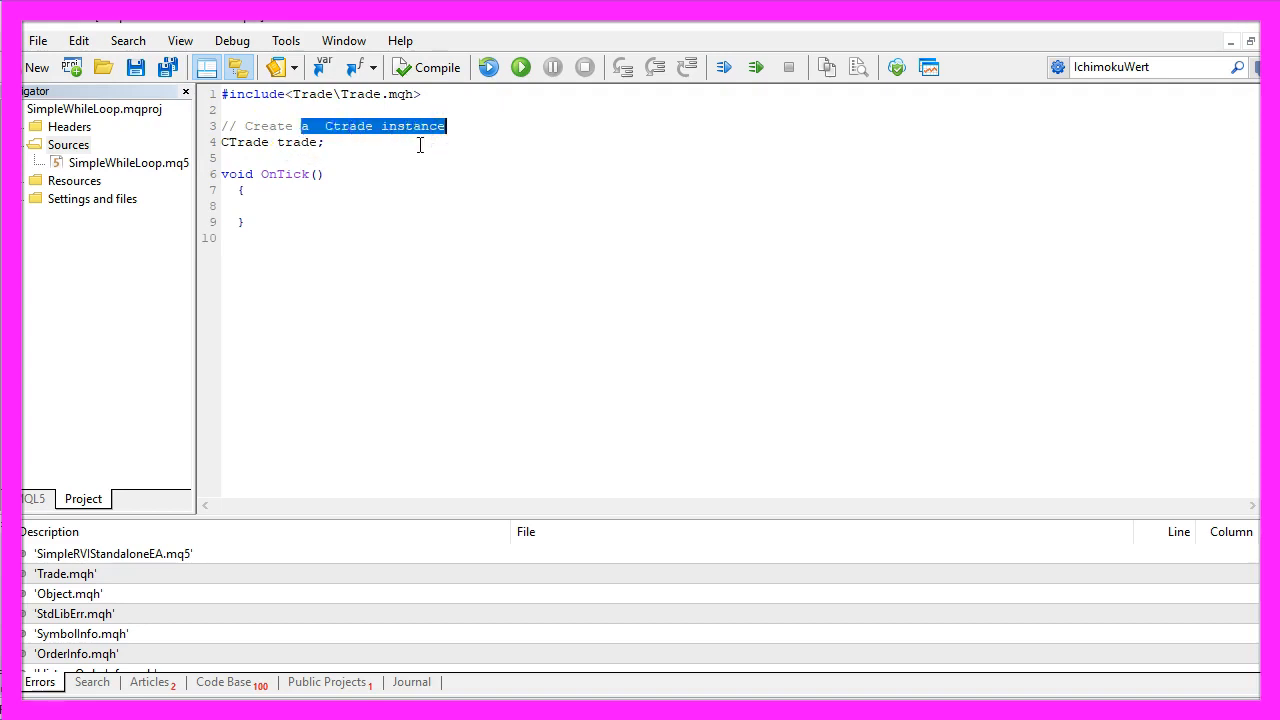
pyautogui.doubleClick(297, 142)
pyautogui.write('string signal="";')
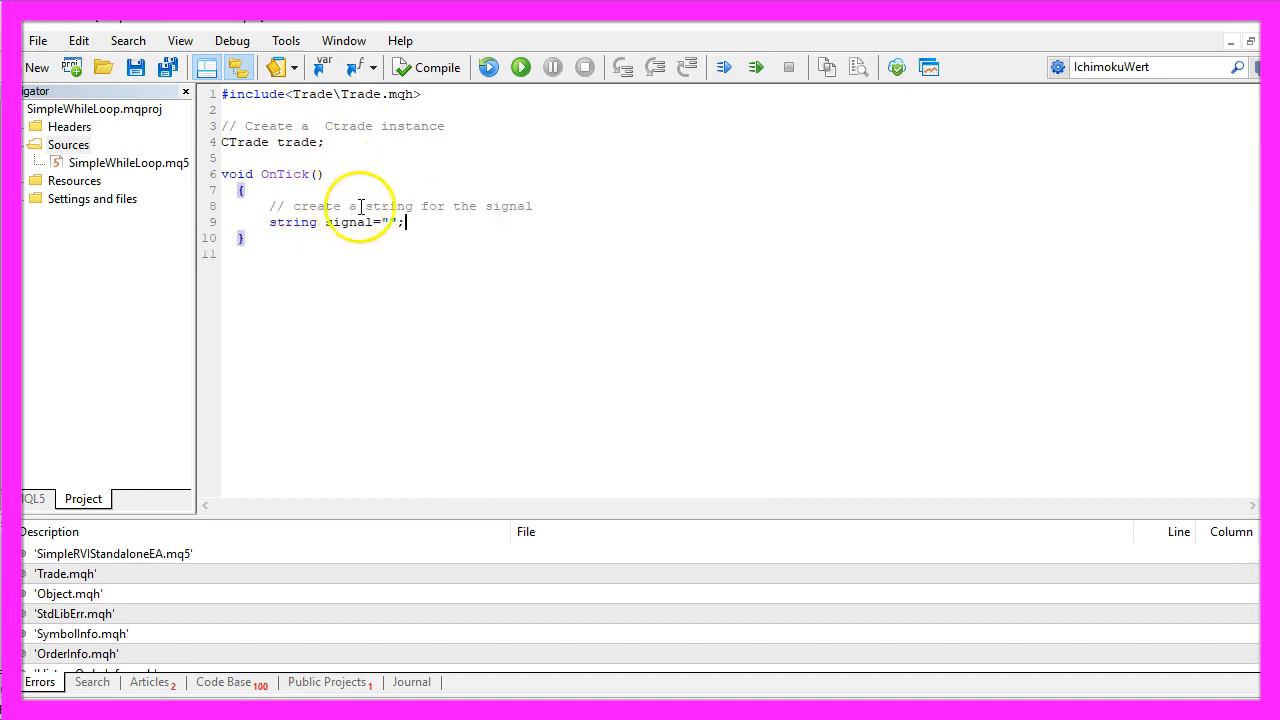
# Add a signal string and NormalizeDouble Ask and Bid price variables in OnTick.
pyautogui.moveTo(350, 206); pyautogui.dragTo(535, 206)
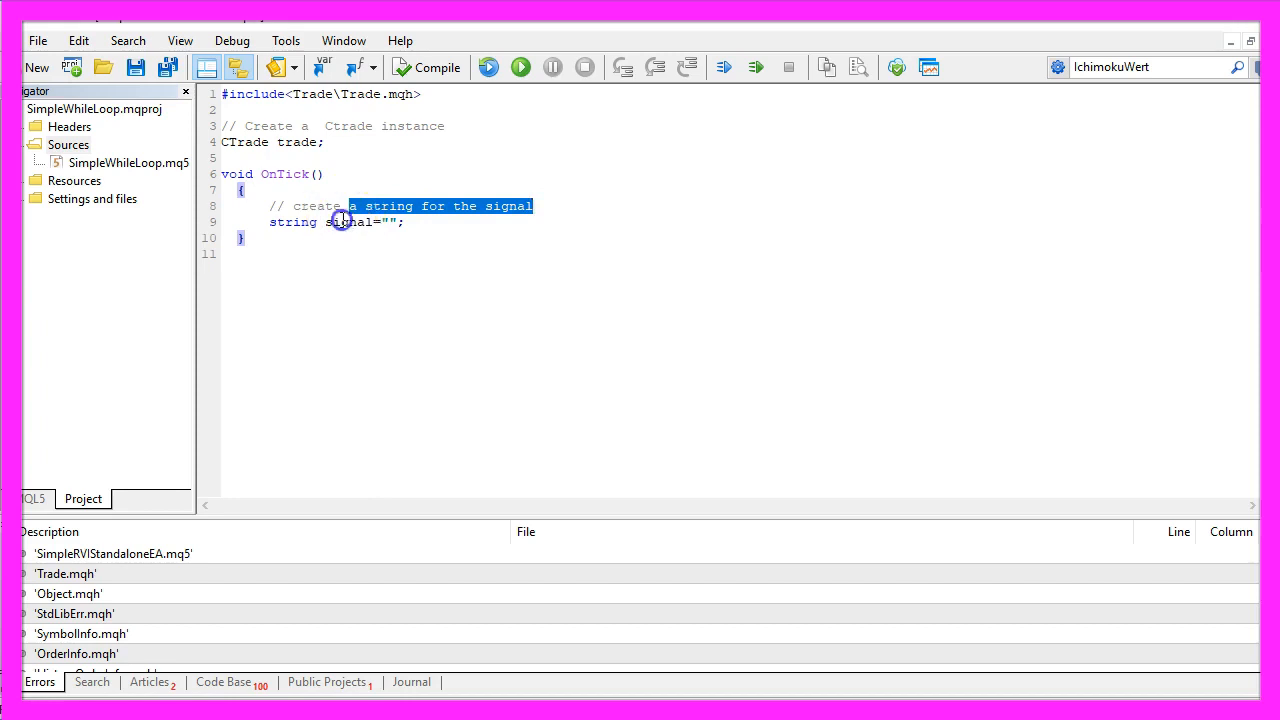
pyautogui.click(384, 222)
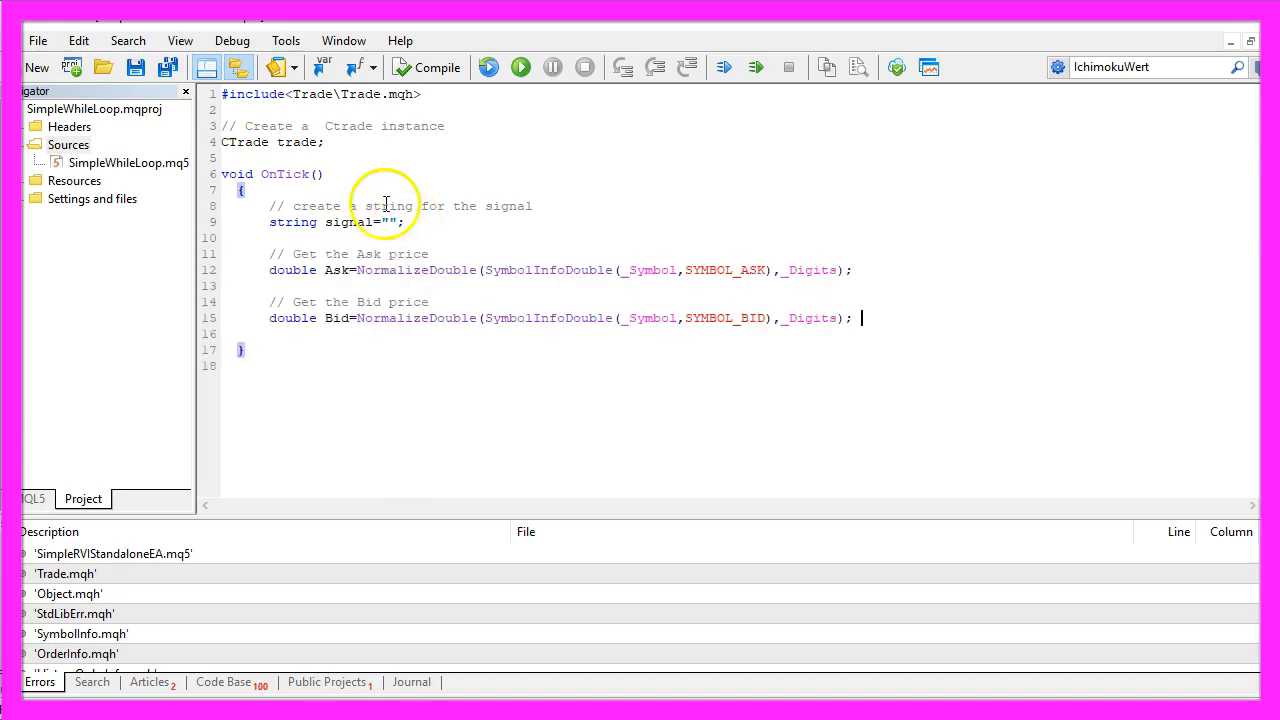
pyautogui.doubleClick(337, 270)
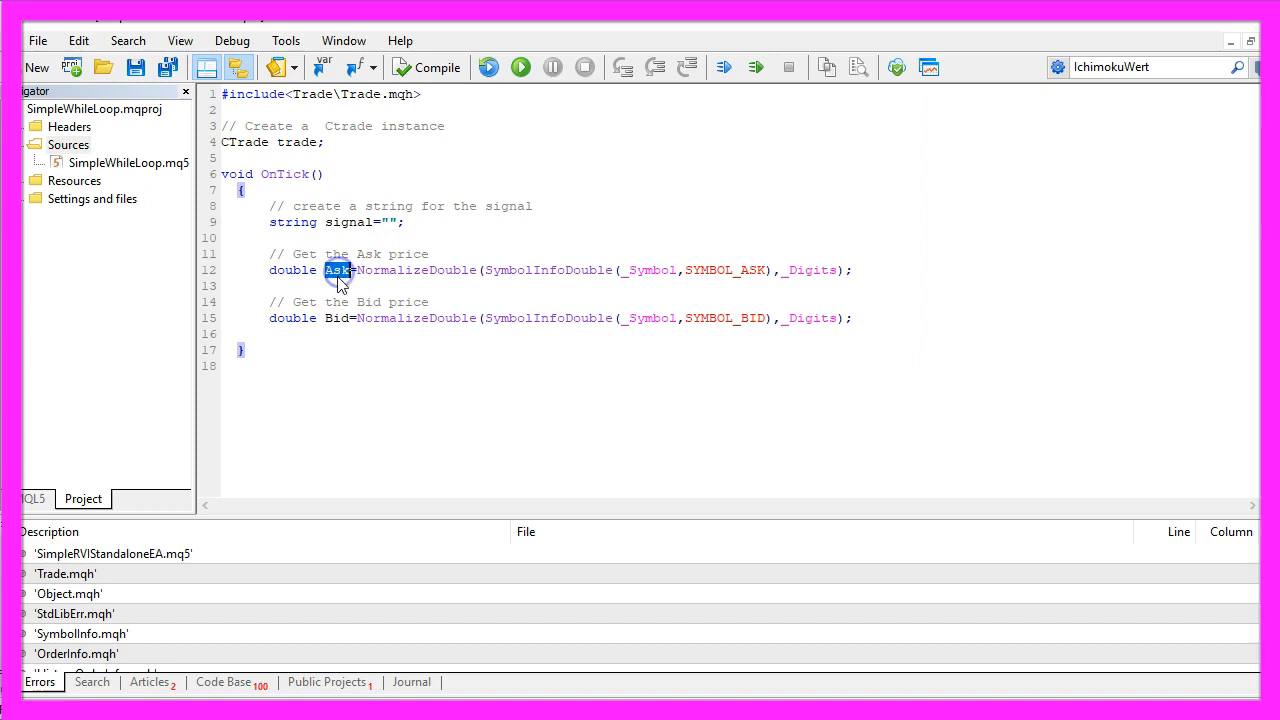
pyautogui.doubleClick(338, 318)
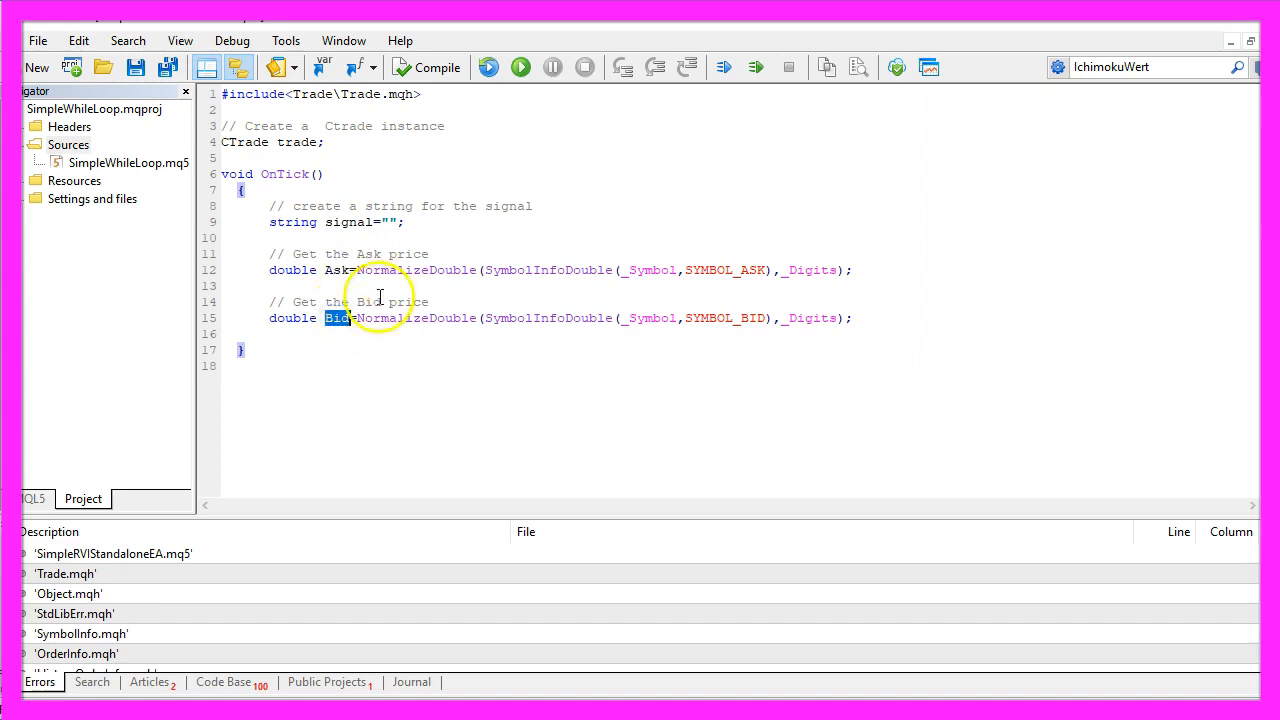
pyautogui.doubleClick(547, 270)
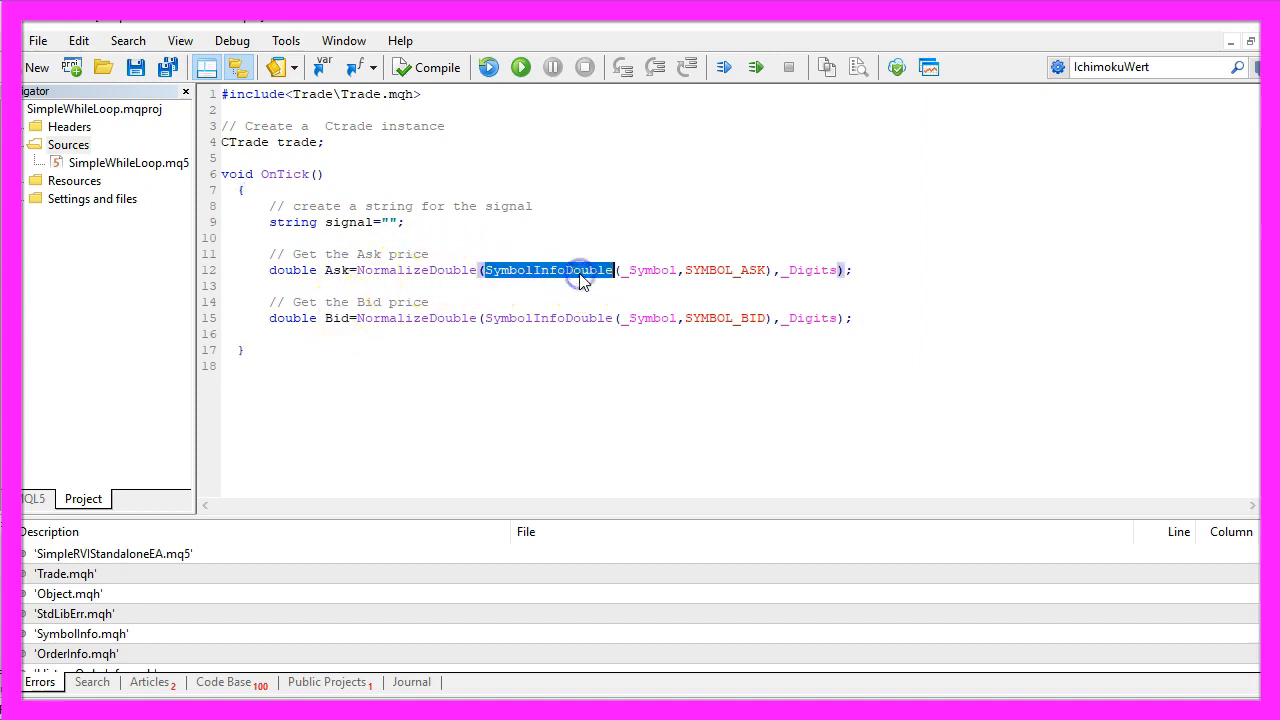
pyautogui.doubleClick(649, 270)
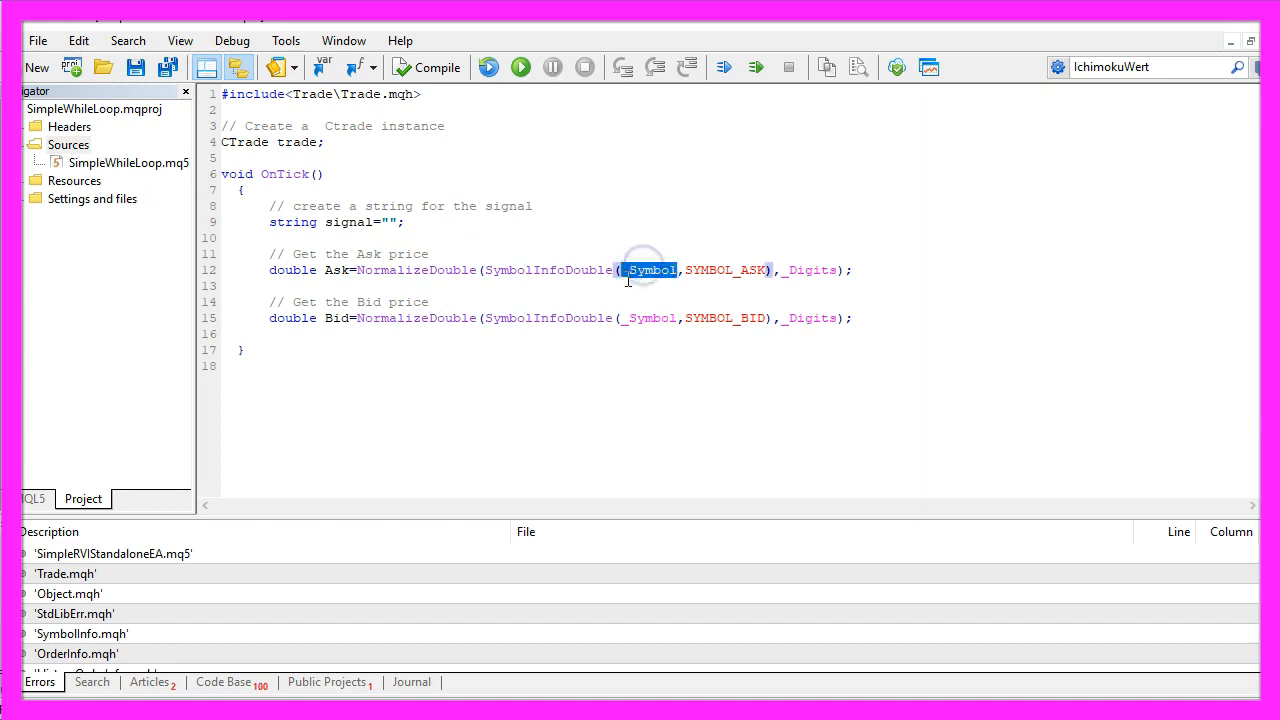
pyautogui.doubleClick(722, 270)
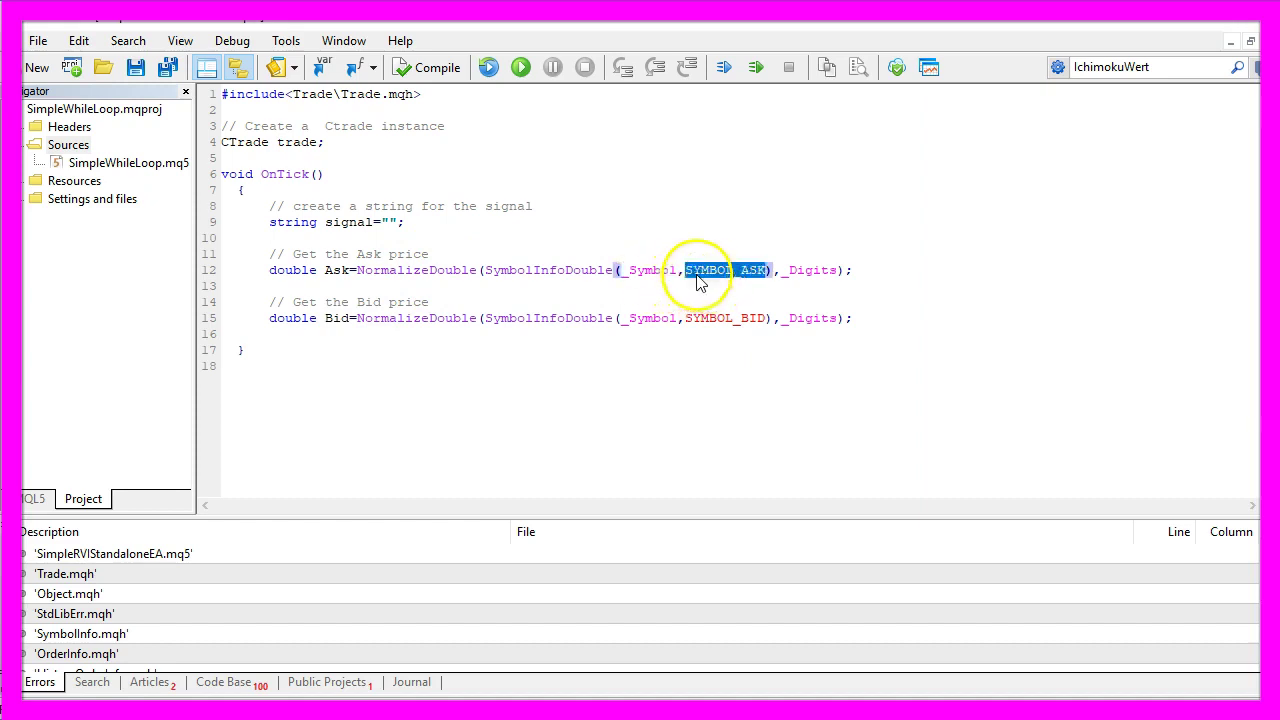
pyautogui.moveTo(703, 322)
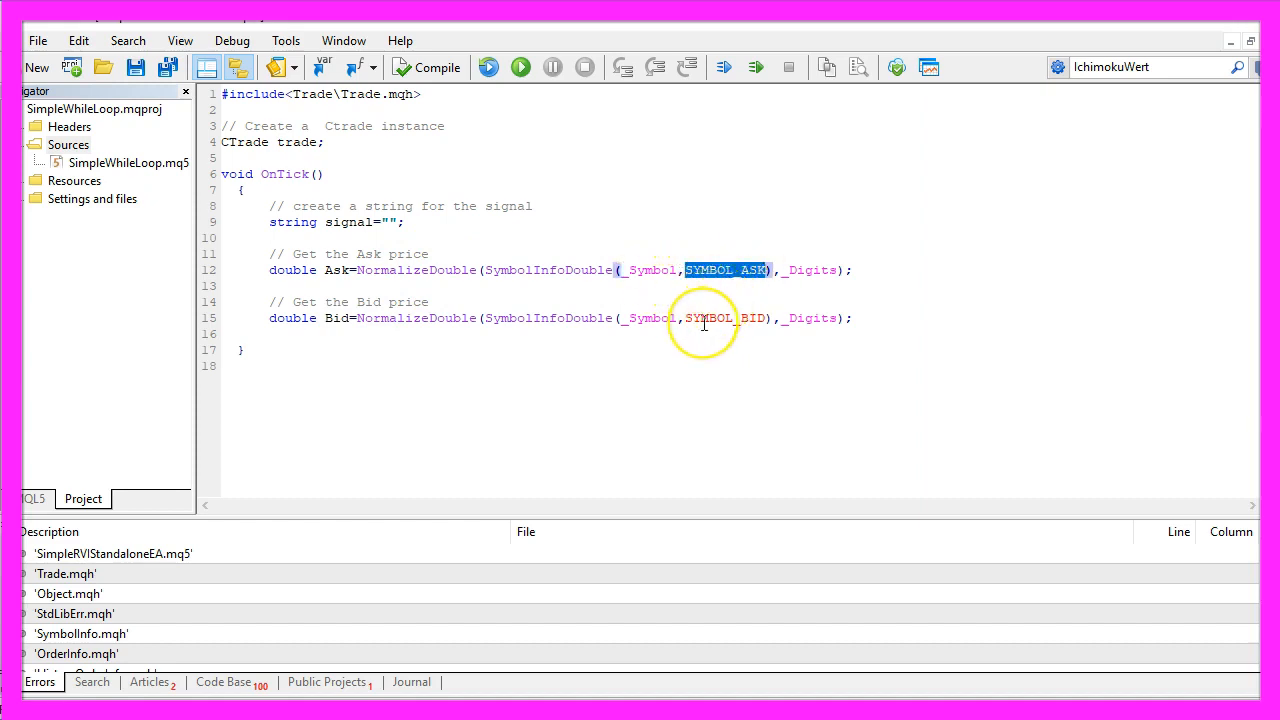
pyautogui.doubleClick(725, 318)
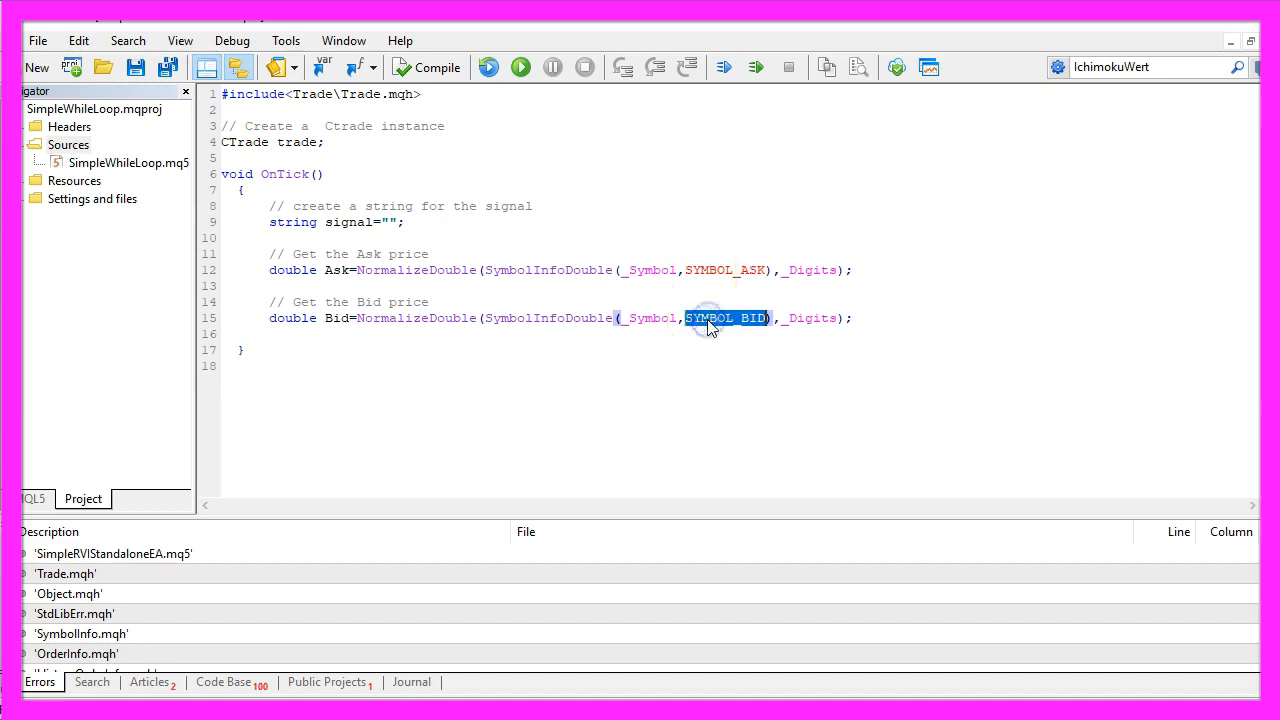
pyautogui.moveTo(750, 322)
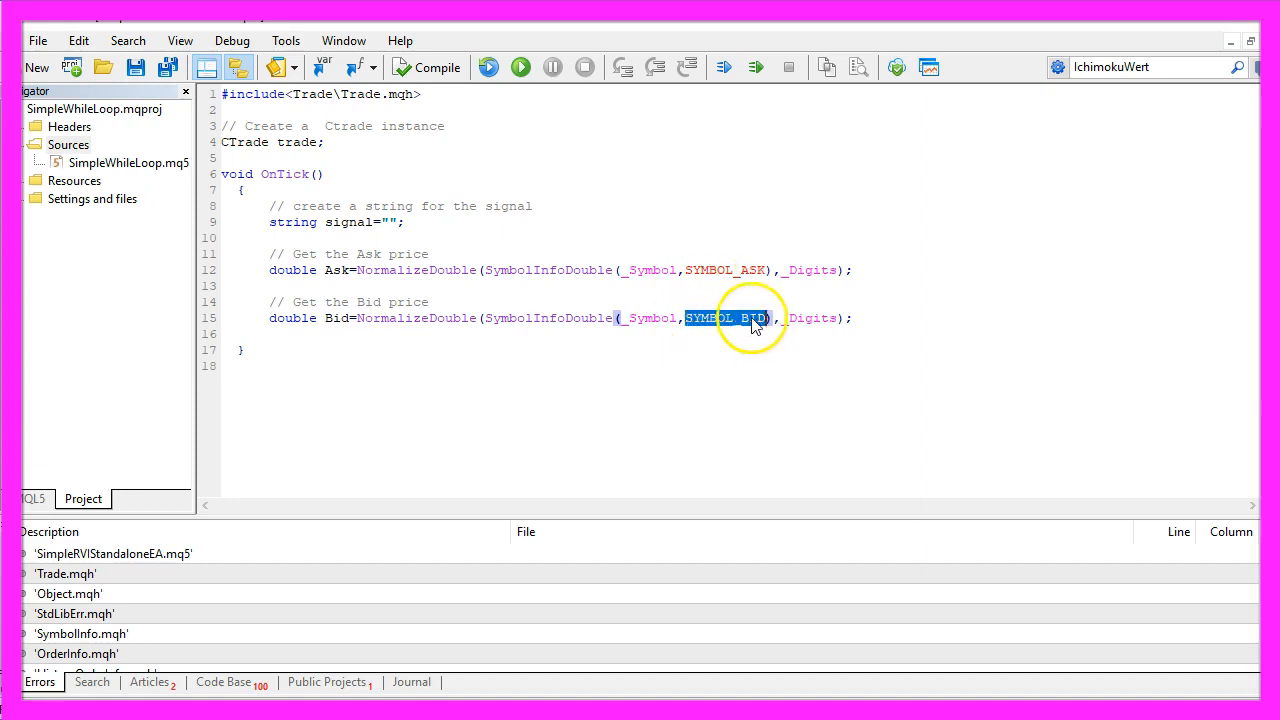
pyautogui.doubleClick(415, 270)
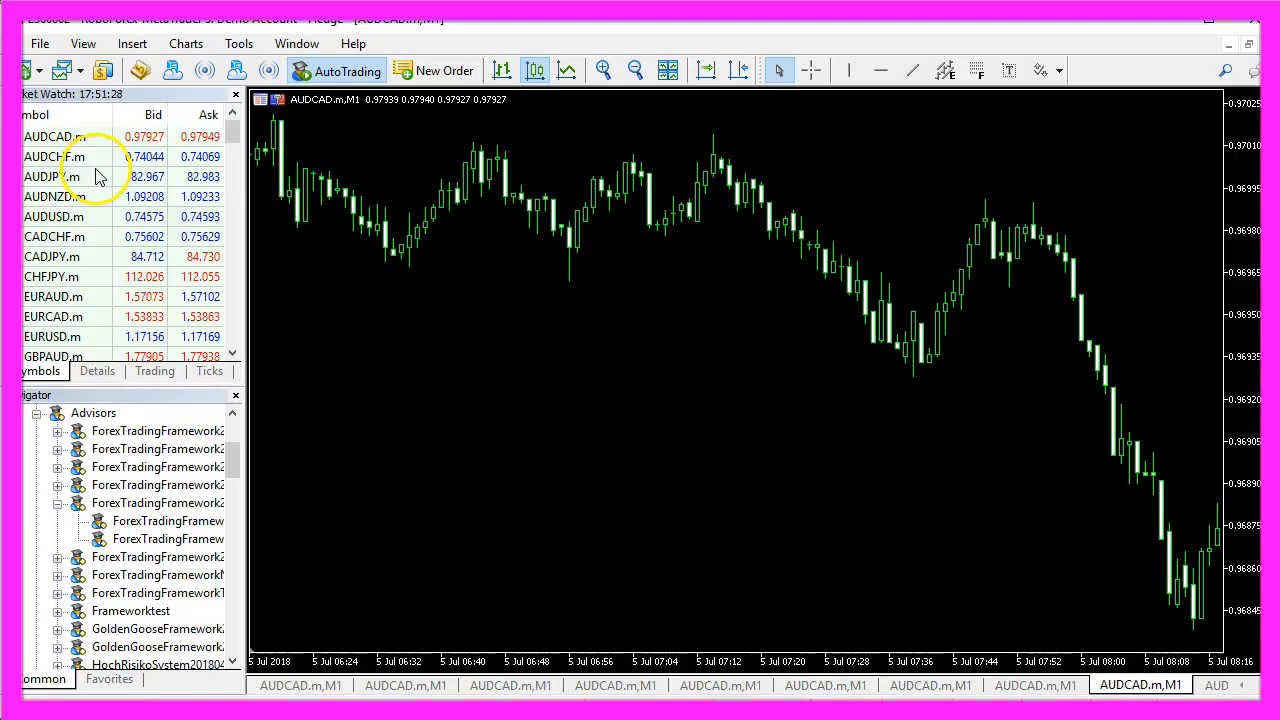
pyautogui.moveTo(105, 160)
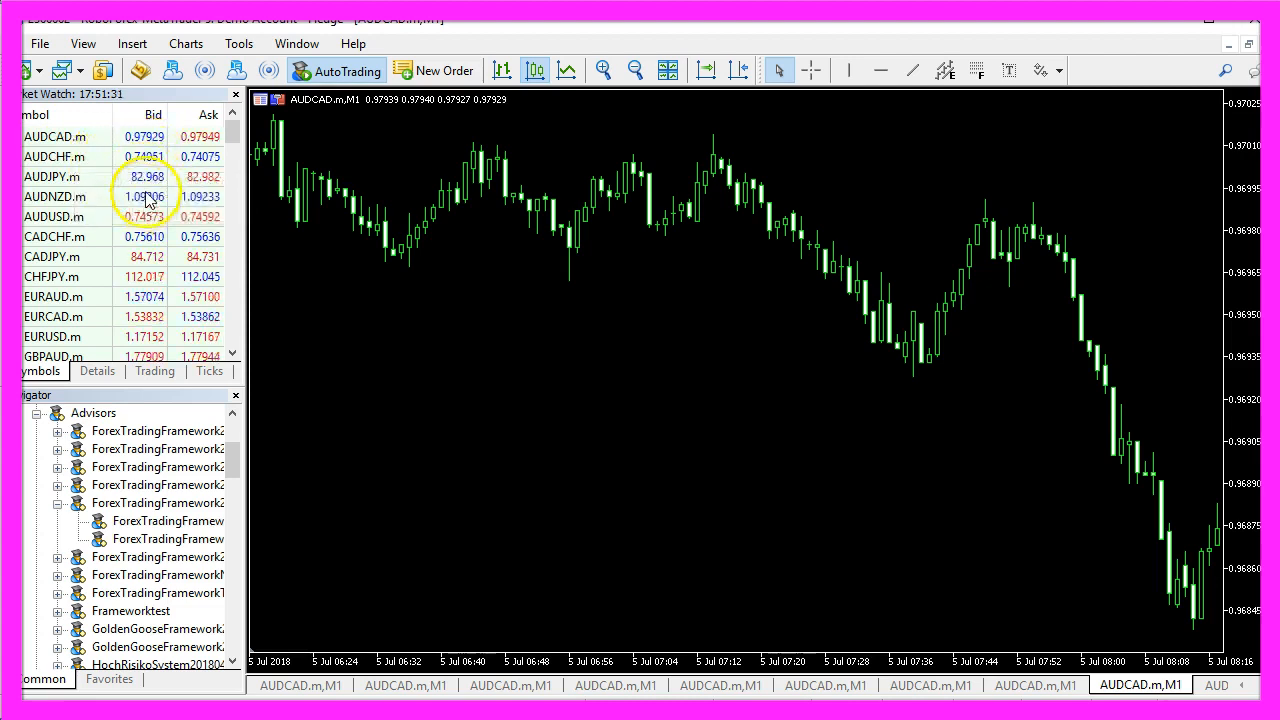
pyautogui.moveTo(145, 177)
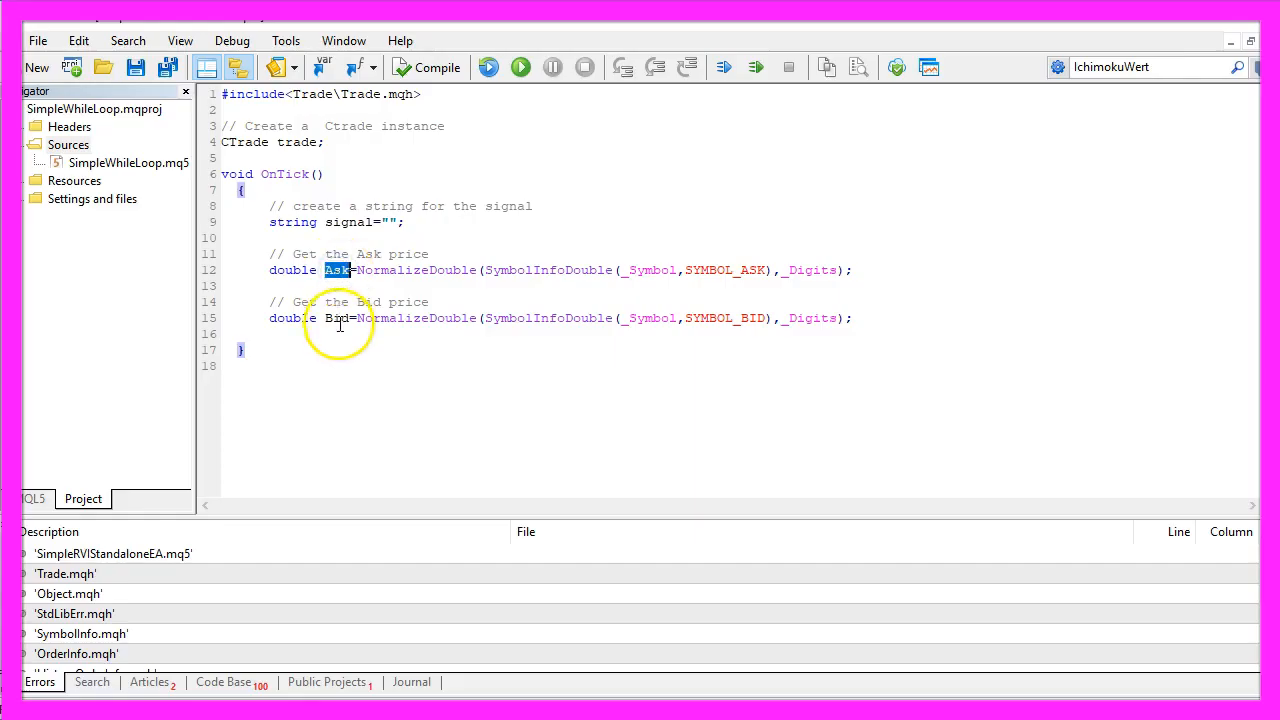
# Declare myPriceArray0[], myPriceArray1[] and RVIDefinition = iRVI(_Symbol,_Period,10).
pyautogui.doubleClick(336, 318)
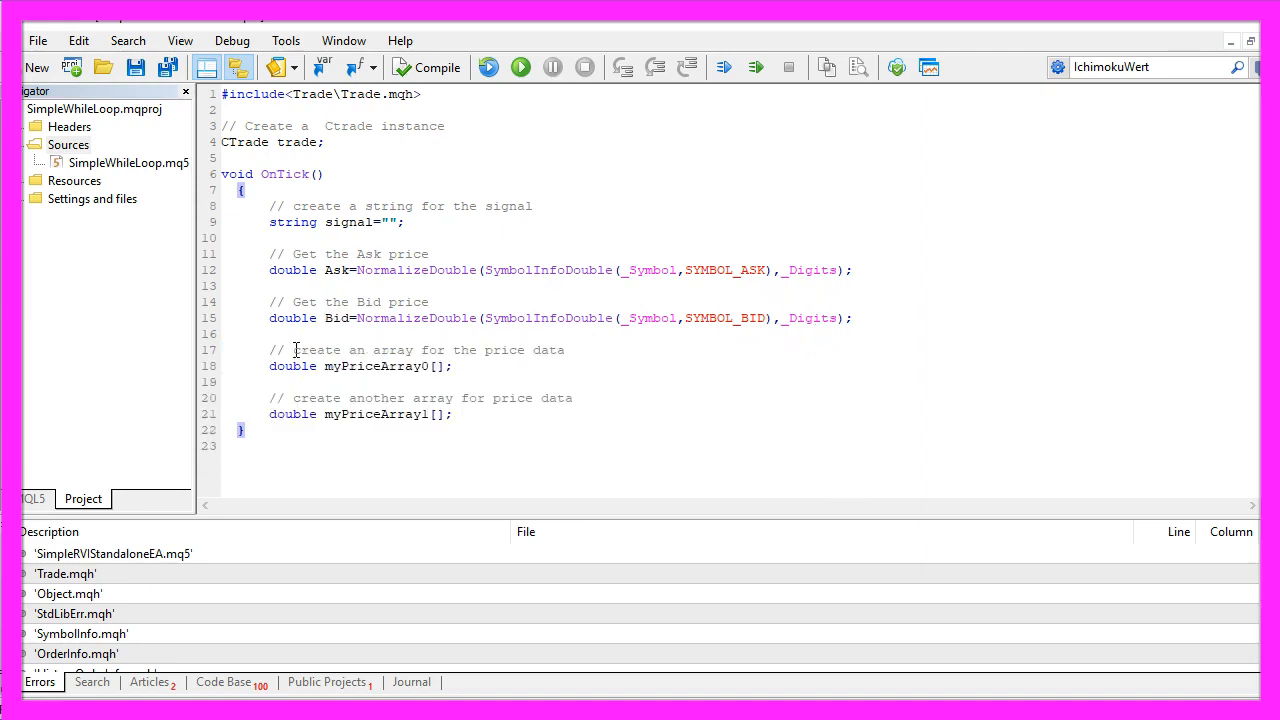
pyautogui.moveTo(352, 350); pyautogui.dragTo(565, 350)
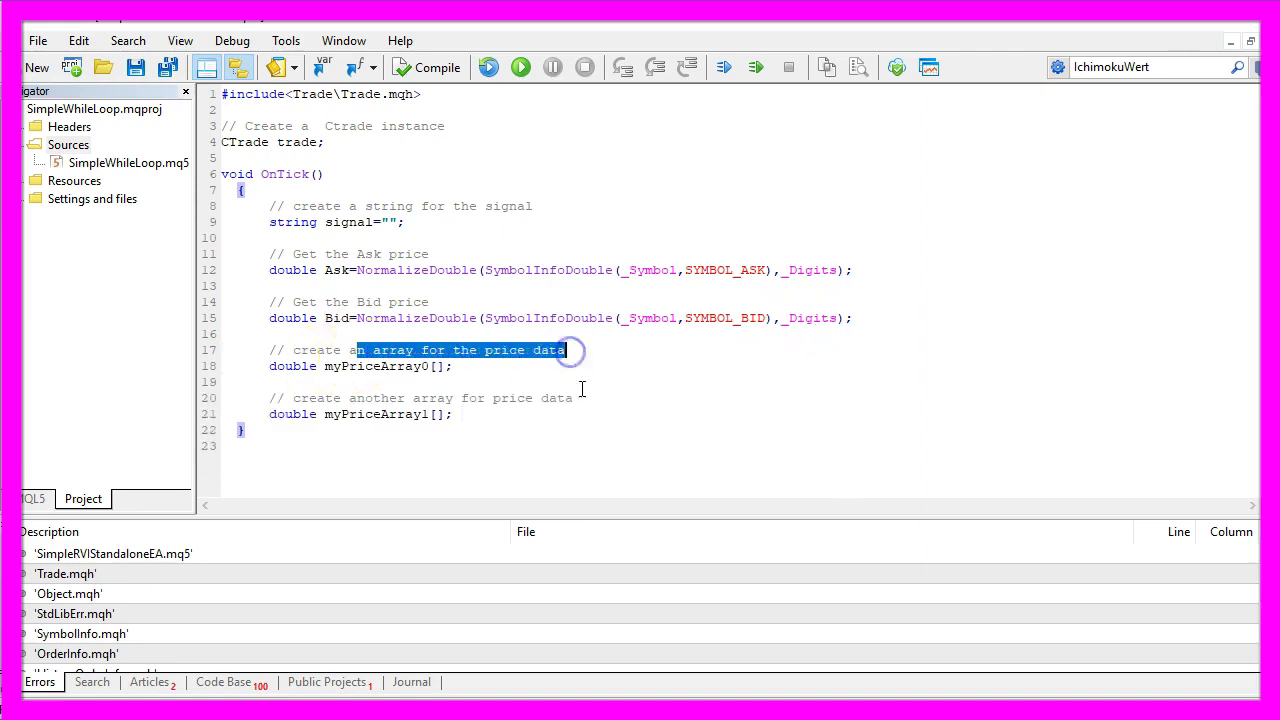
pyautogui.doubleClick(375, 366)
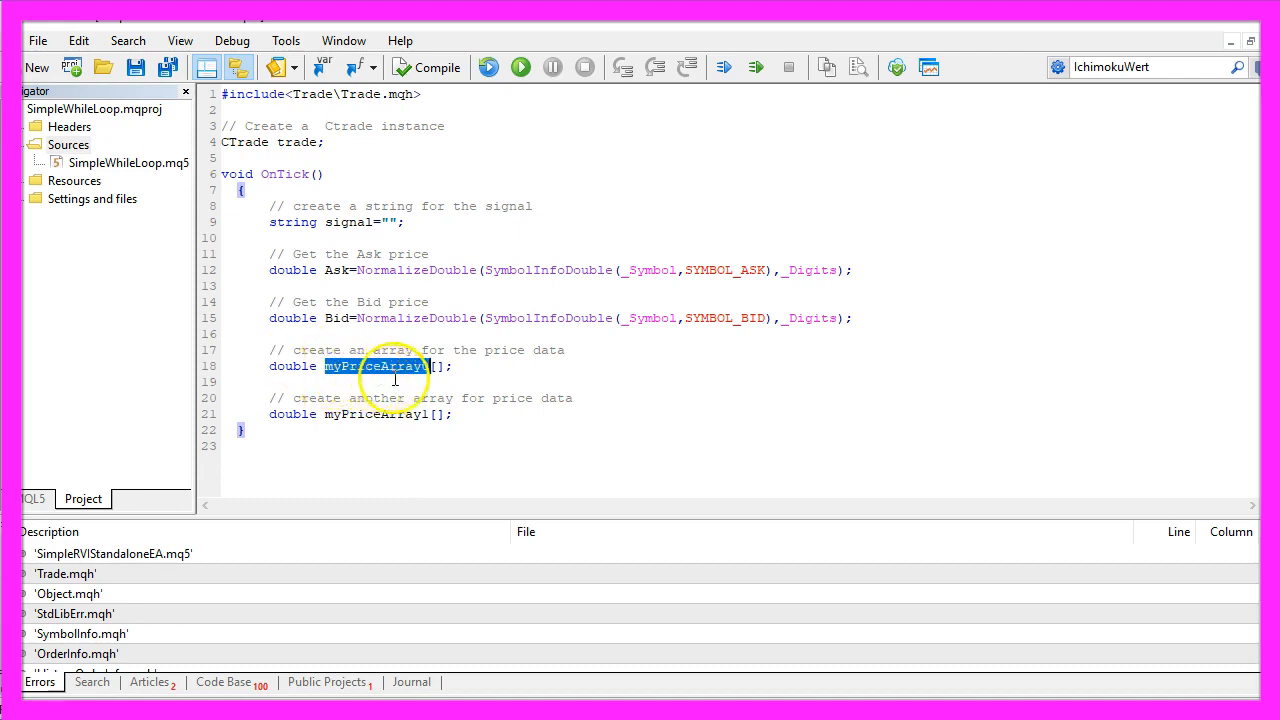
pyautogui.click(377, 414)
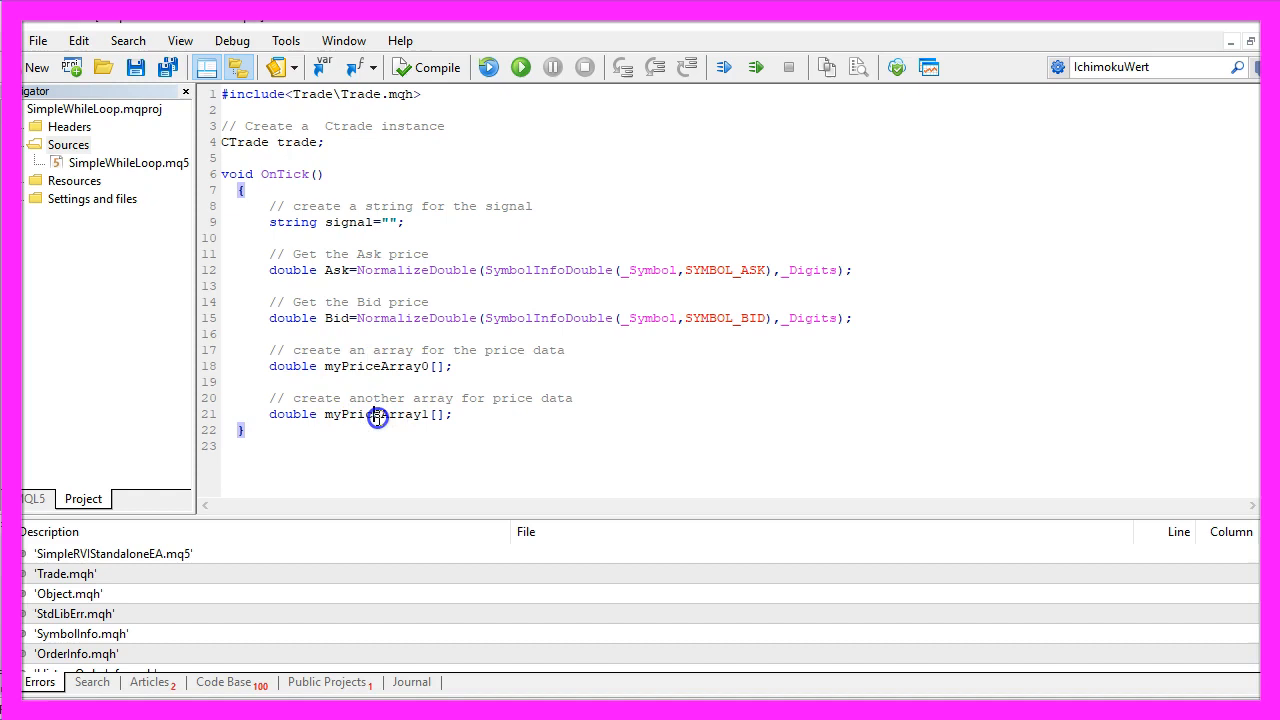
pyautogui.doubleClick(375, 414)
pyautogui.write('// define the properties for the RVI EA')
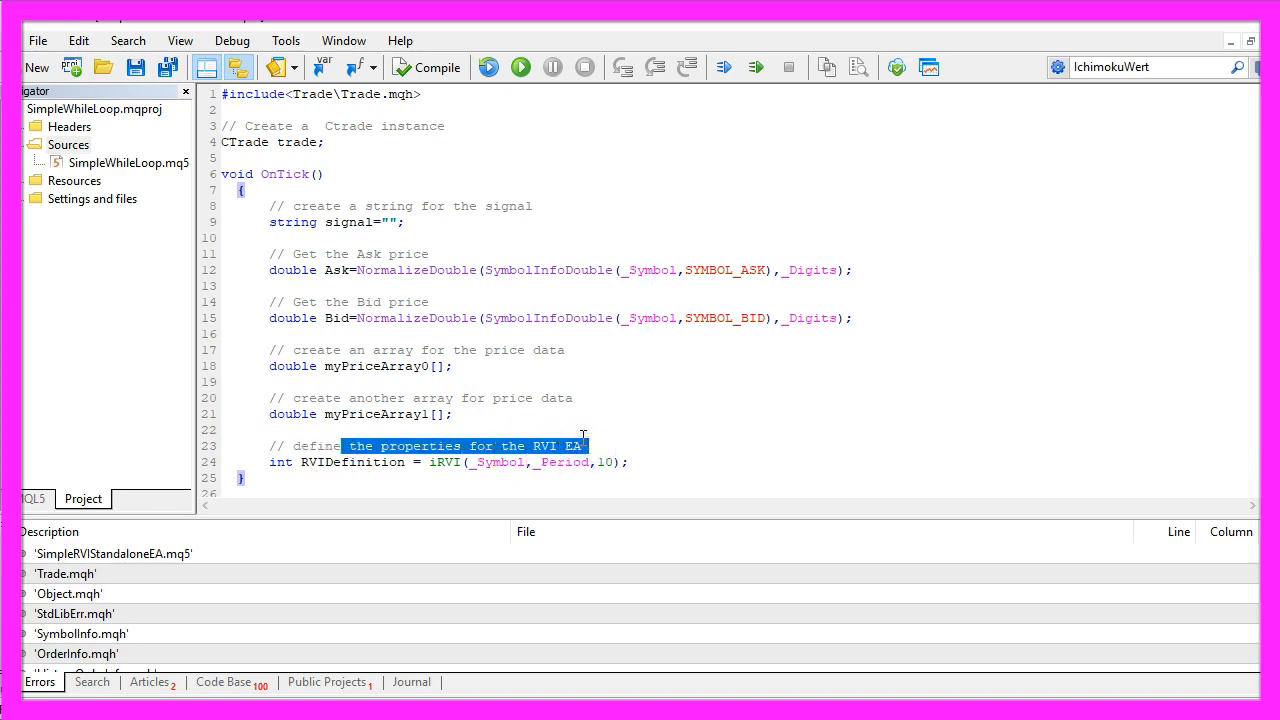
pyautogui.moveTo(448, 462)
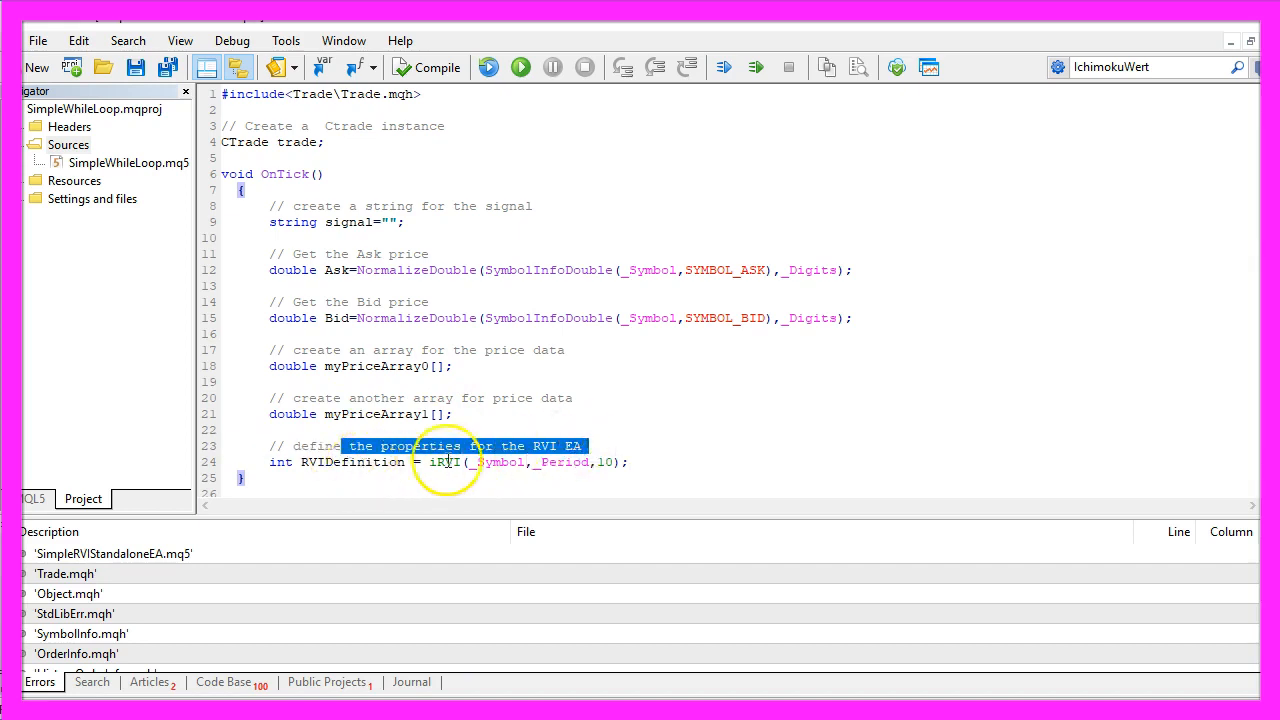
pyautogui.doubleClick(445, 462)
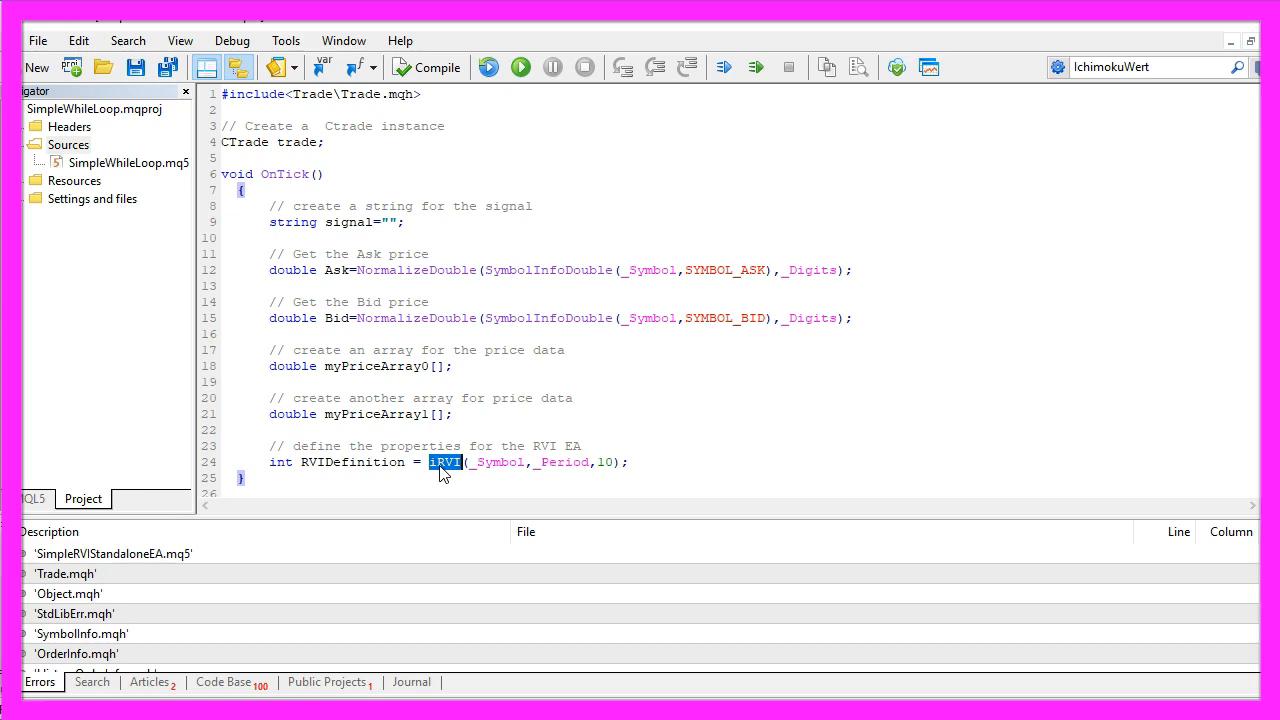
pyautogui.doubleClick(562, 462)
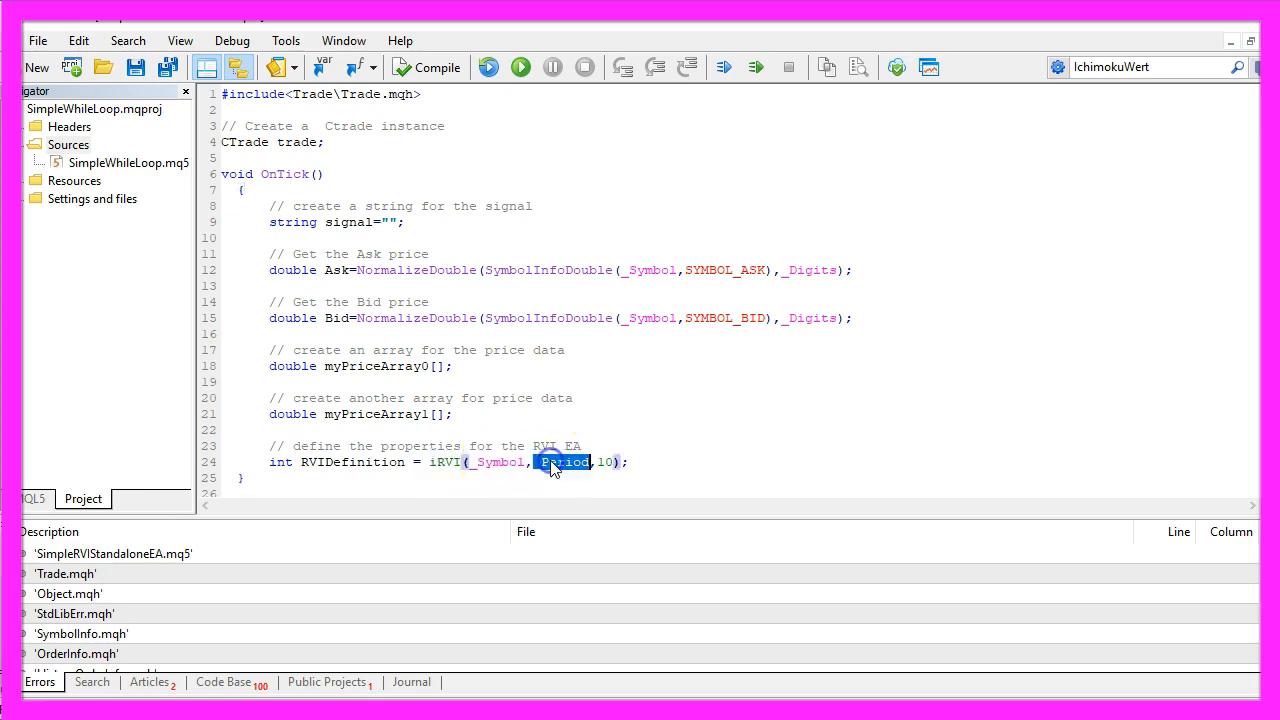
pyautogui.moveTo(553, 473)
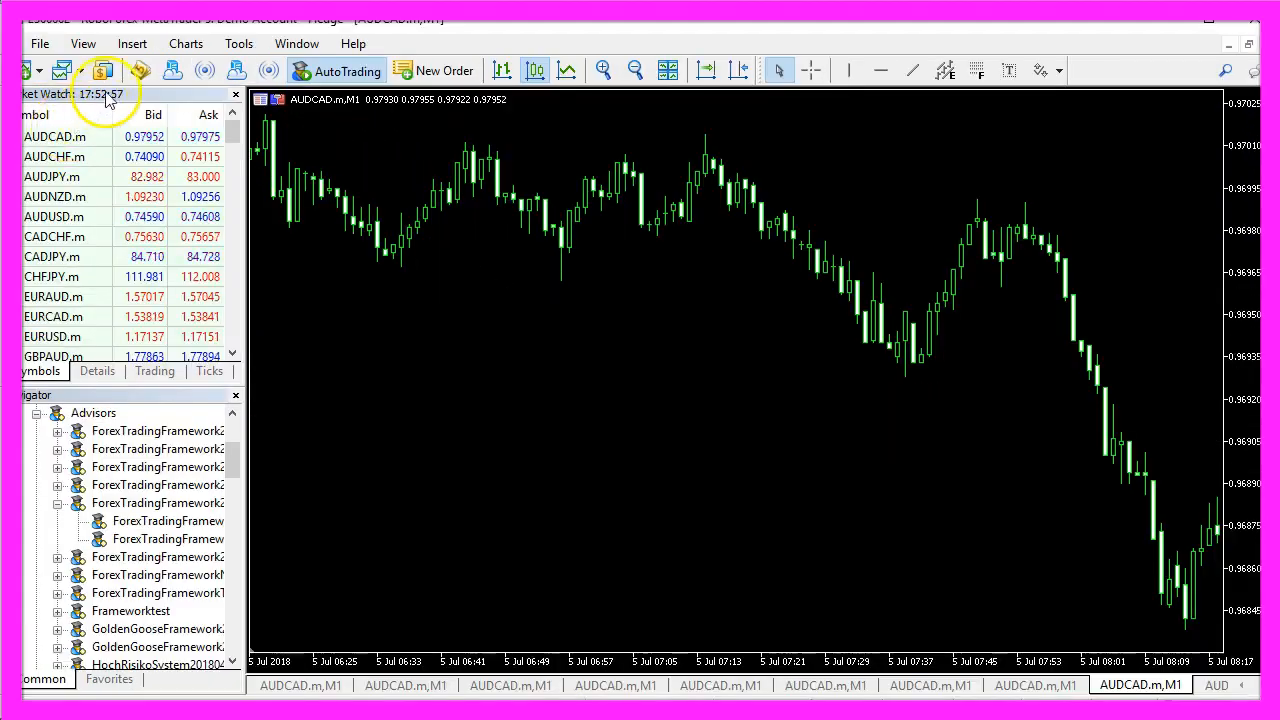
# Locate Relative Vigor Index under Insert > Indicators > Oscillators in MetaTrader 5.
pyautogui.click(132, 43)
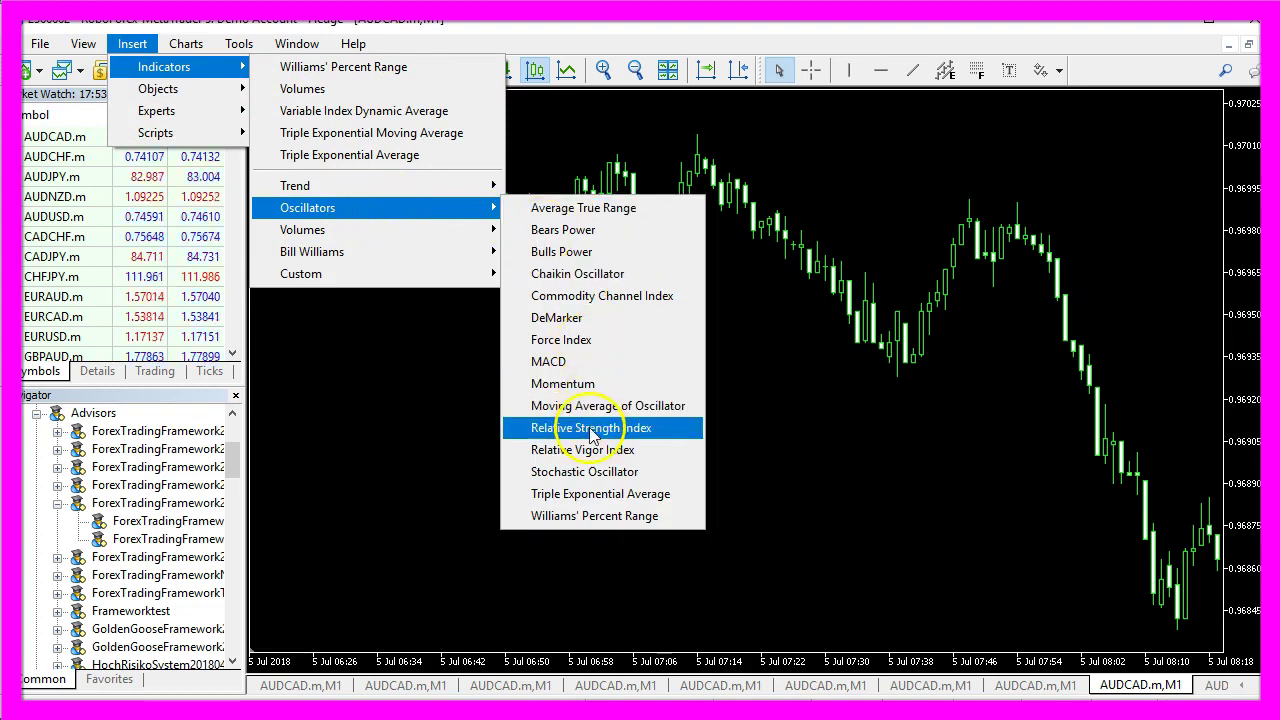
pyautogui.moveTo(590, 449)
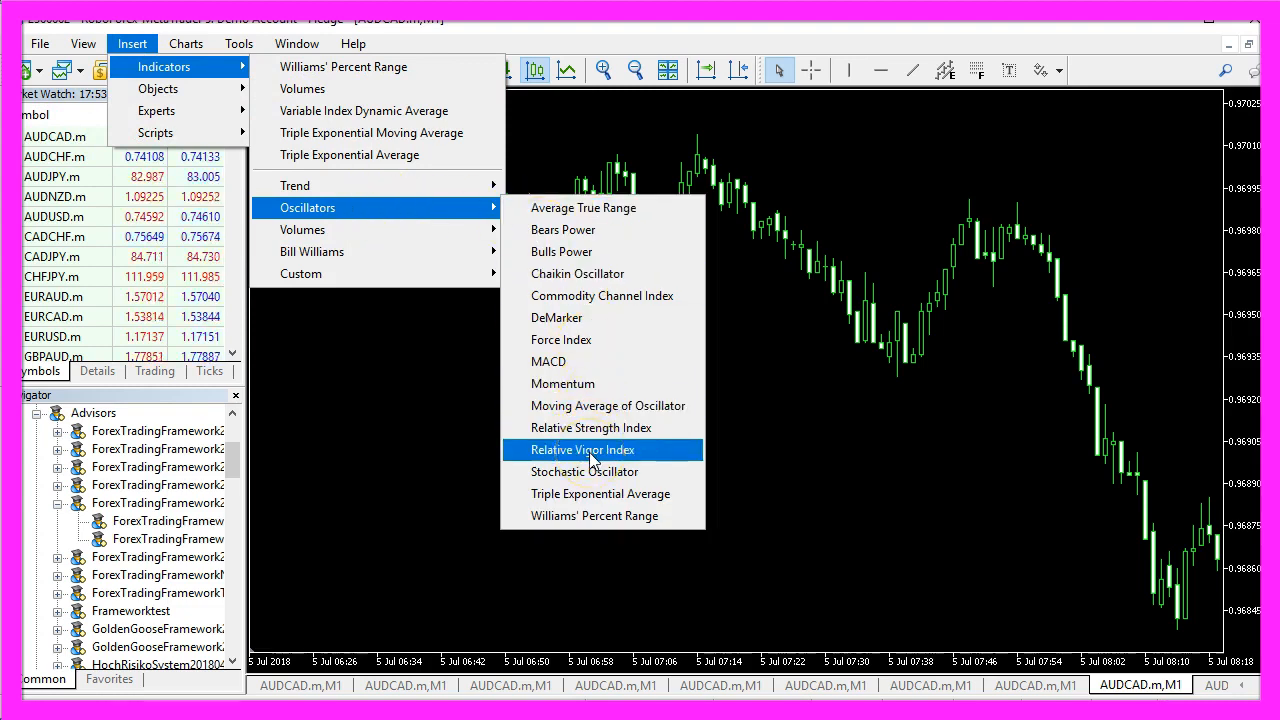
pyautogui.click(583, 449)
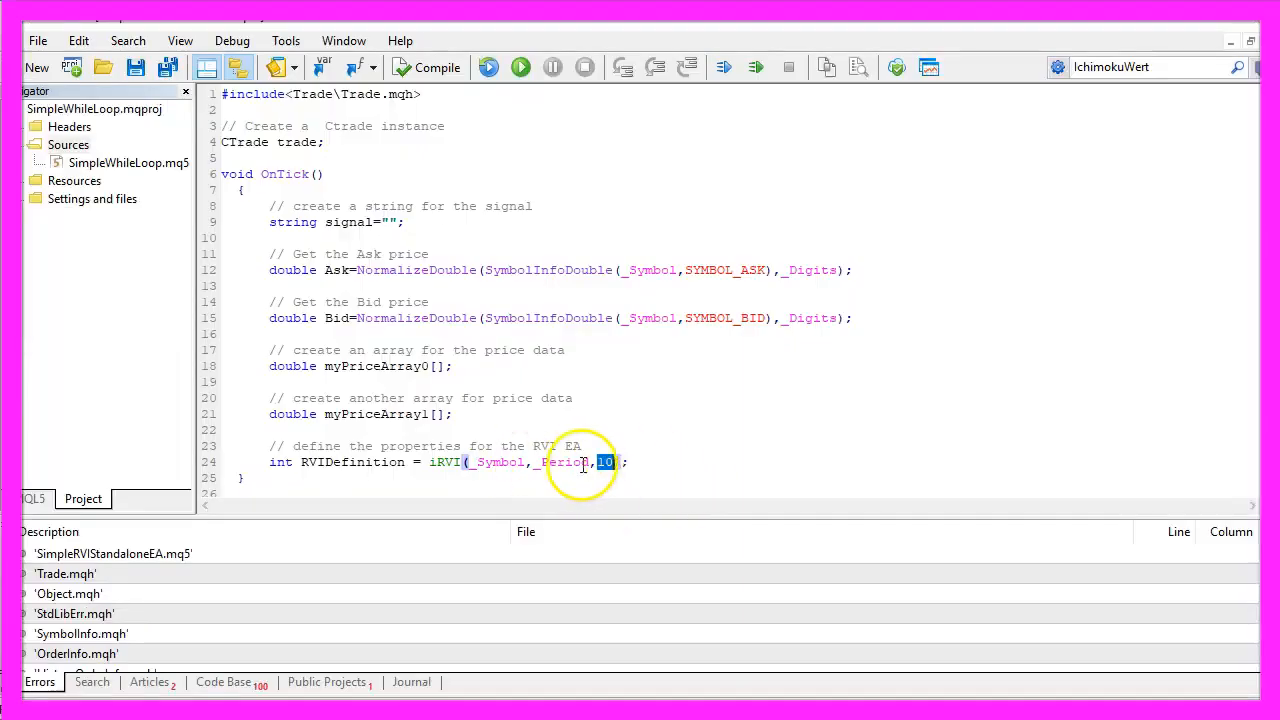
# Add ArraySetAsSeries(myPriceArray0,true) and ArraySetAsSeries(myPriceArray1,true) with comments.
pyautogui.scroll(-3)
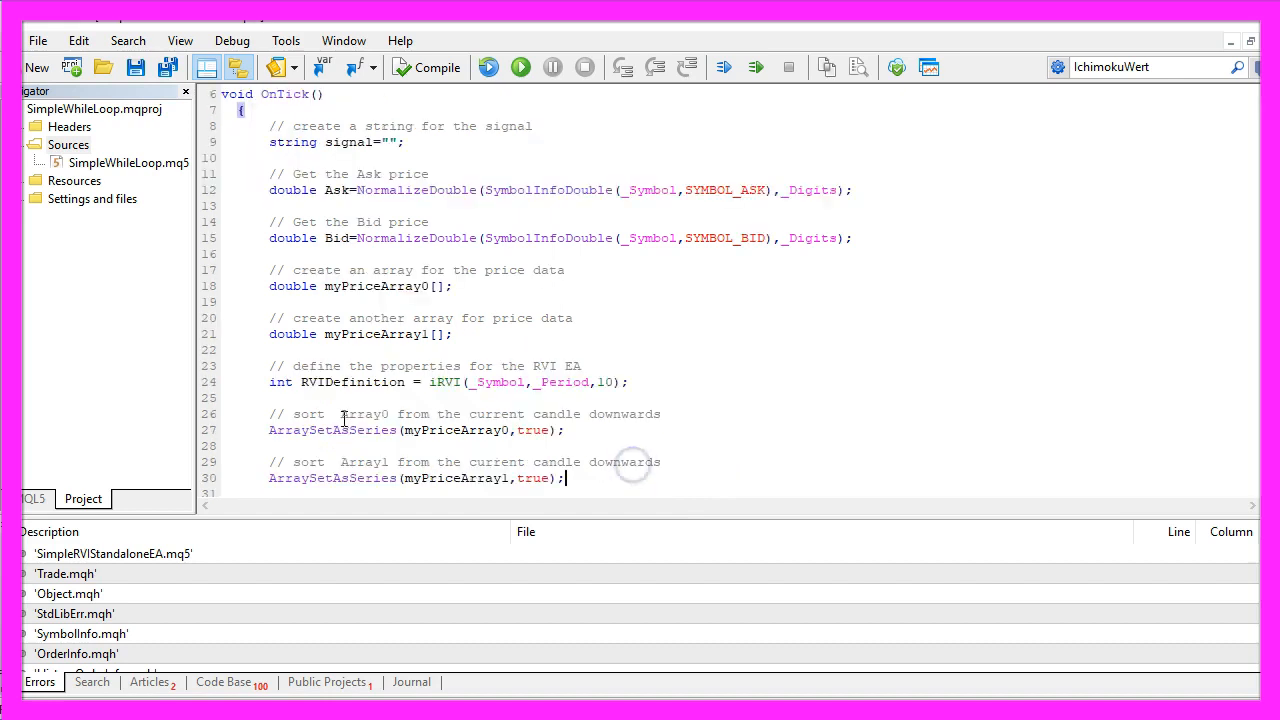
pyautogui.doubleClick(366, 414)
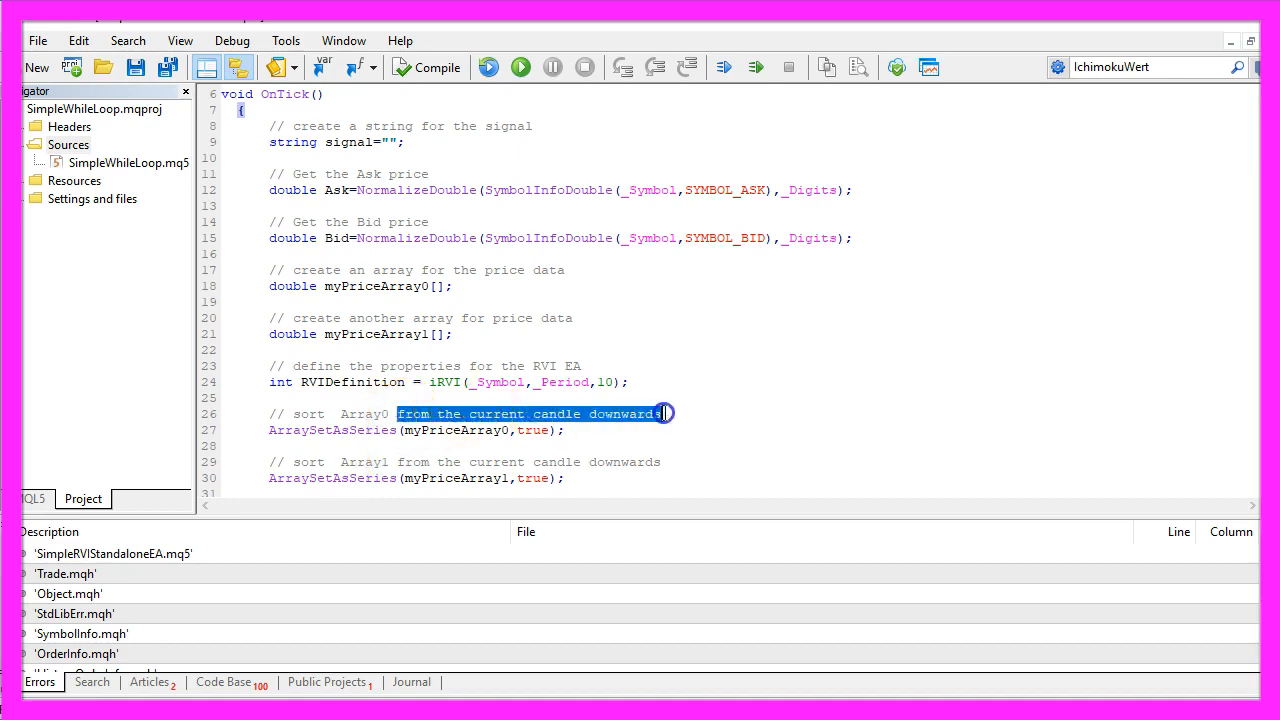
pyautogui.doubleClick(332, 430)
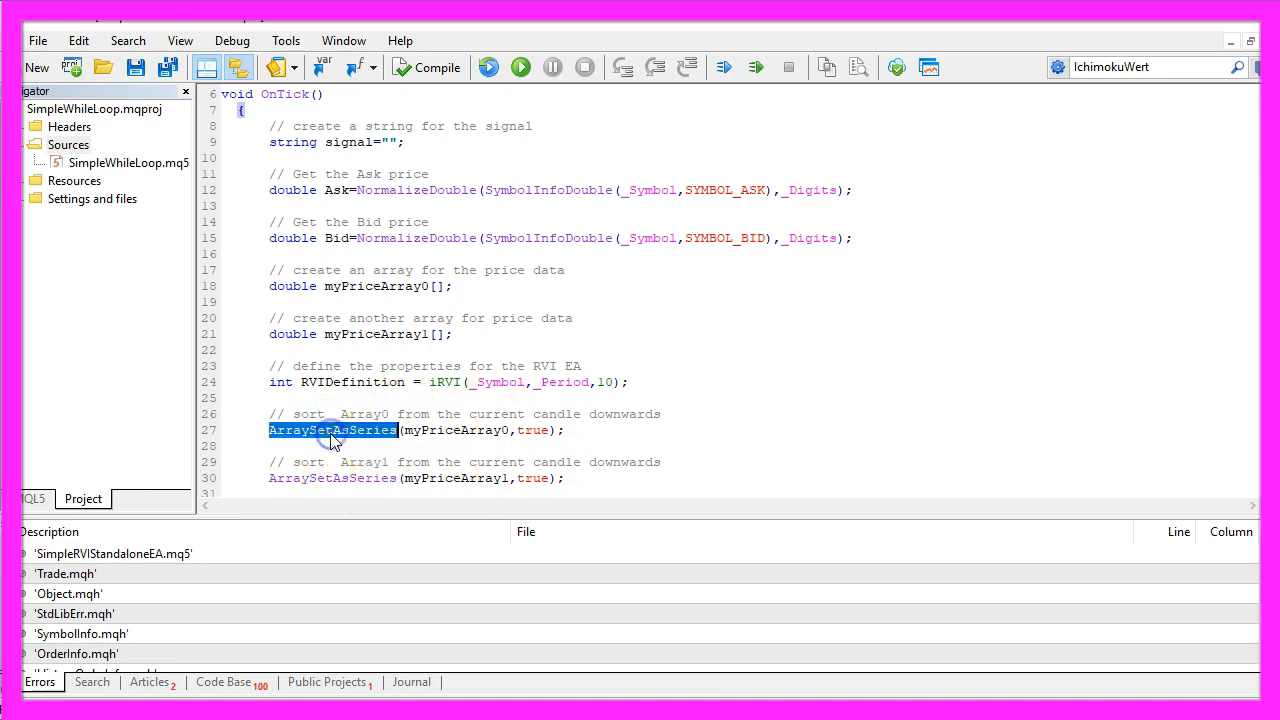
pyautogui.doubleClick(458, 430)
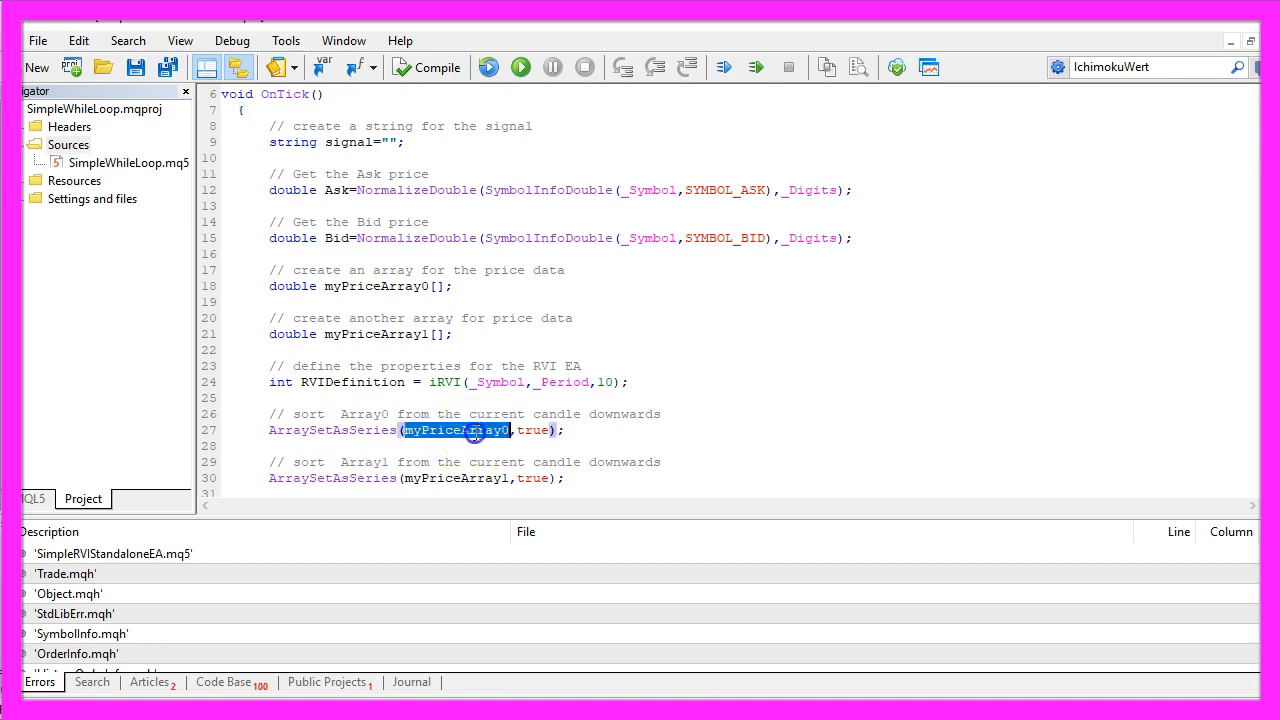
pyautogui.doubleClick(454, 478)
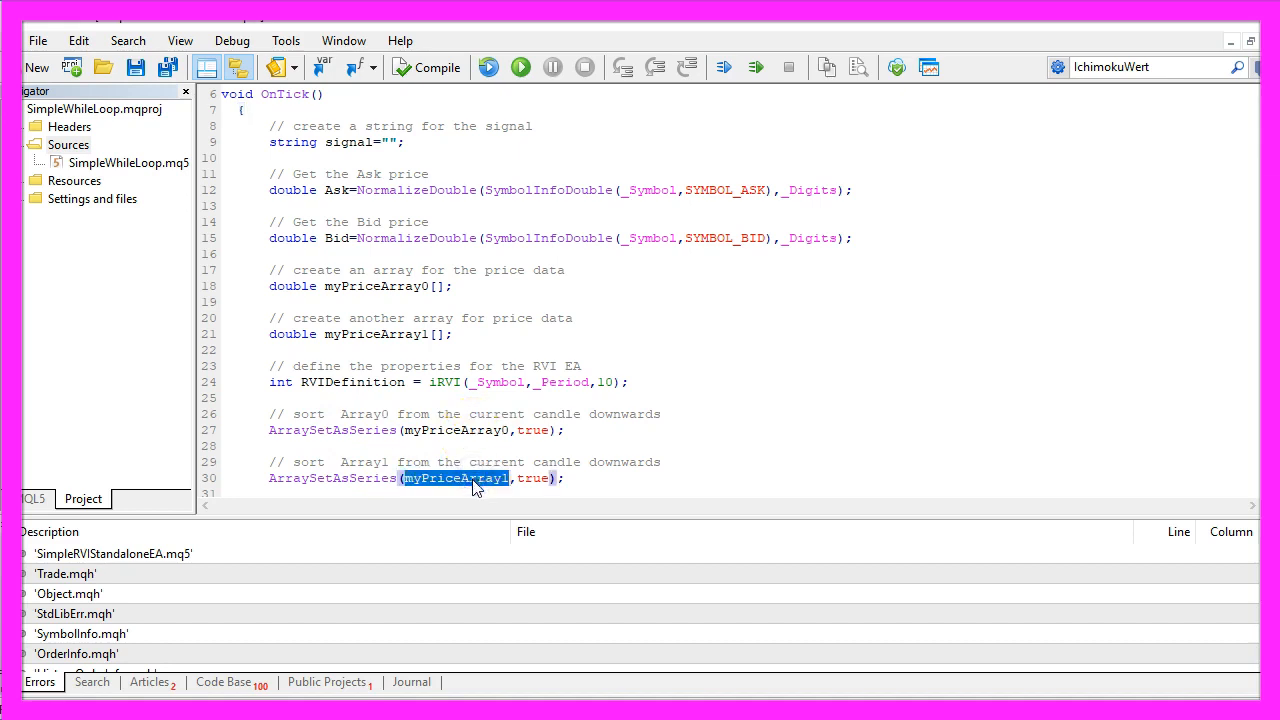
# CopyBuffer RVI buffers 0 and 1 into the arrays and compute RVIValue0 and RVIValue1.
pyautogui.scroll(-3)
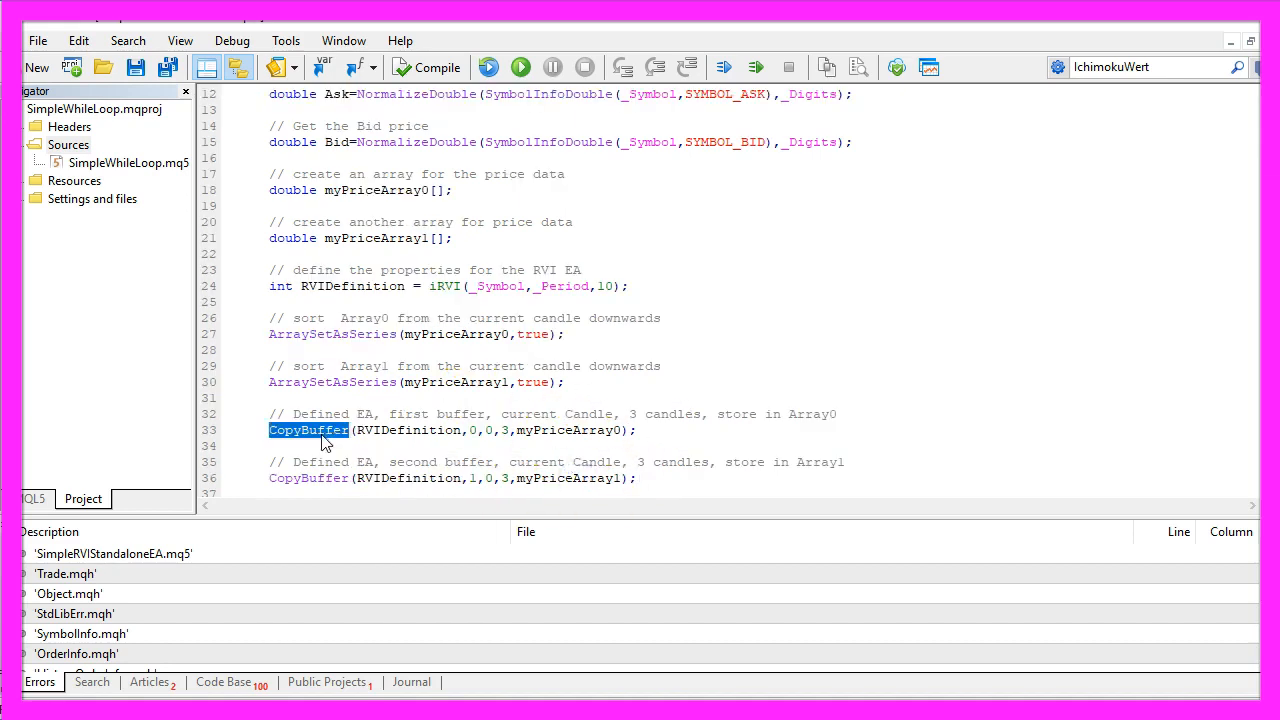
pyautogui.doubleClick(568, 430)
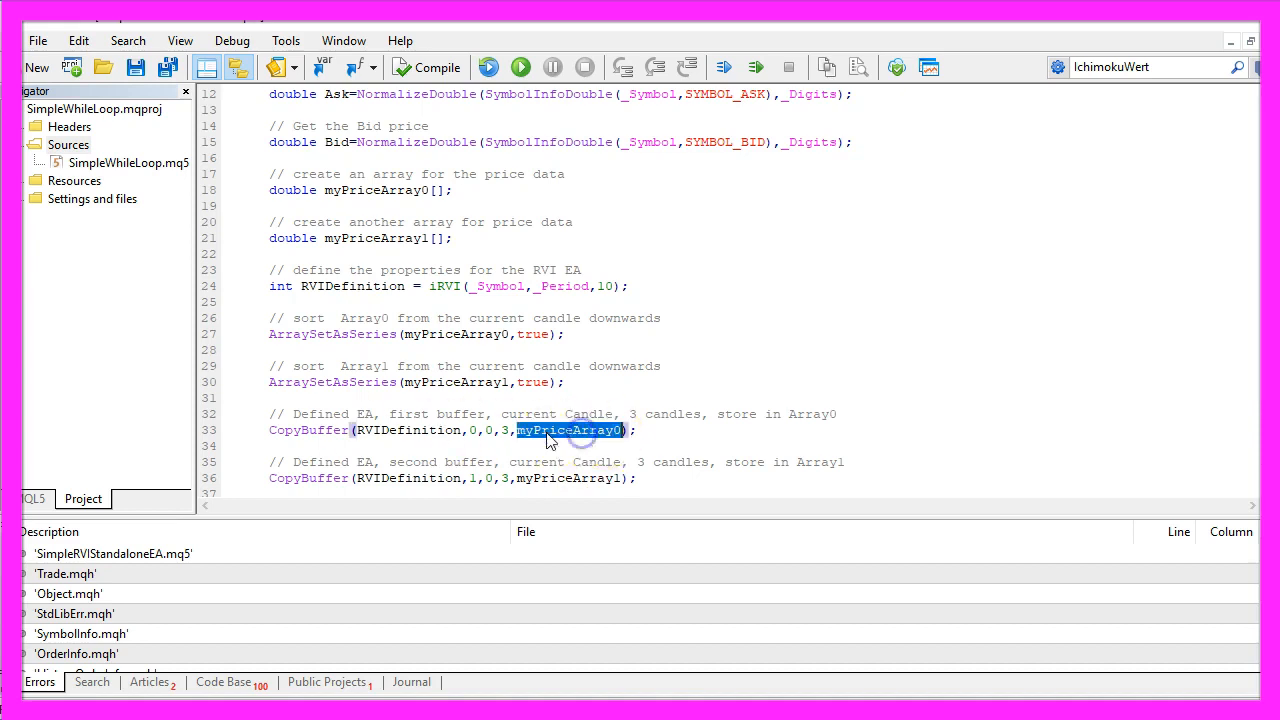
pyautogui.doubleClick(403, 430)
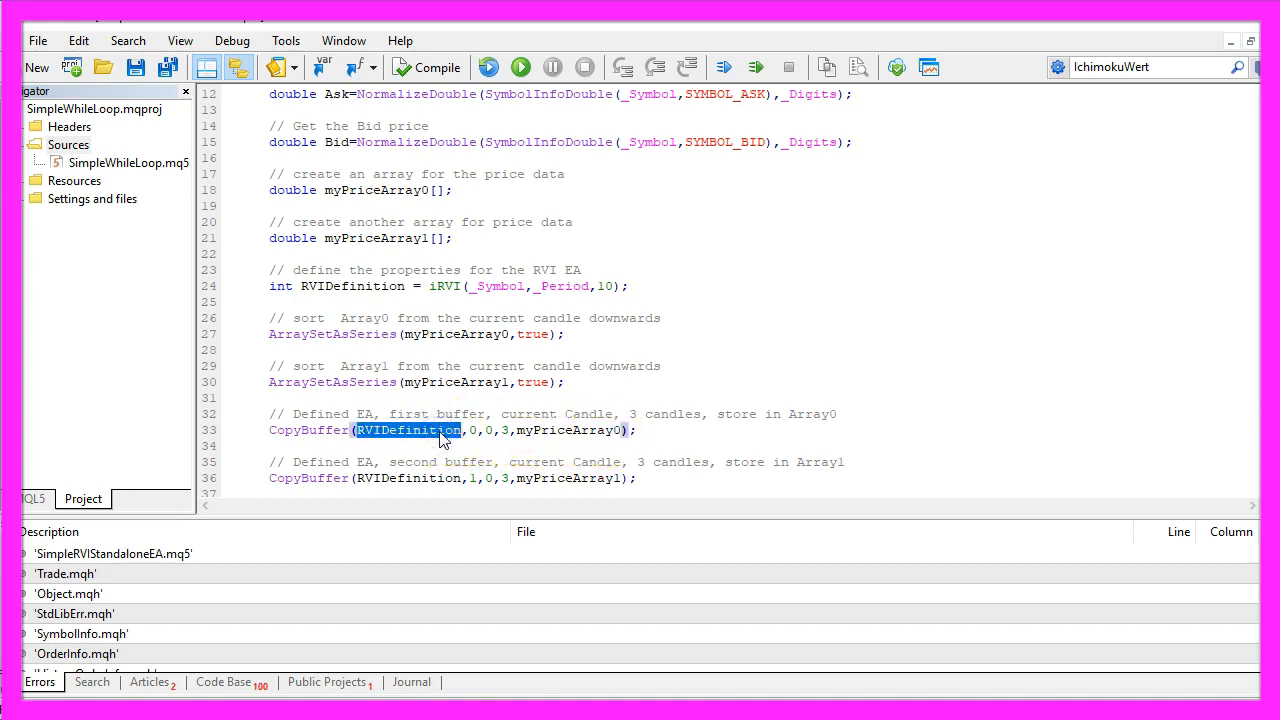
pyautogui.click(372, 288)
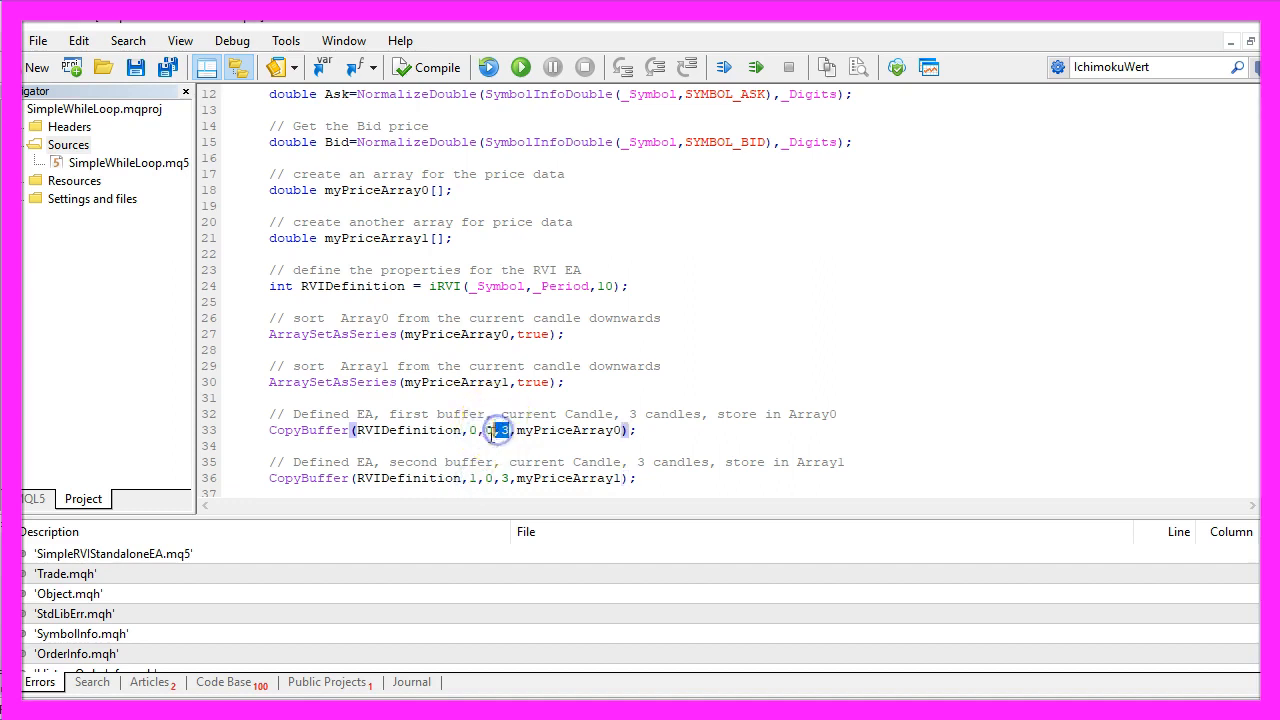
pyautogui.doubleClick(568, 430)
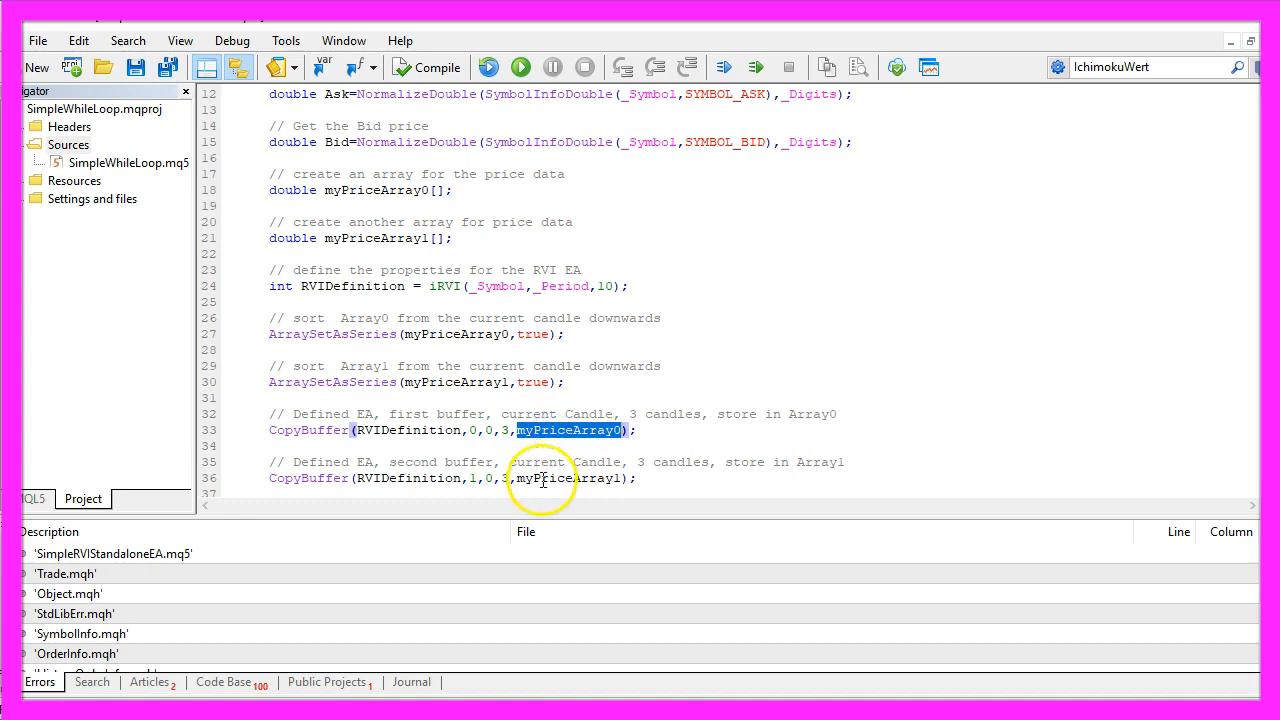
pyautogui.click(683, 478)
pyautogui.write('double RVIValue1=(NormalizeDouble(myPriceArray1[0],3));')
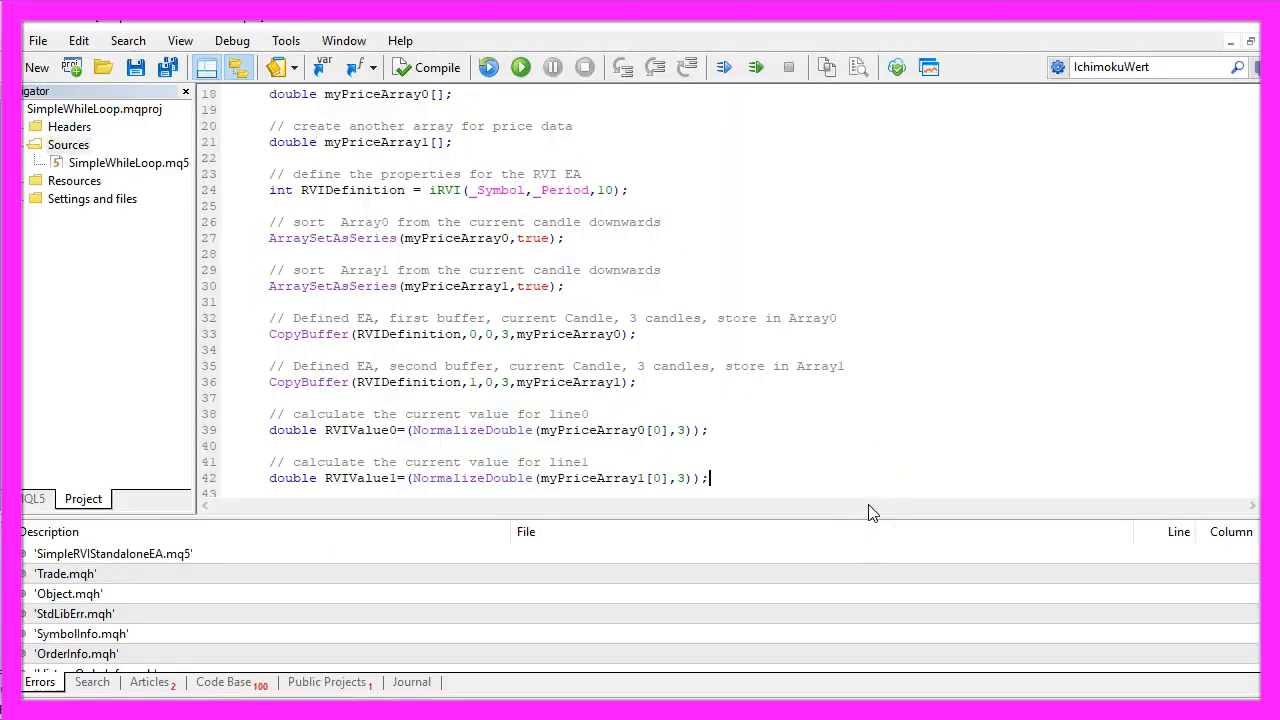
# Write the buy signal block and a sell block: RVIValue0 > RVIValue1, both >0, signal="sell".
pyautogui.write('// Create a buy signal')
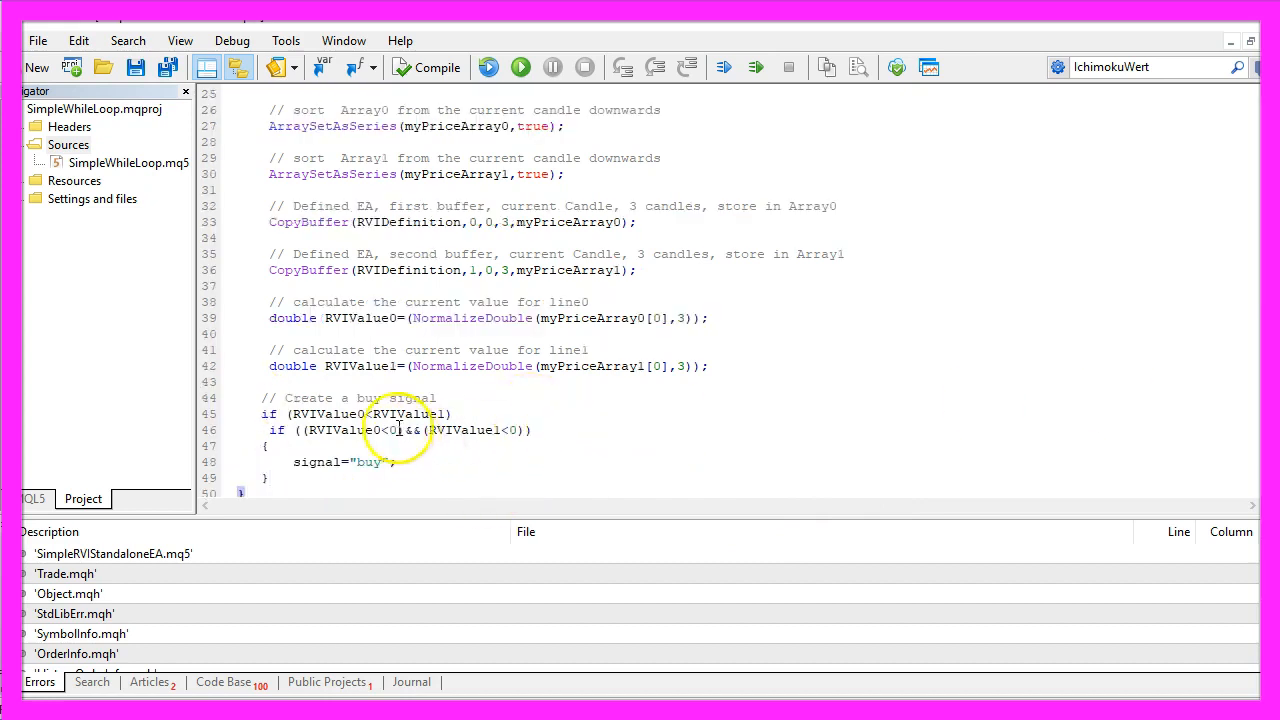
pyautogui.doubleClick(330, 414)
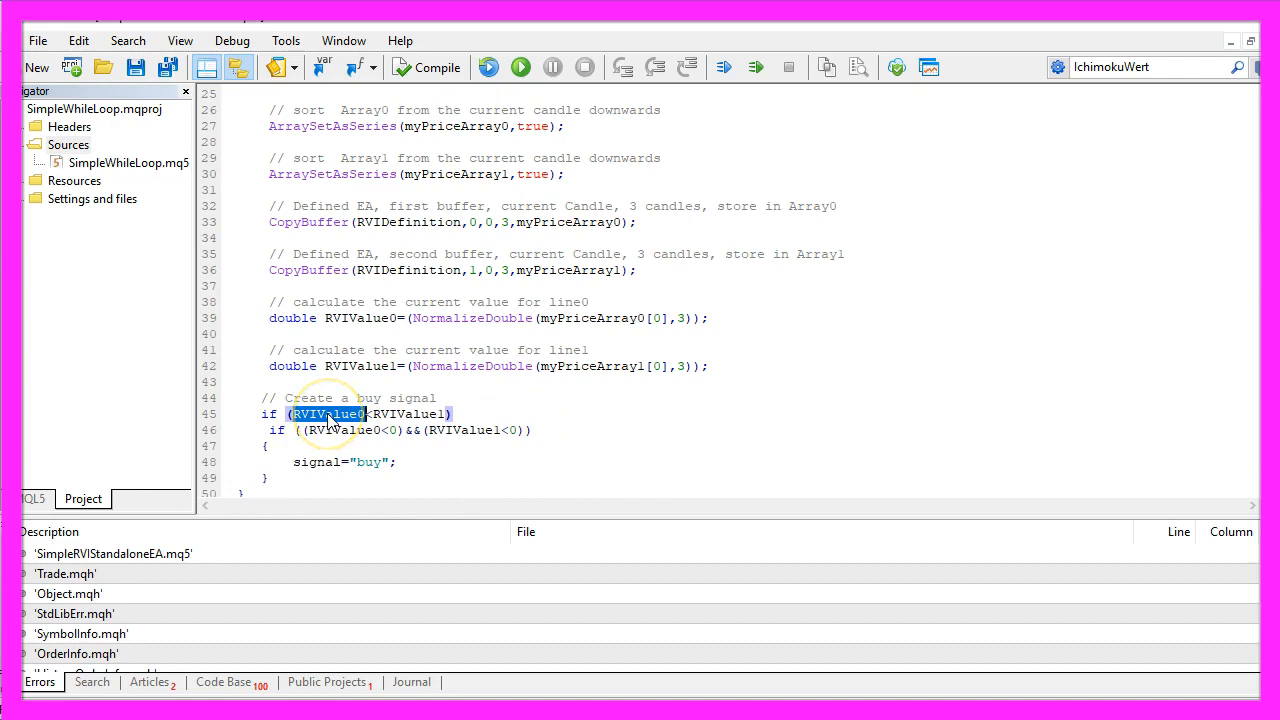
pyautogui.doubleClick(410, 414)
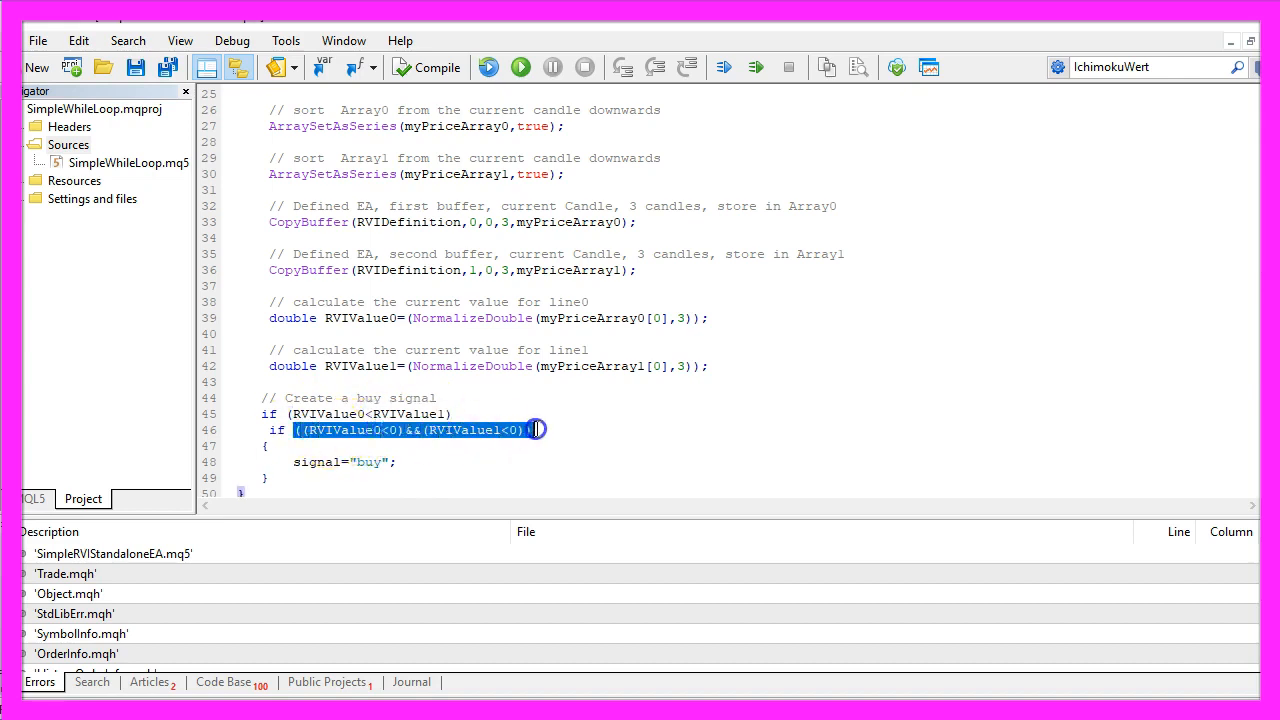
pyautogui.moveTo(498, 431)
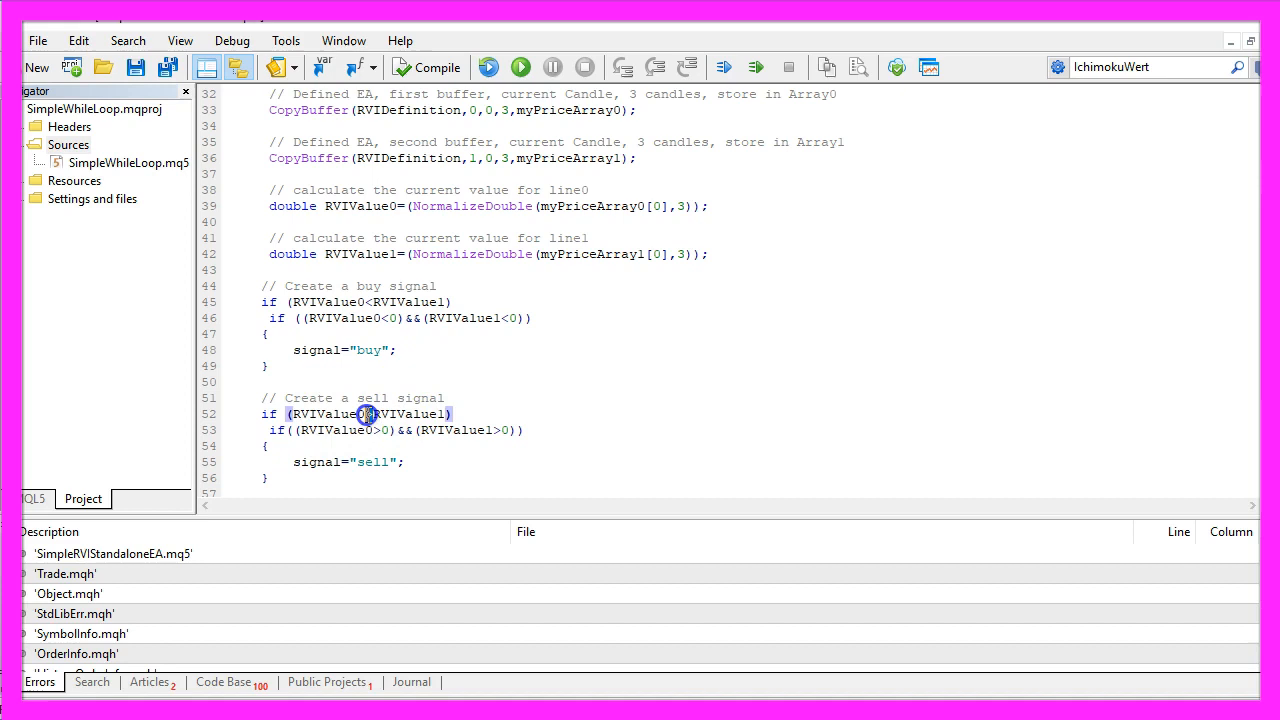
pyautogui.doubleClick(405, 414)
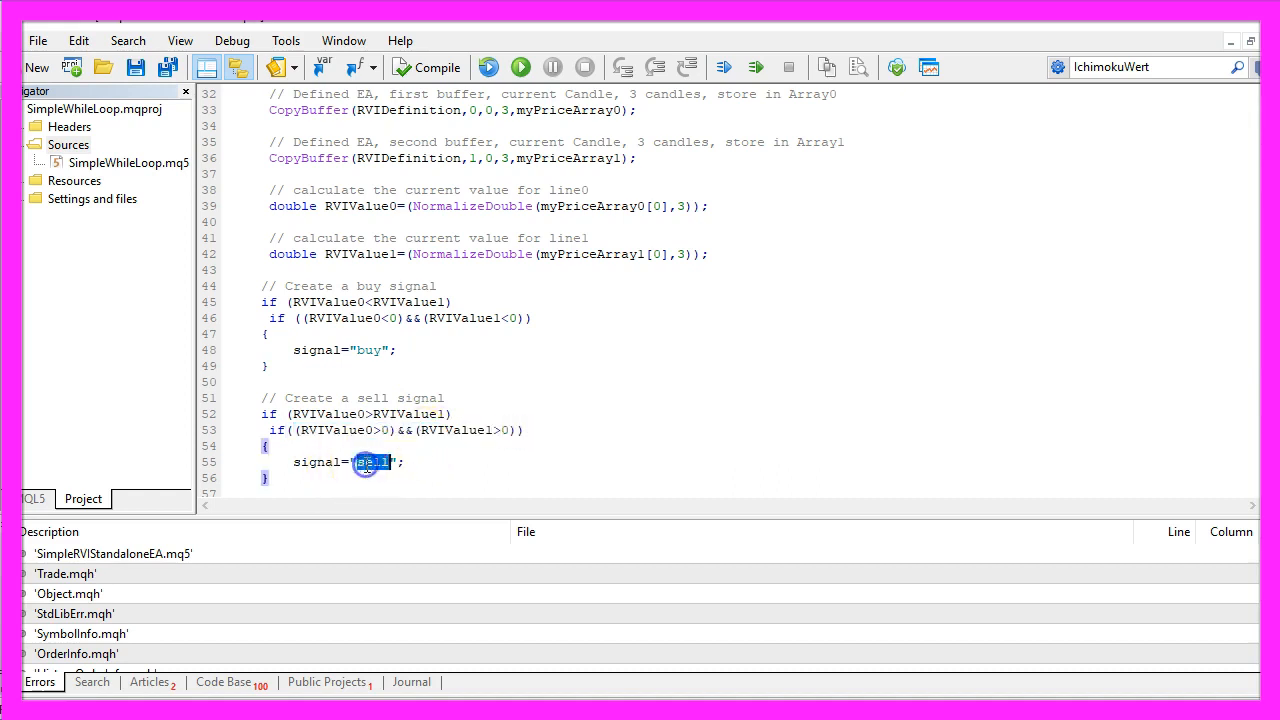
pyautogui.doubleClick(315, 462)
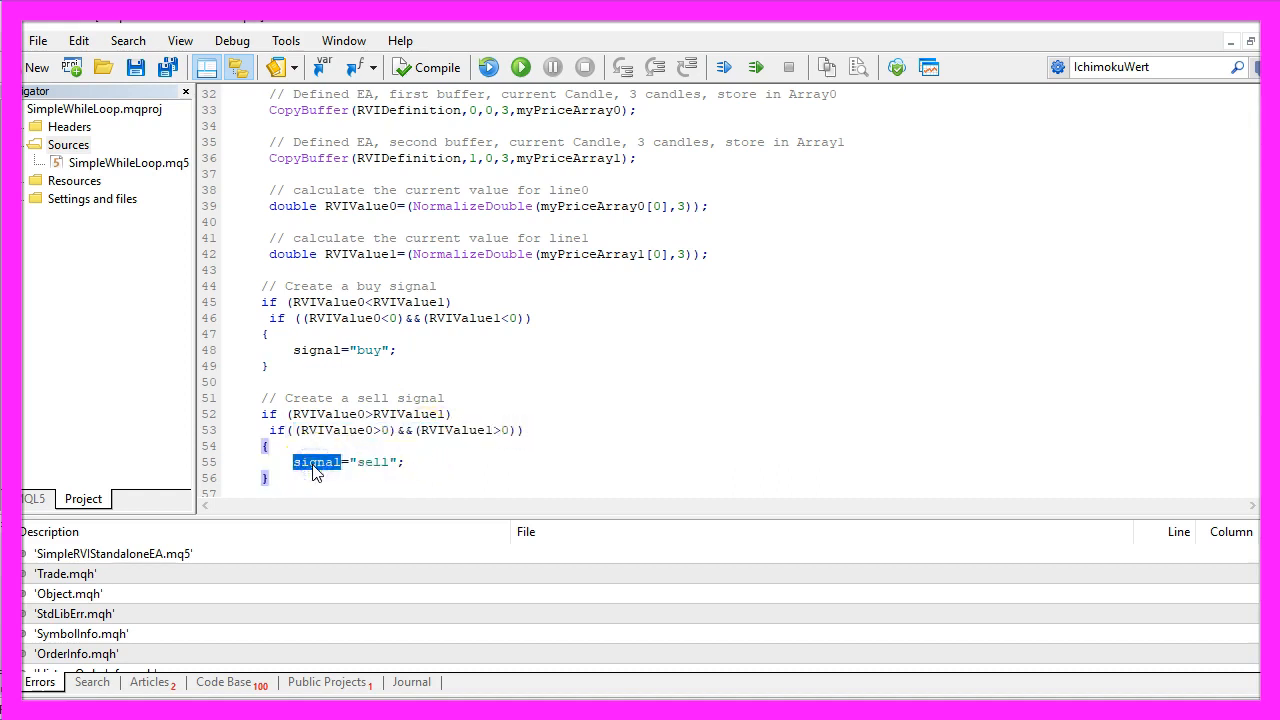
# Add 0.10-lot trade.Sell and trade.Buy calls when the signal matches and PositionsTotal()<1.
pyautogui.scroll(-3)
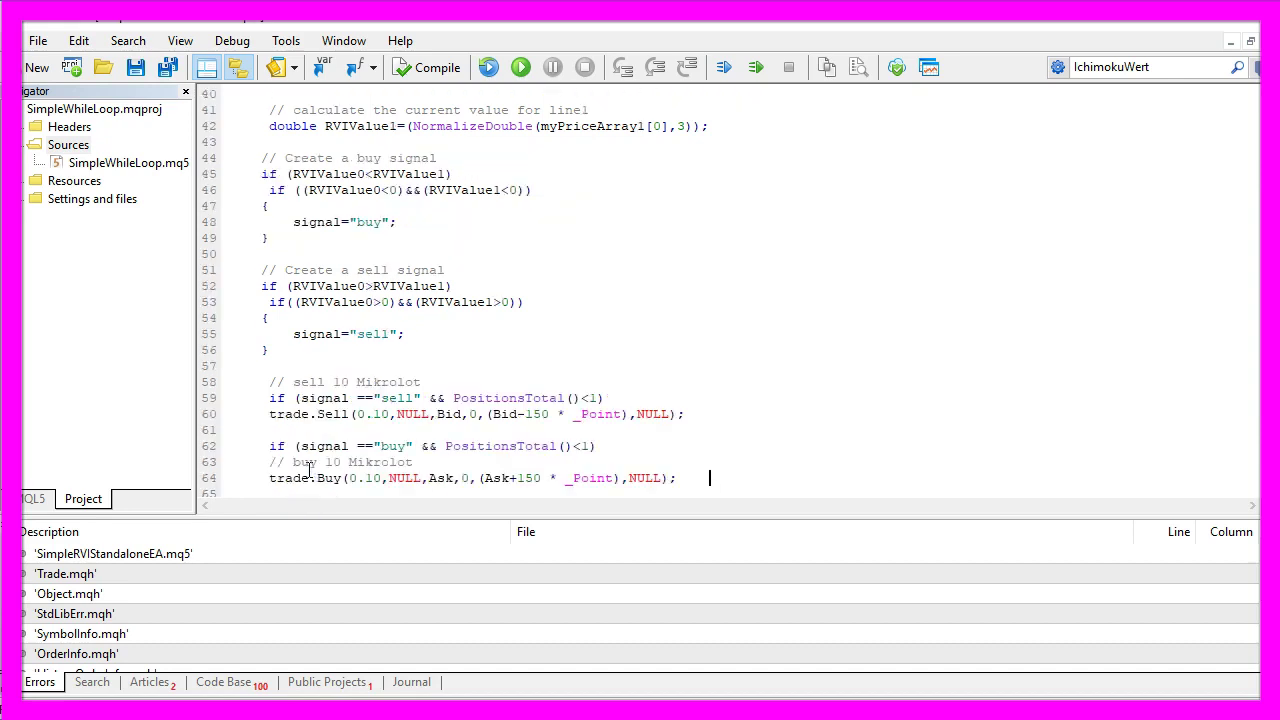
pyautogui.doubleClick(398, 398)
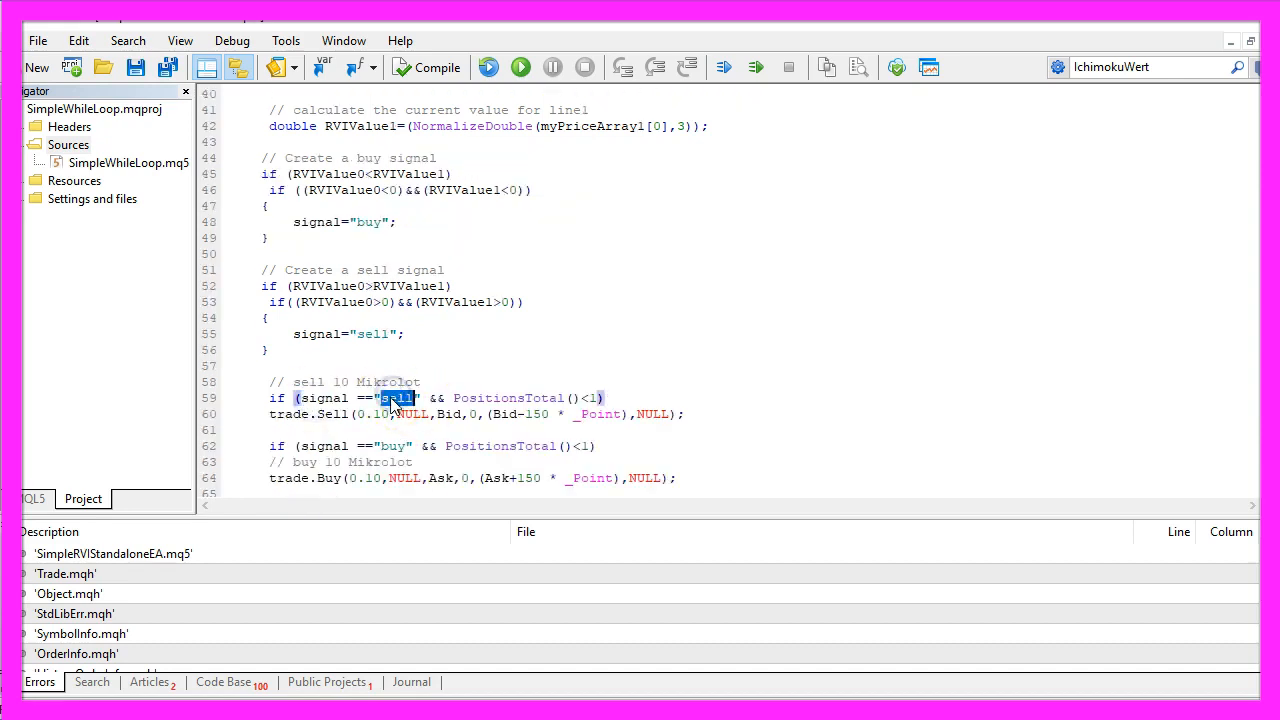
pyautogui.doubleClick(508, 397)
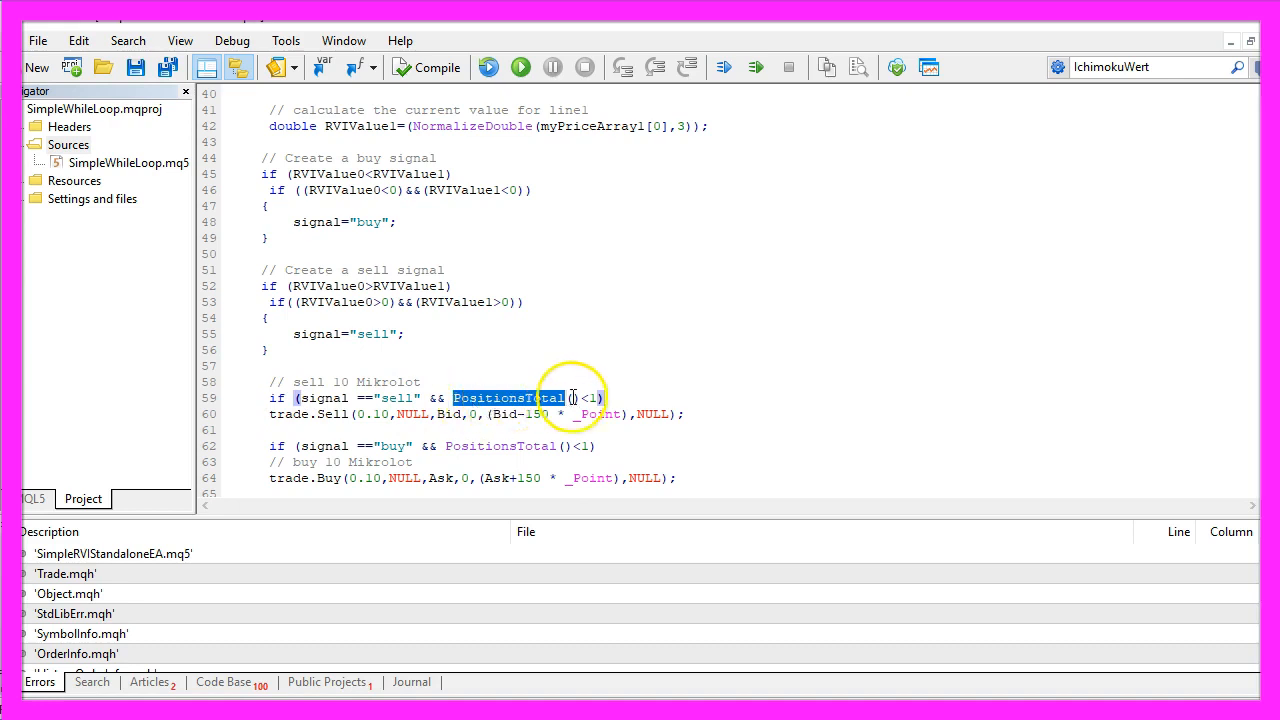
pyautogui.click(594, 397)
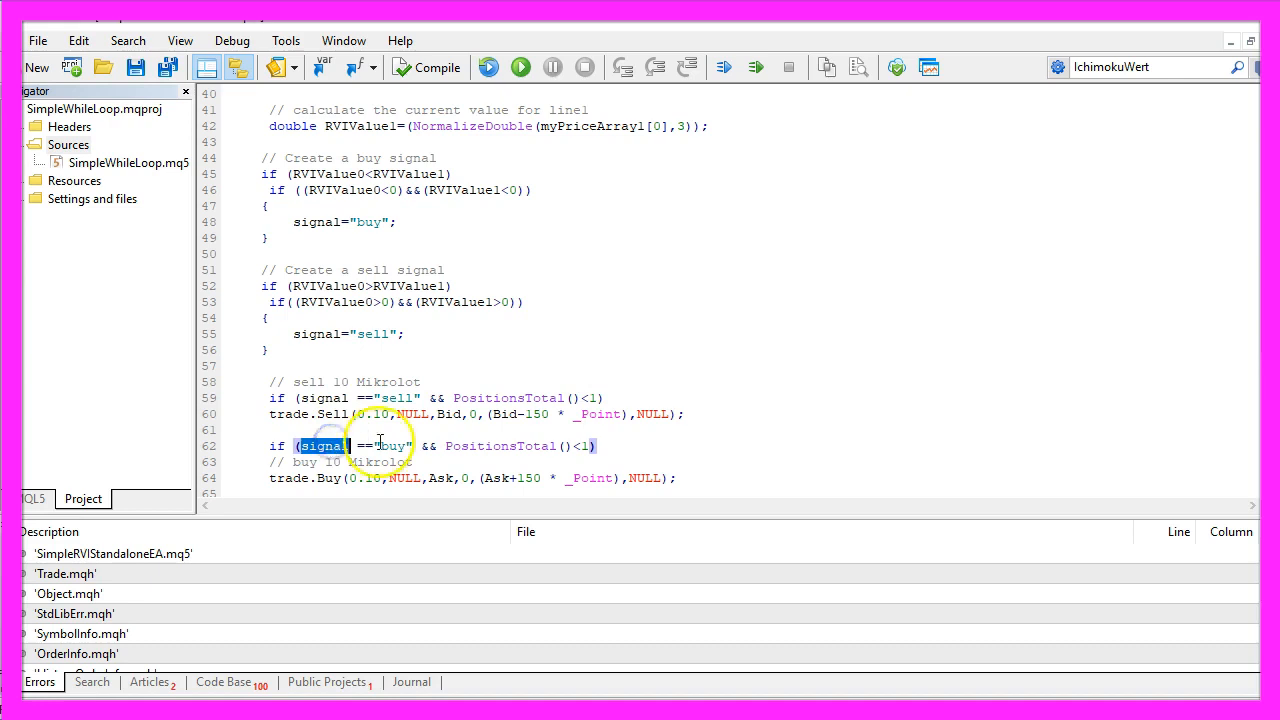
pyautogui.doubleClick(391, 445)
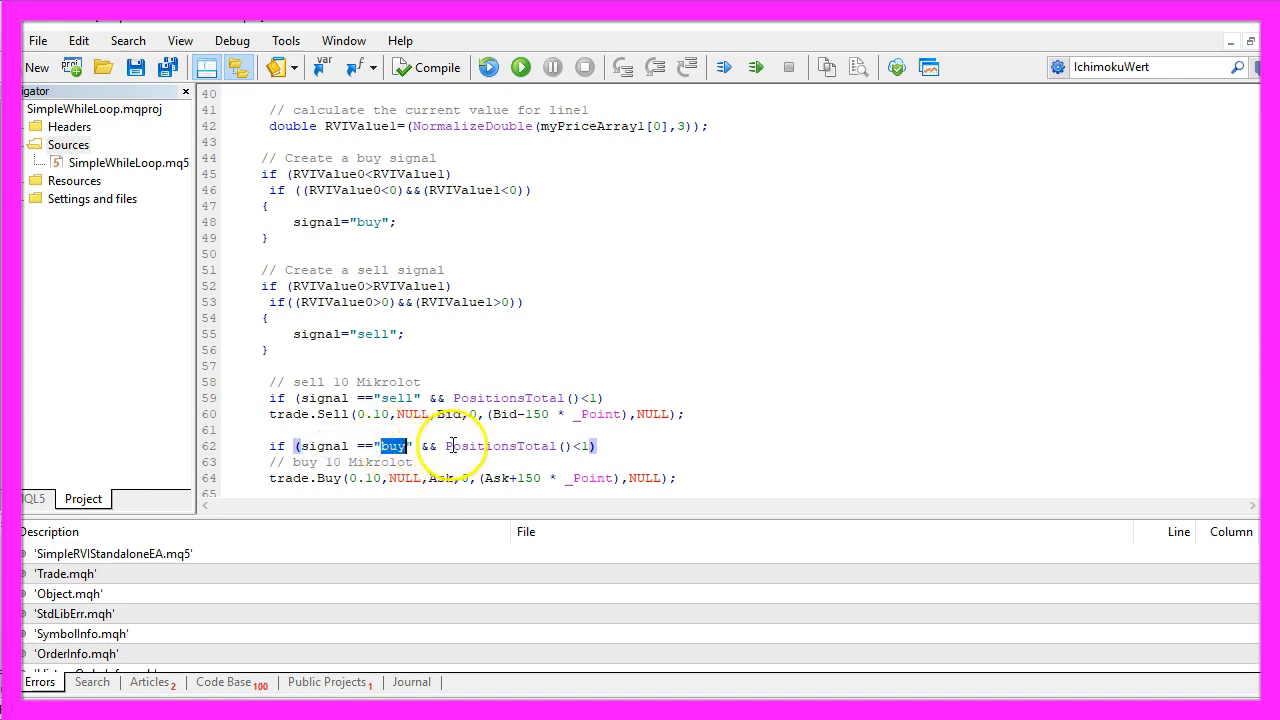
pyautogui.doubleClick(517, 445)
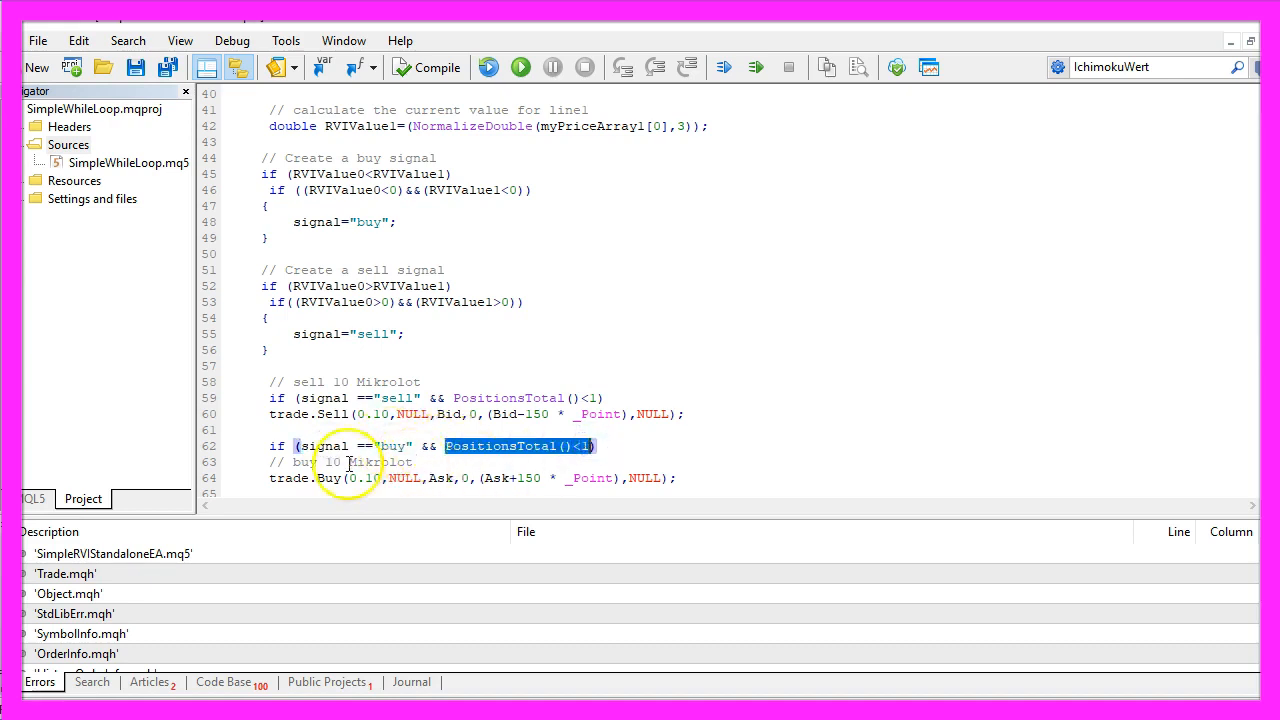
pyautogui.click(676, 477)
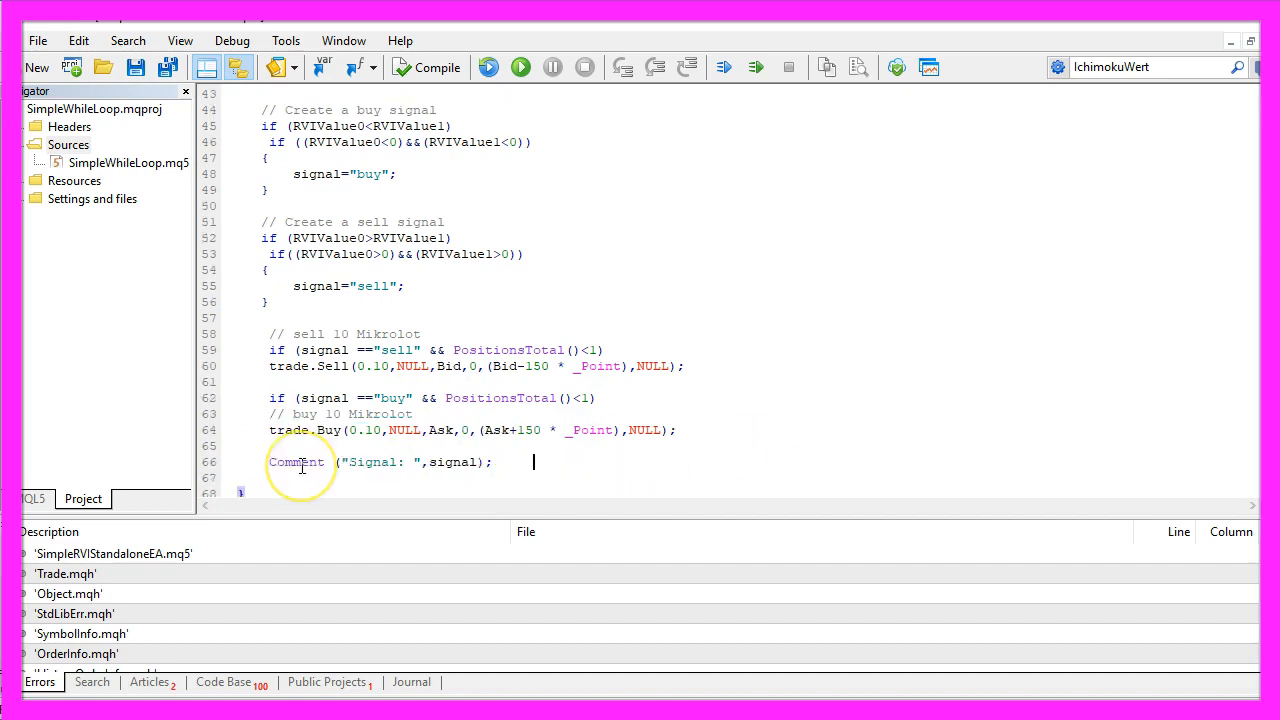
# Add Comment("Signal: ",signal) and compile the EA with 0 errors and 0 warnings.
pyautogui.doubleClick(296, 462)
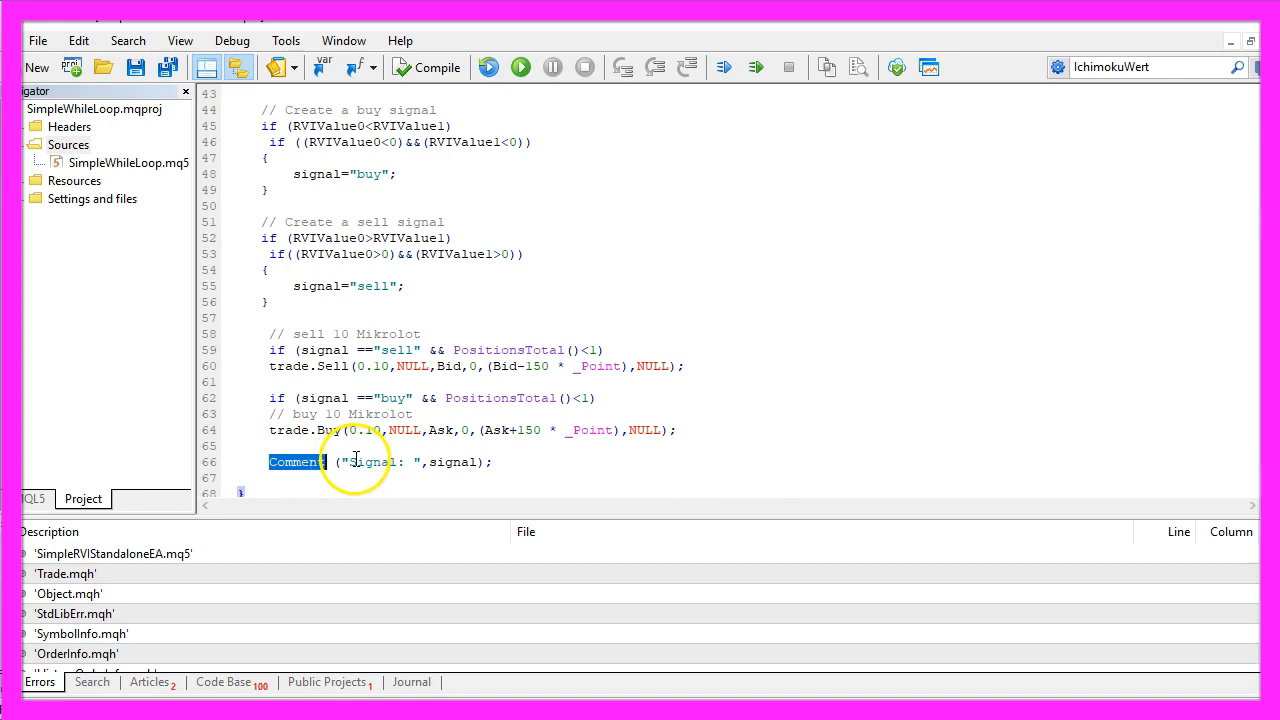
pyautogui.click(447, 461)
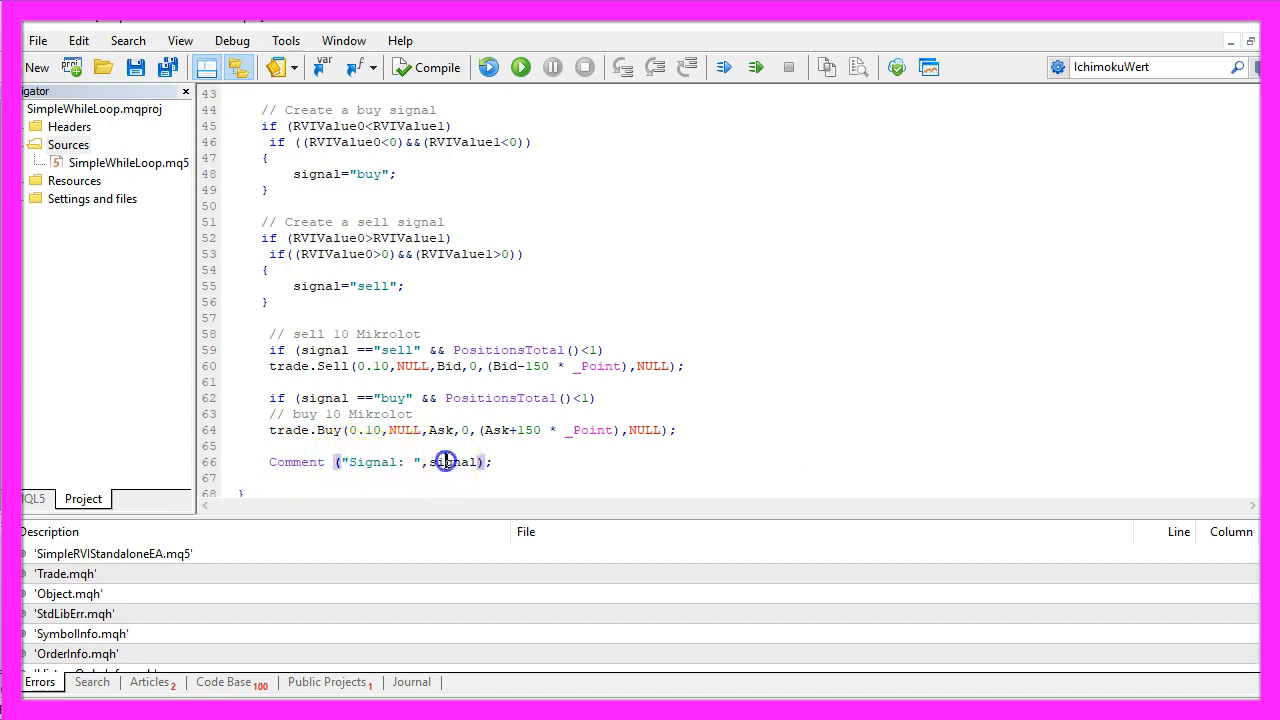
pyautogui.doubleClick(456, 461)
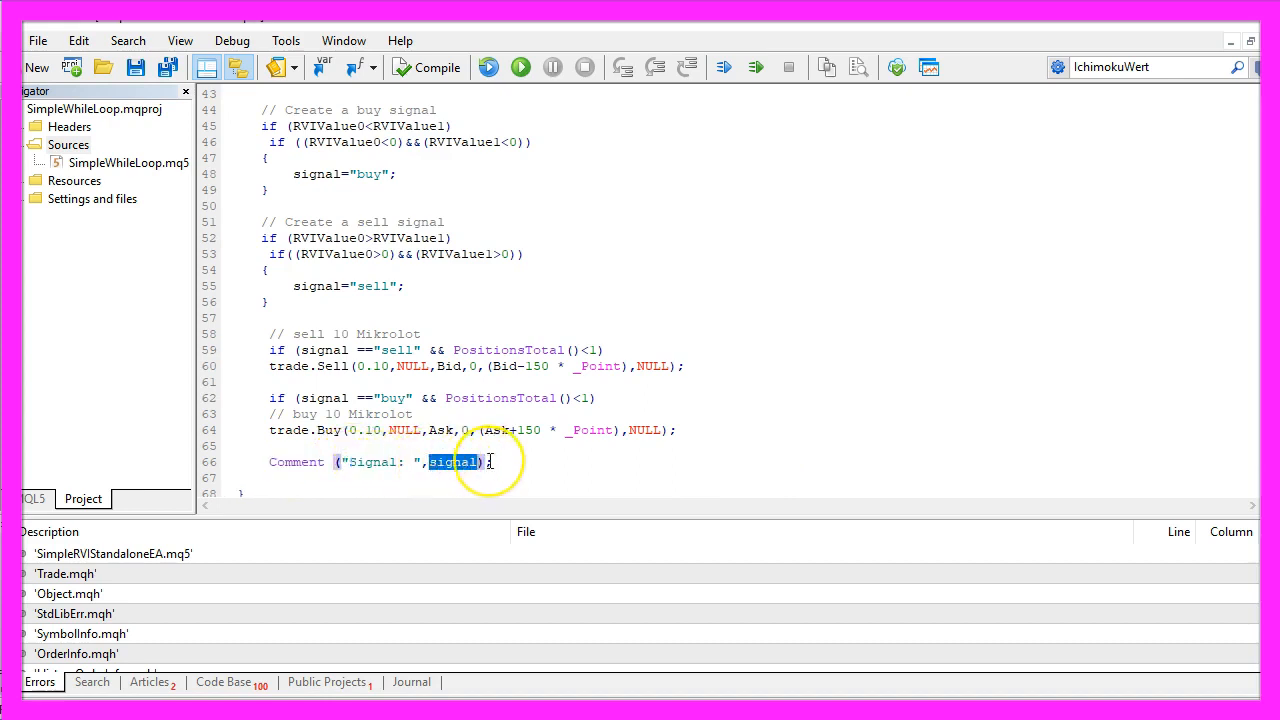
pyautogui.moveTo(517, 461)
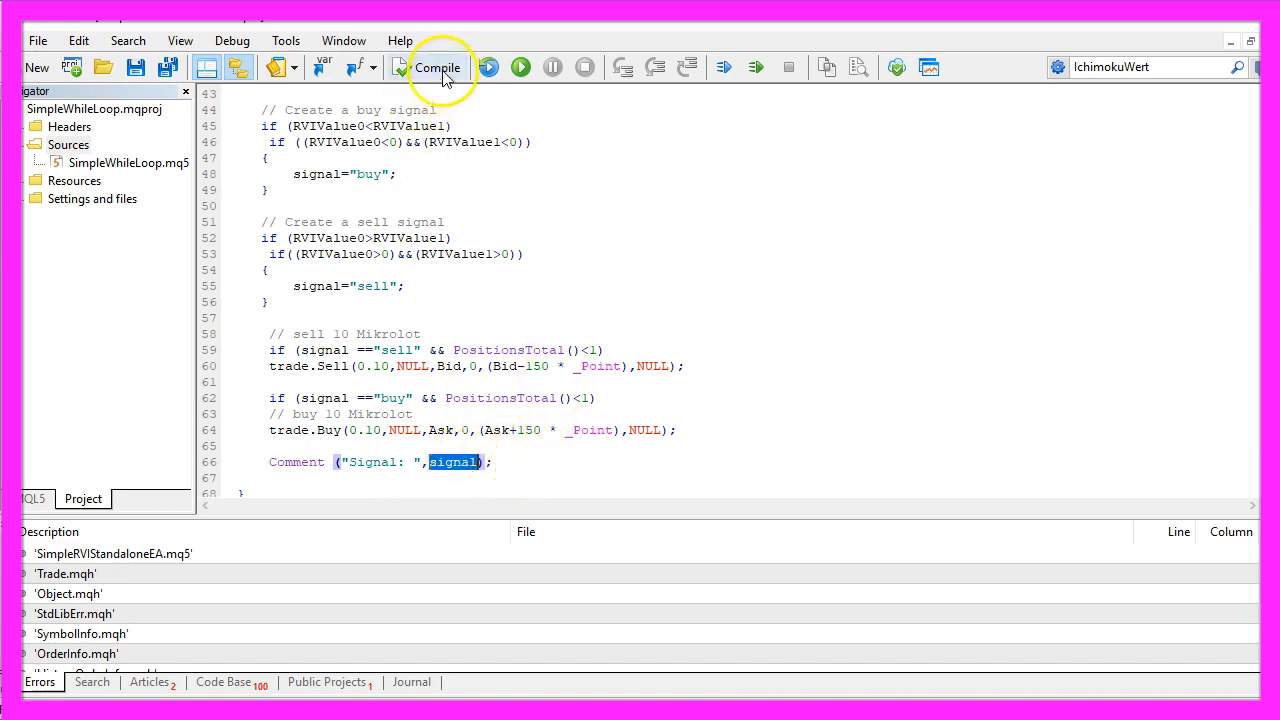
pyautogui.moveTo(437, 67)
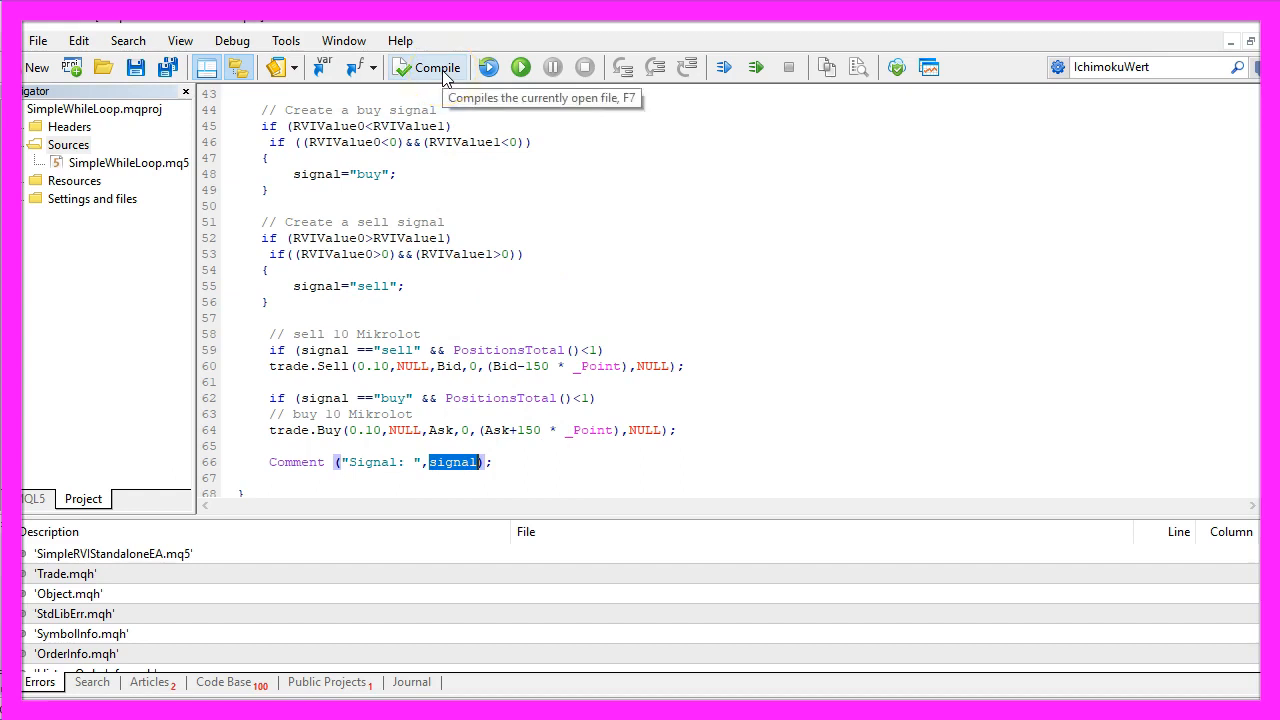
pyautogui.click(428, 67)
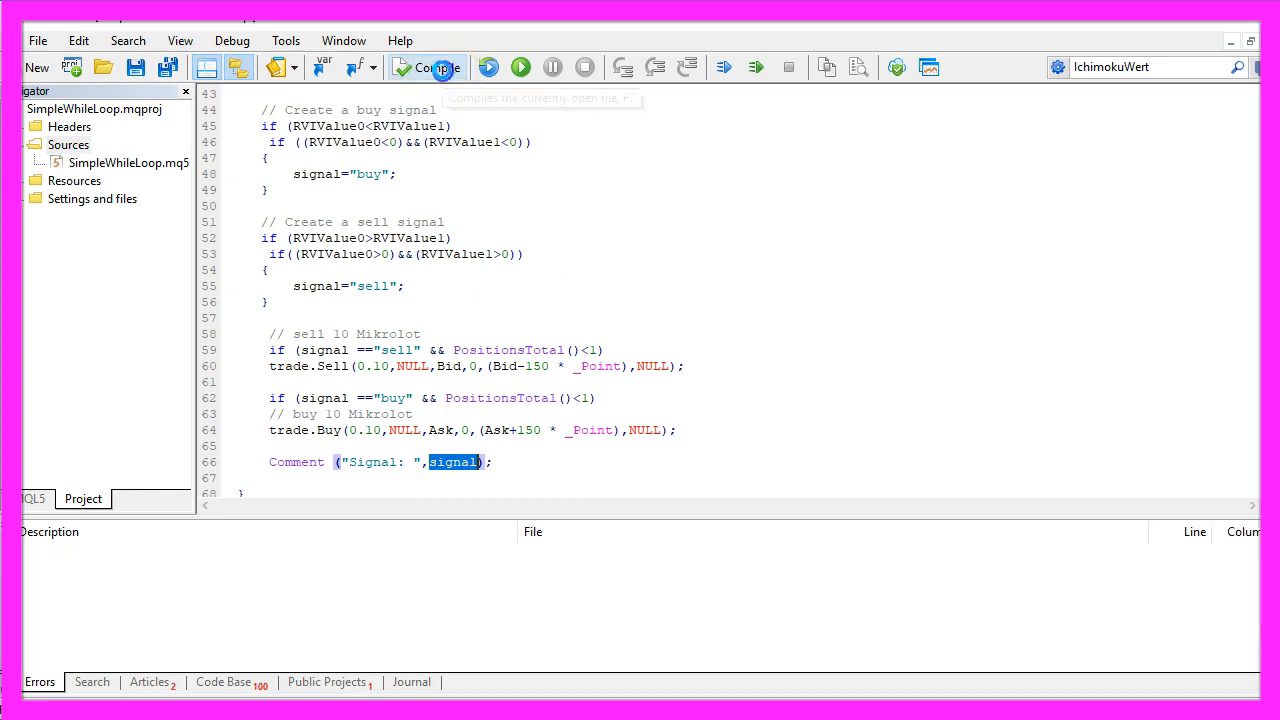
pyautogui.click(427, 67)
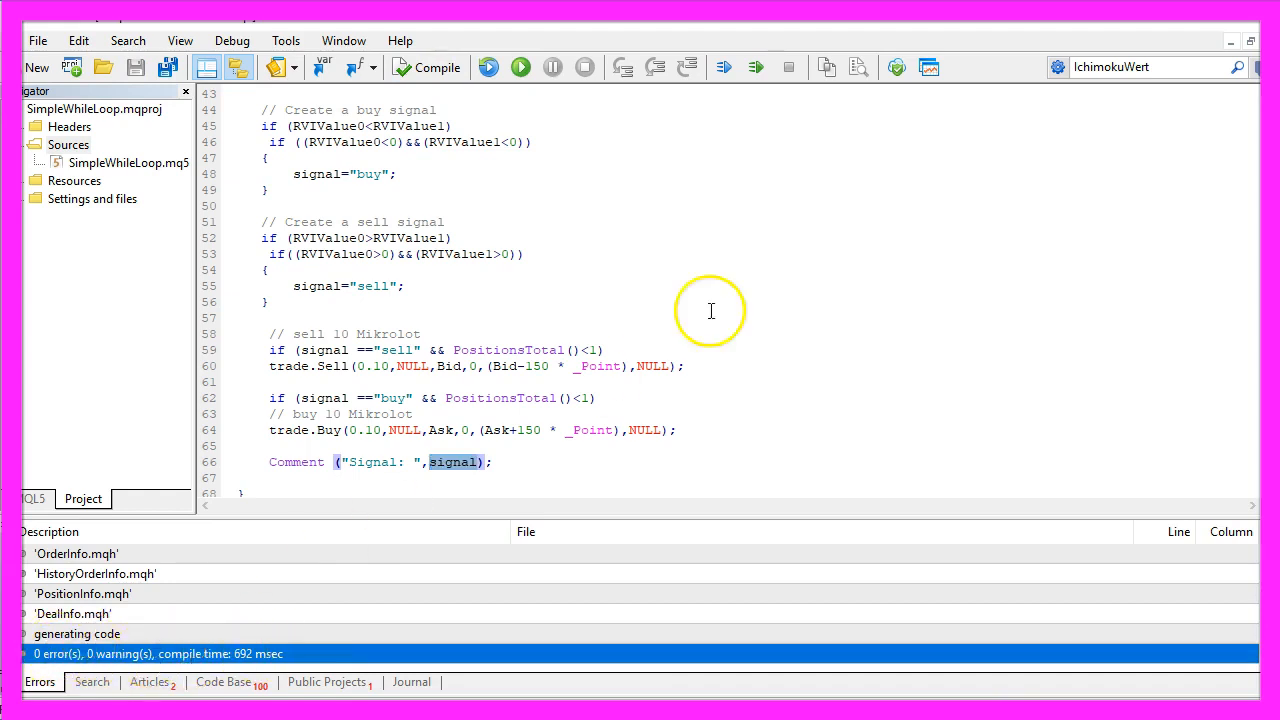
pyautogui.moveTo(930, 67)
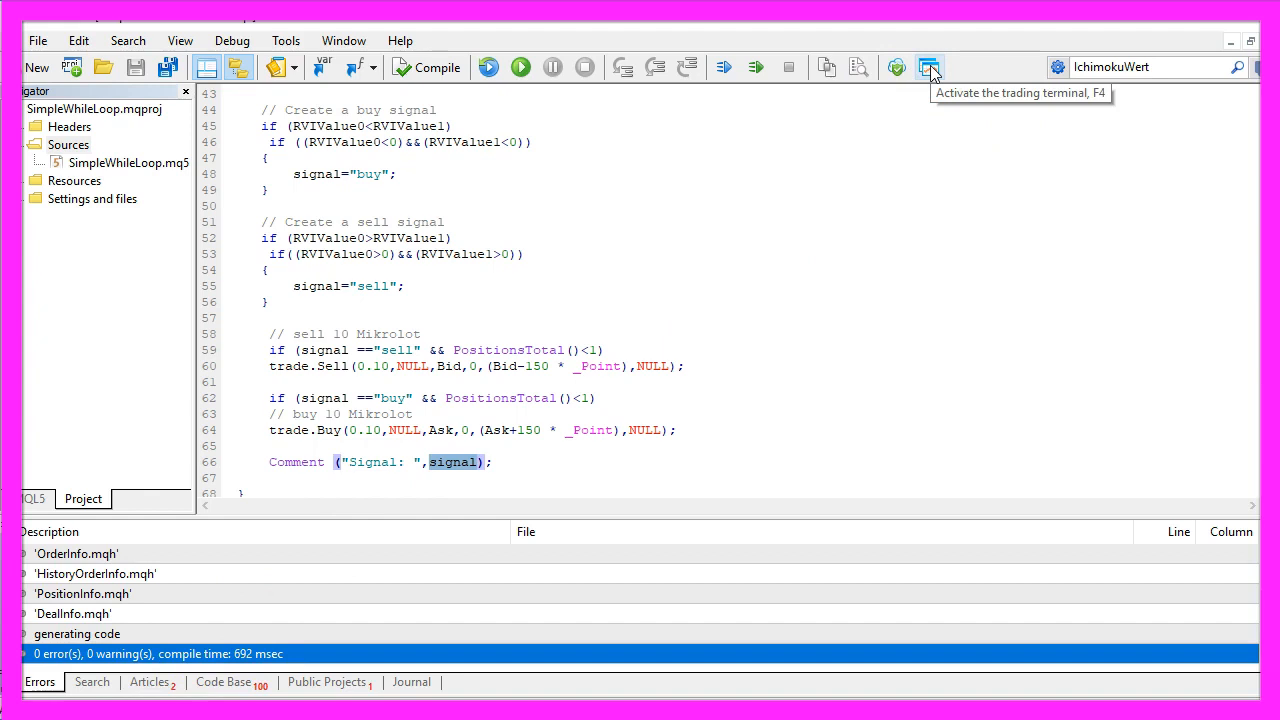
# Start a visual Strategy Tester backtest of SimpleRVIStandalone.ex5 on AUDCAD.m M1, 2017.06.29–2018.06.29.
pyautogui.click(929, 67)
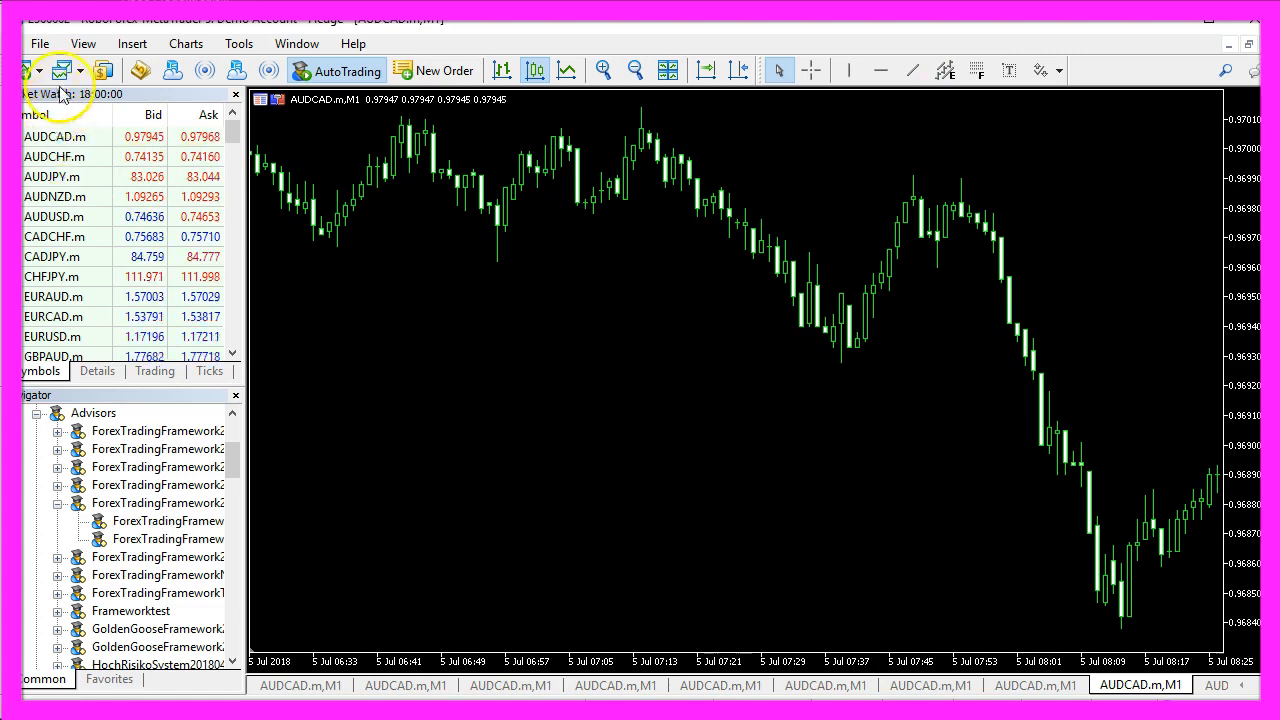
pyautogui.click(82, 43)
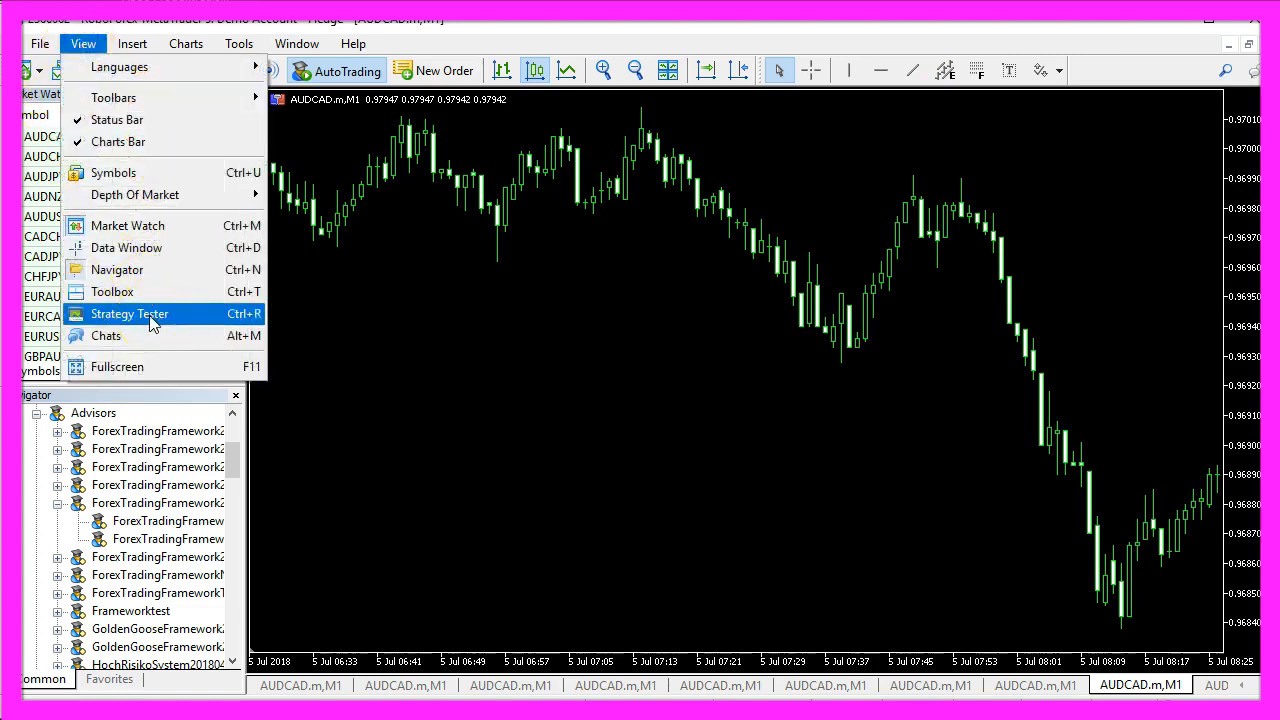
pyautogui.click(128, 313)
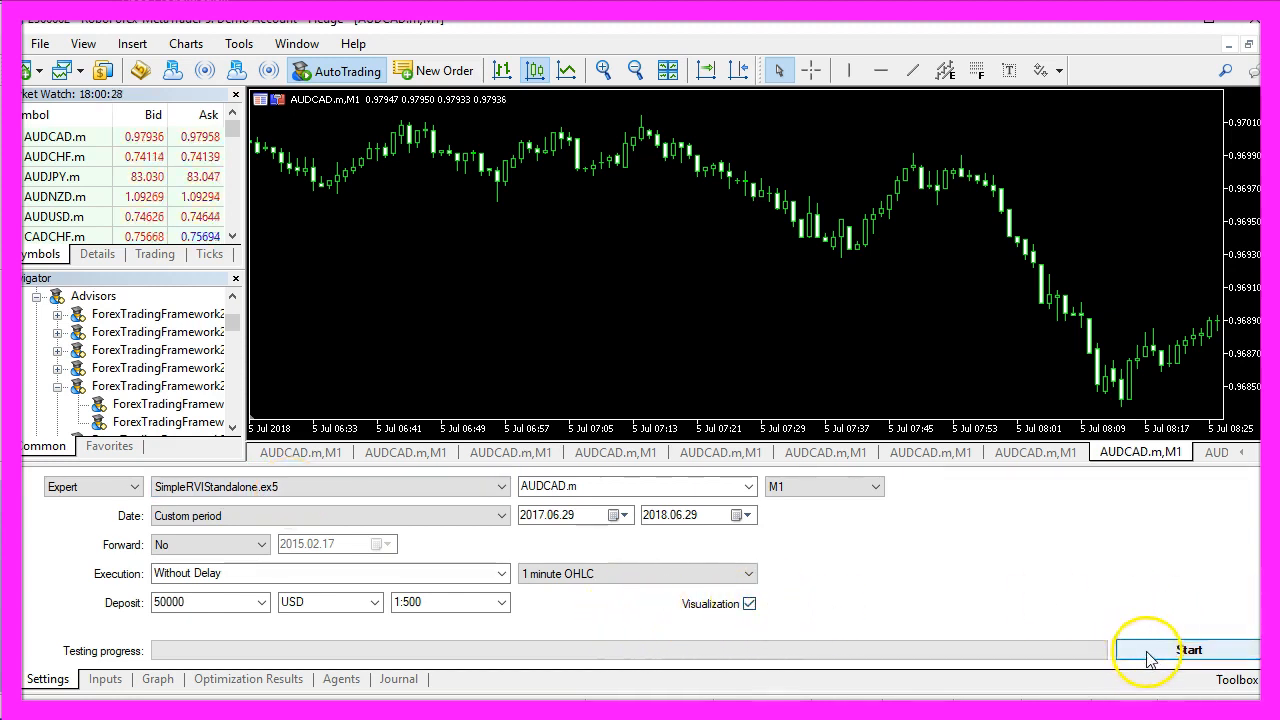
pyautogui.click(1188, 650)
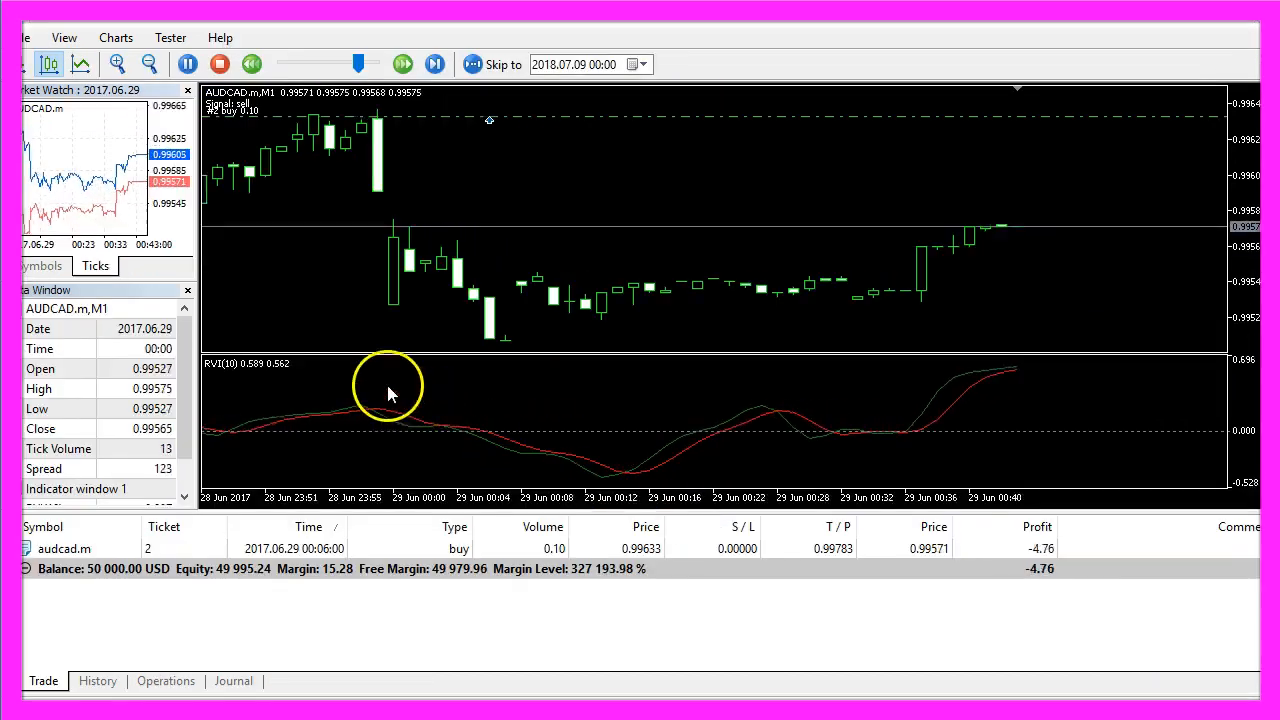
# Pause the backtest after the 0.10-lot buy opens and inspect that position.
pyautogui.click(188, 64)
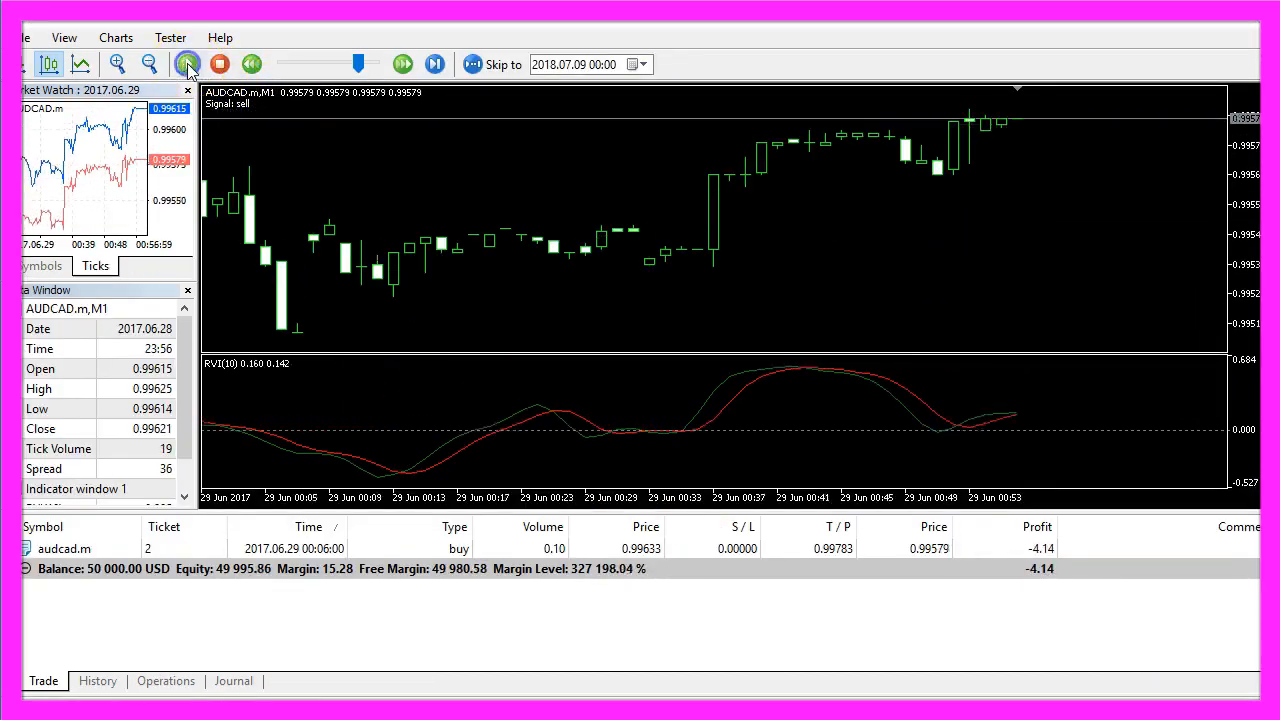
pyautogui.click(187, 64)
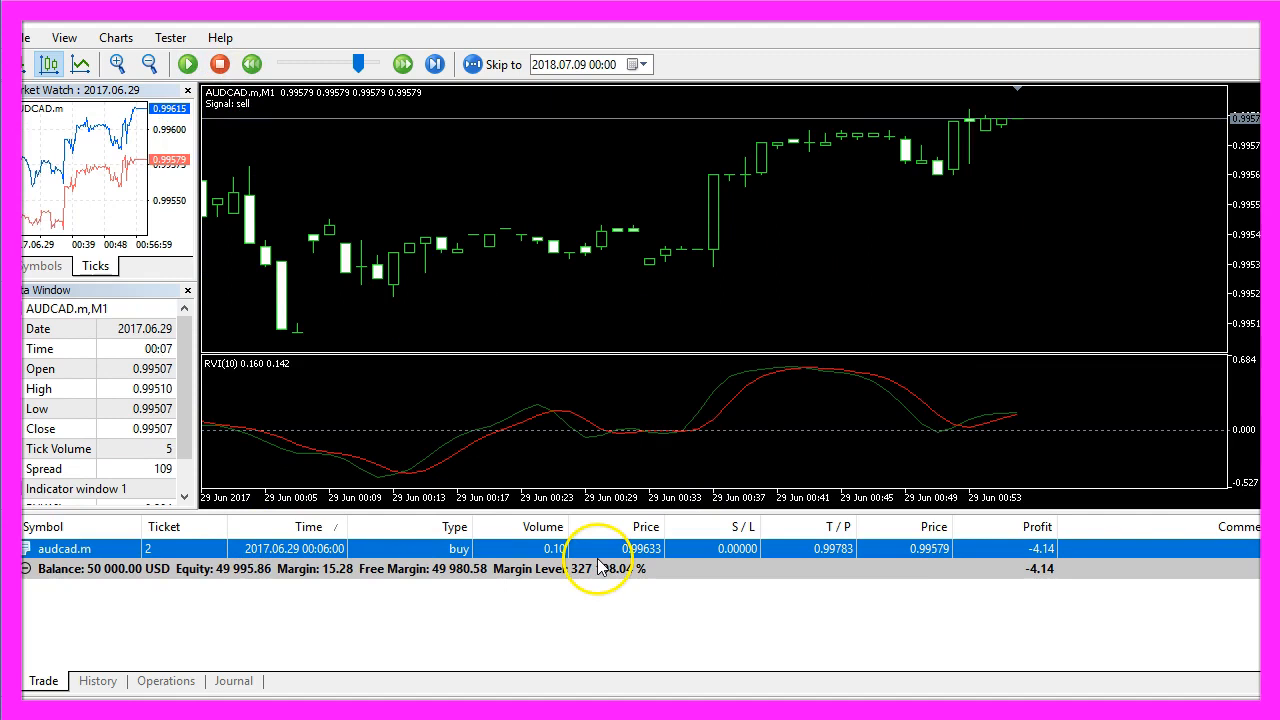